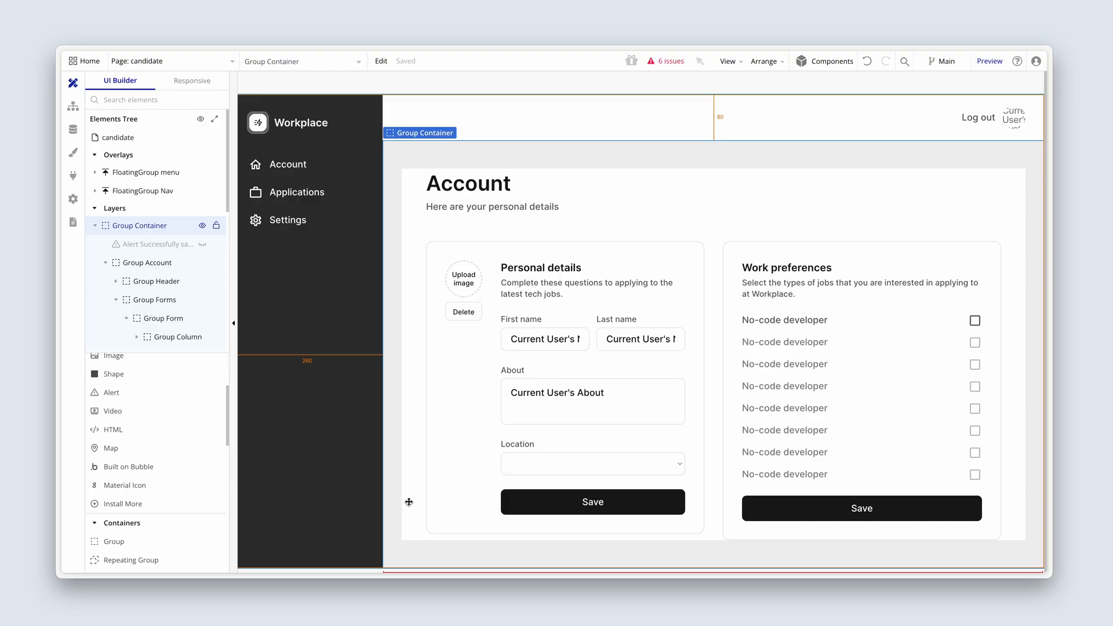
Select the account form container, the first-name input, then the personal details Save button to inspect its settings
{"action": "left_click", "coordinate": [563, 361]}
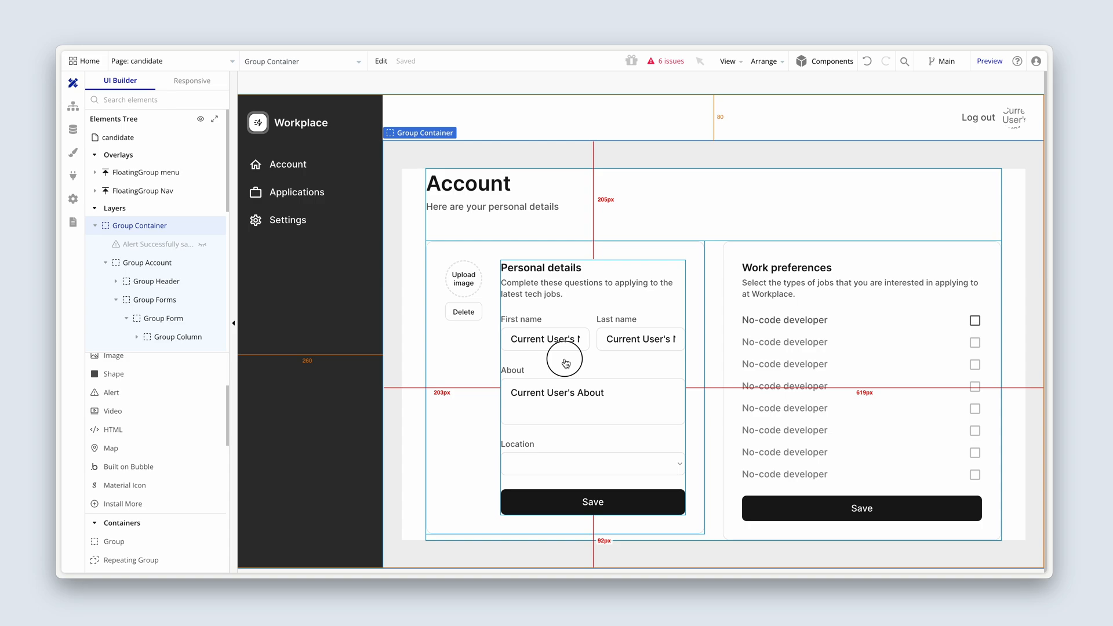
{"action": "left_click", "coordinate": [545, 339]}
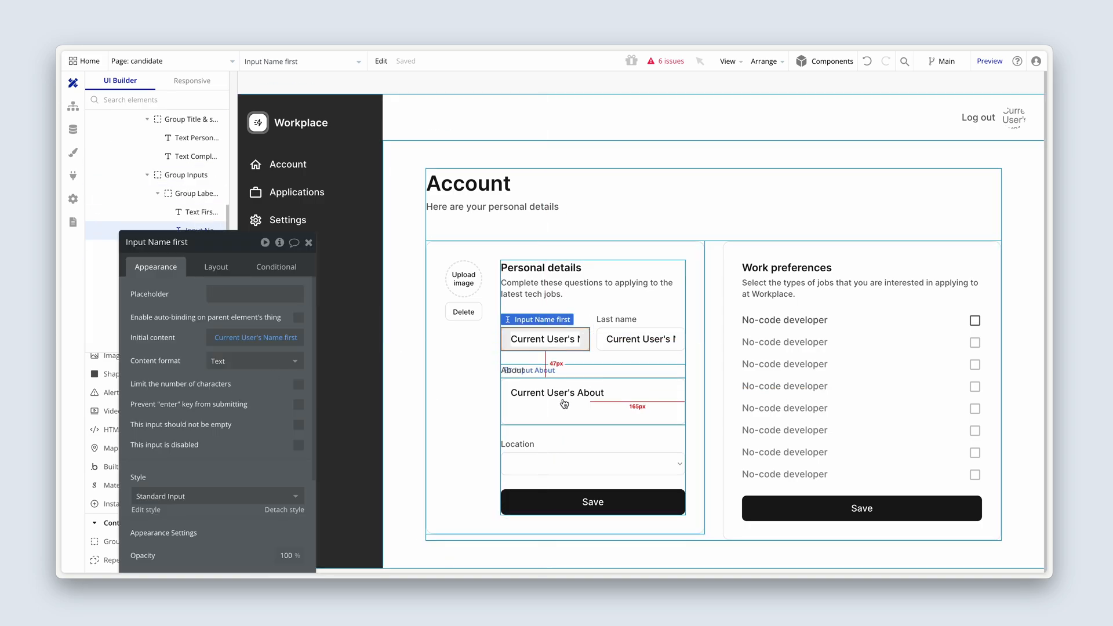
{"action": "left_click", "coordinate": [192, 157]}
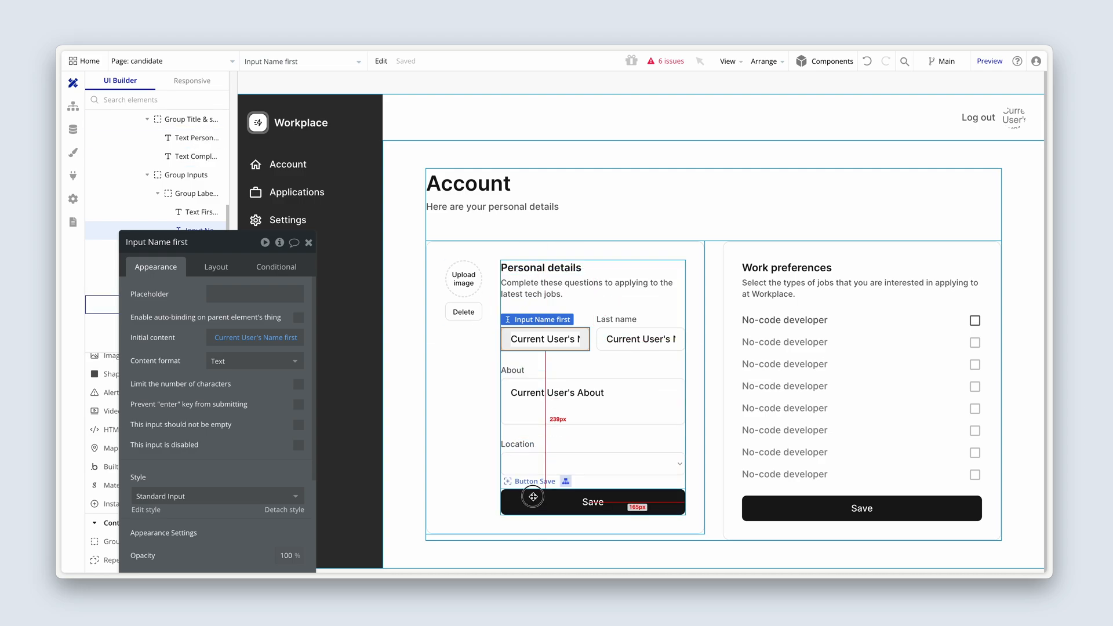
{"action": "left_click", "coordinate": [592, 501]}
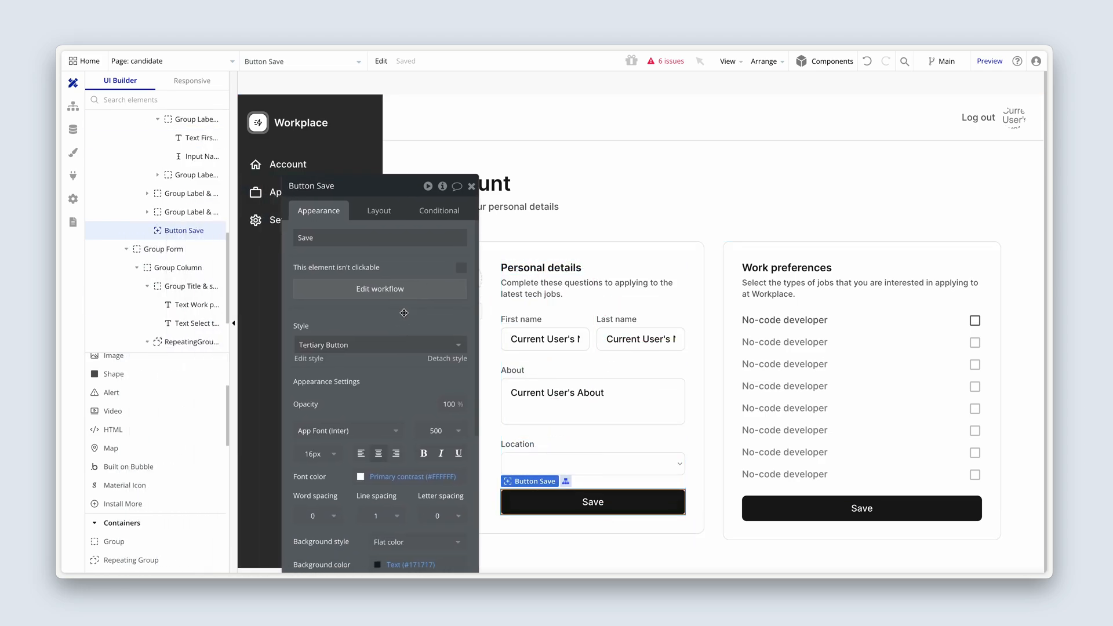
Inspect the Save workflow's 'Make changes to User' and 'Show message' steps, then bring up the page list
{"action": "left_click", "coordinate": [381, 289]}
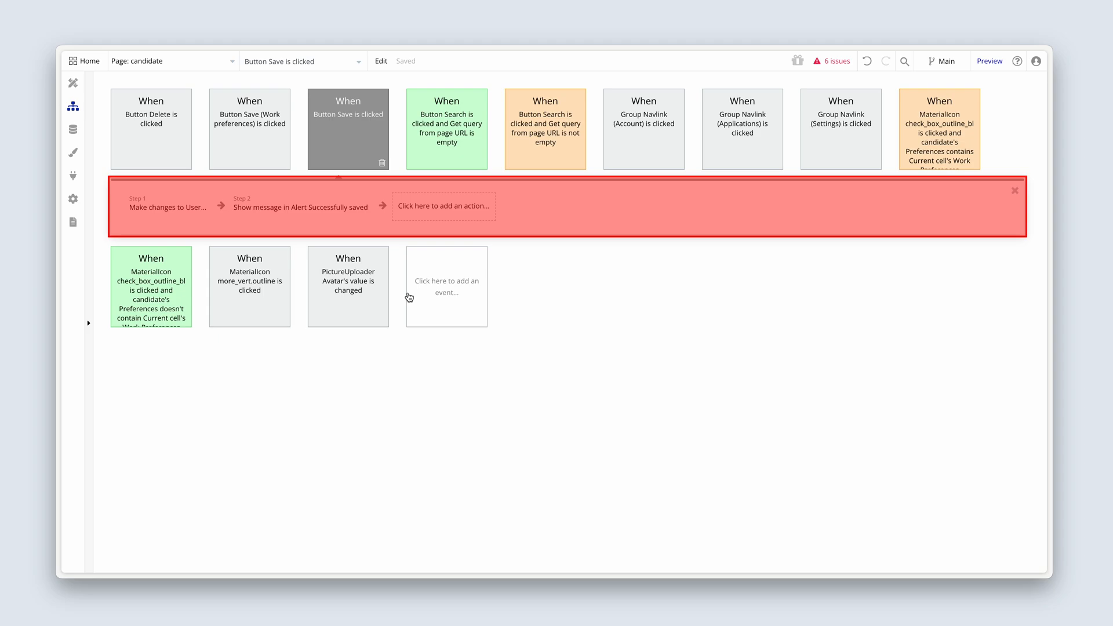
{"action": "left_click", "coordinate": [167, 206]}
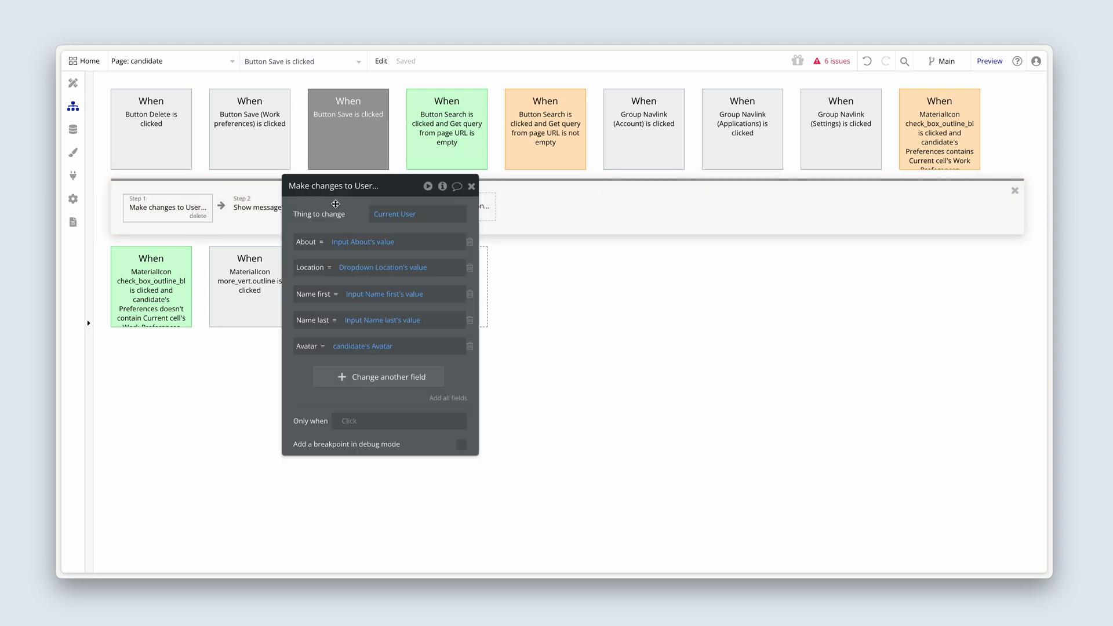
{"action": "left_click_drag", "start_coordinate": [334, 185], "coordinate": [441, 208]}
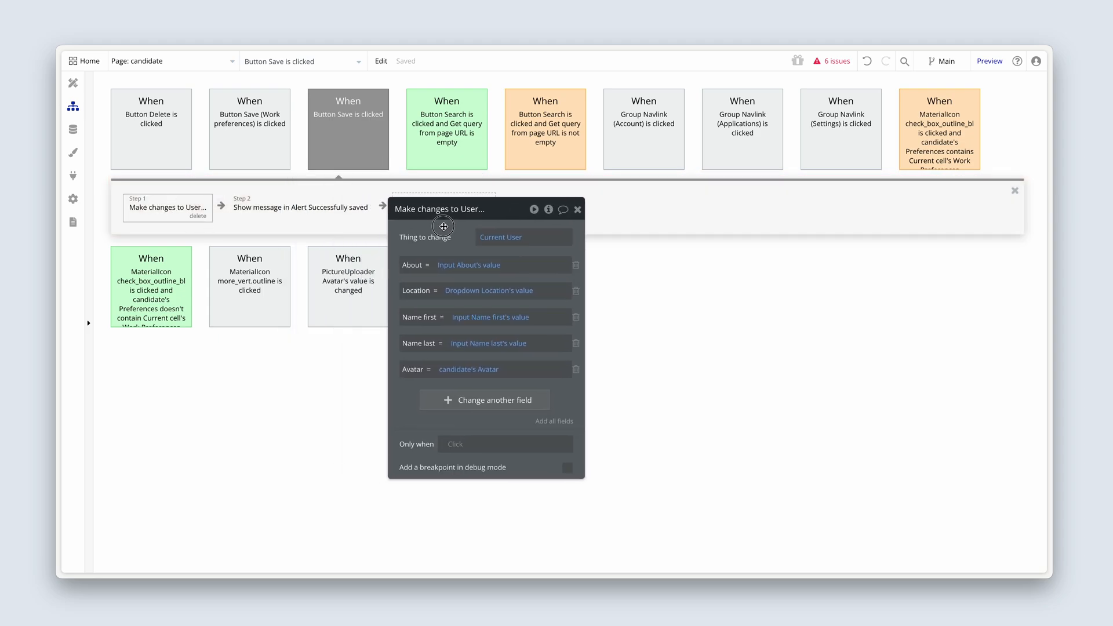
{"action": "left_click", "coordinate": [301, 208]}
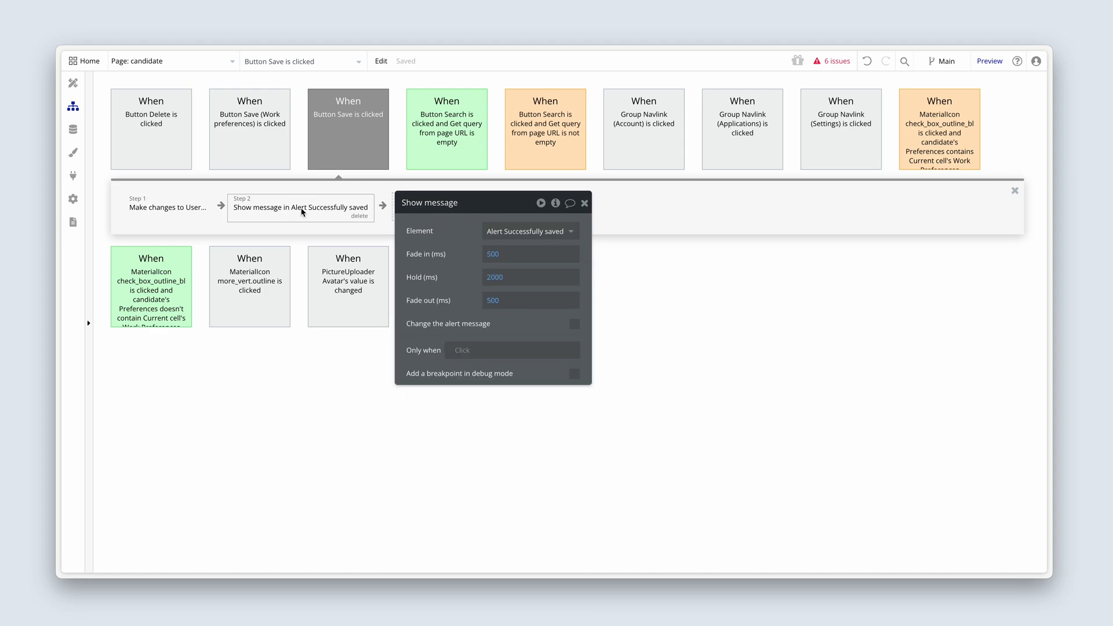
{"action": "mouse_move", "coordinate": [220, 97]}
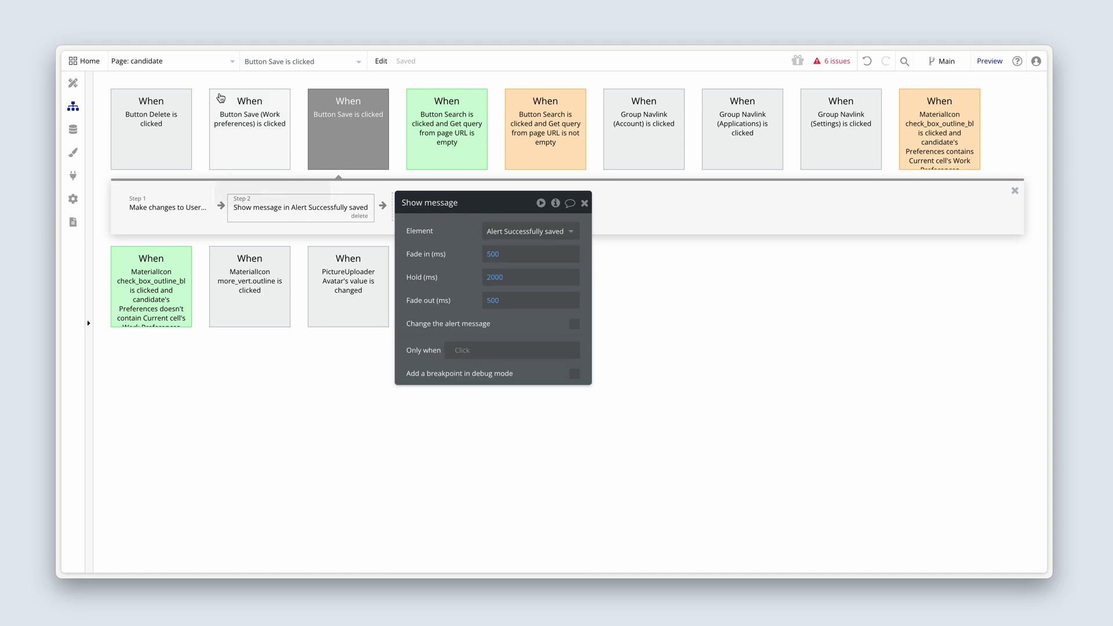
{"action": "left_click", "coordinate": [170, 62]}
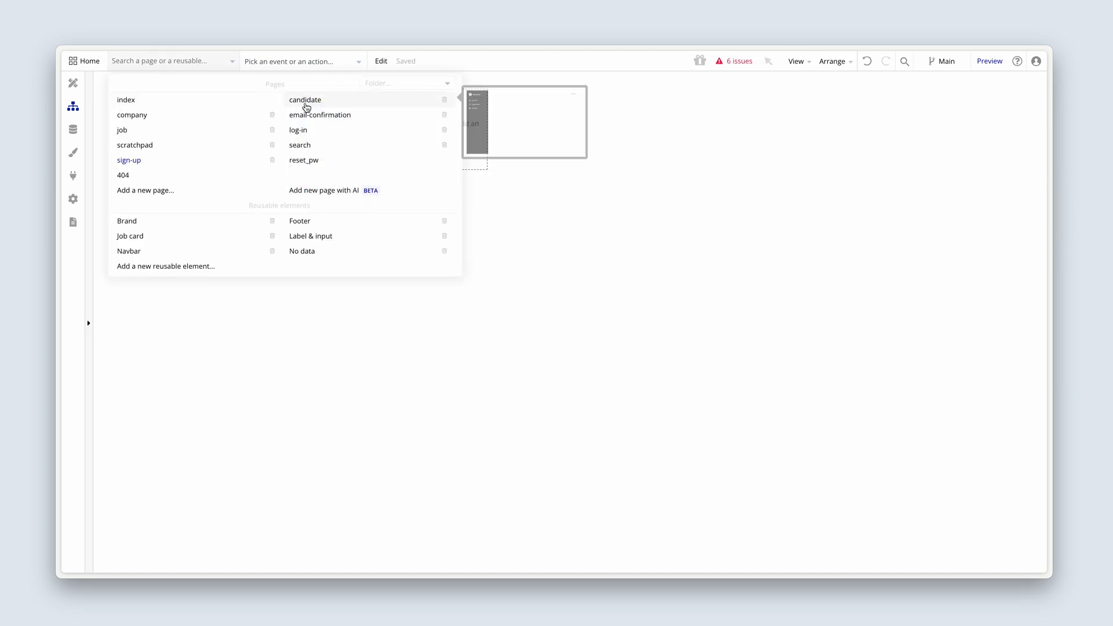
Return to the candidate page and set the personal details Save button's style to Primary Button
{"action": "left_click", "coordinate": [304, 99]}
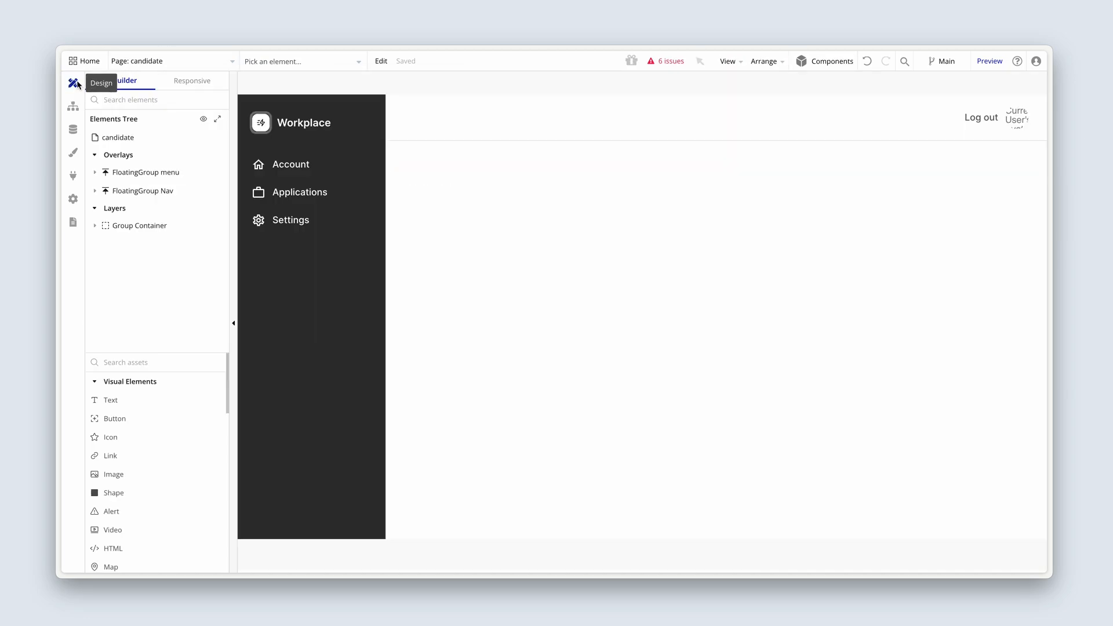
{"action": "left_click", "coordinate": [137, 224]}
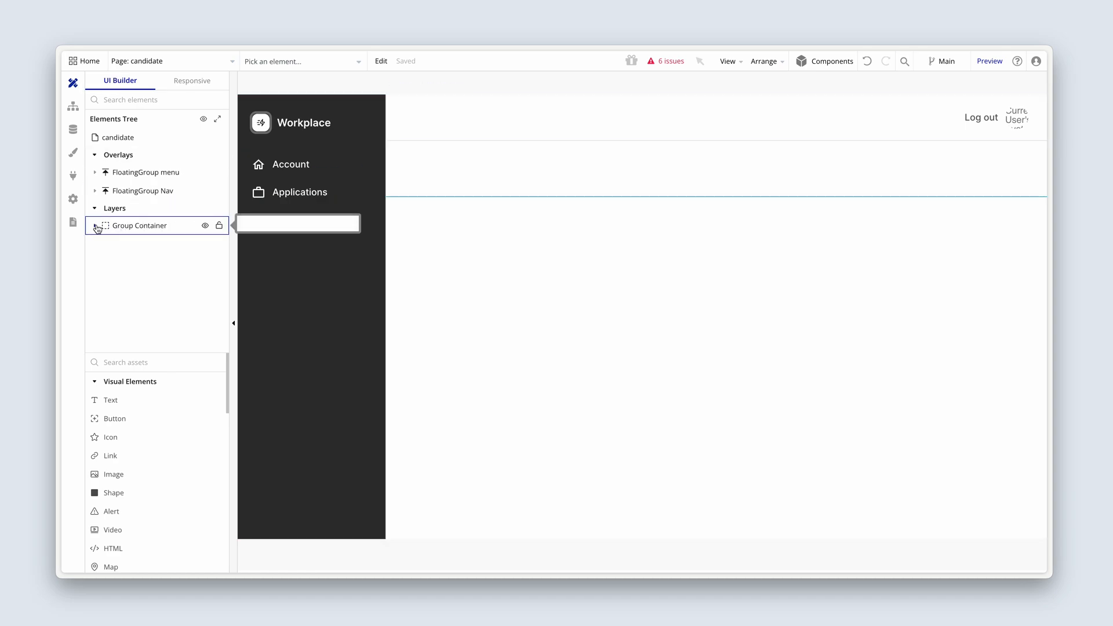
{"action": "left_click", "coordinate": [106, 225]}
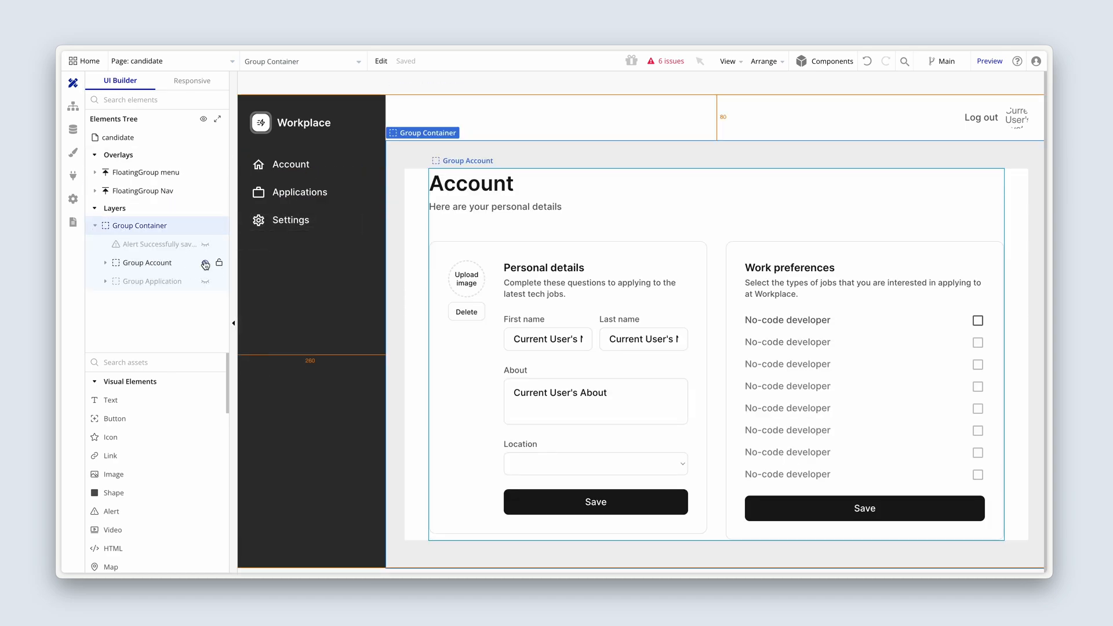
{"action": "left_click", "coordinate": [594, 501]}
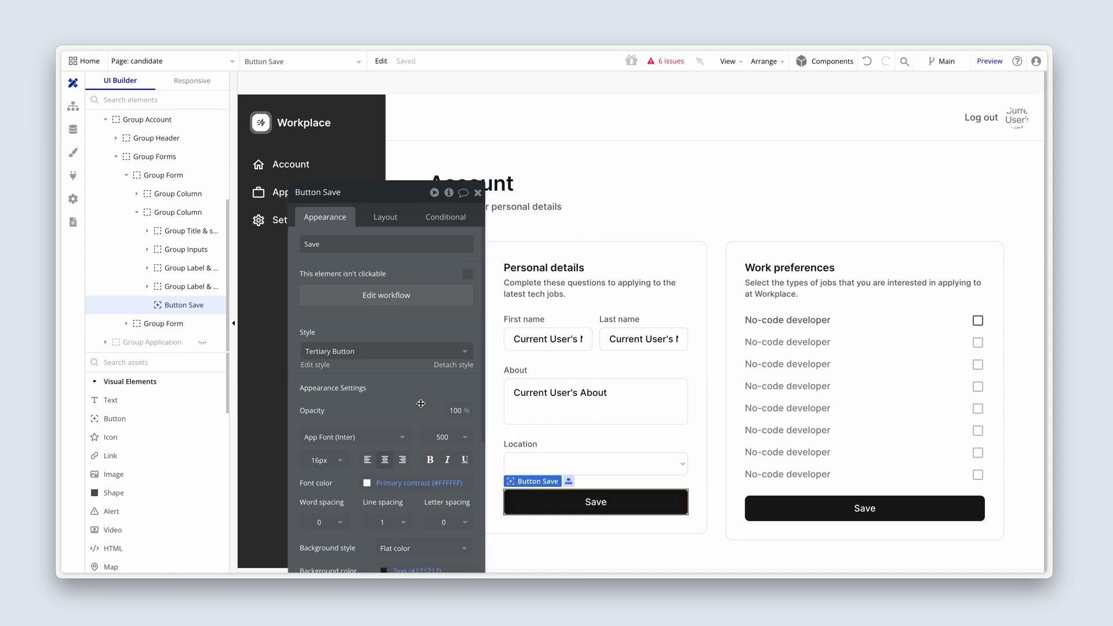
{"action": "left_click", "coordinate": [385, 350]}
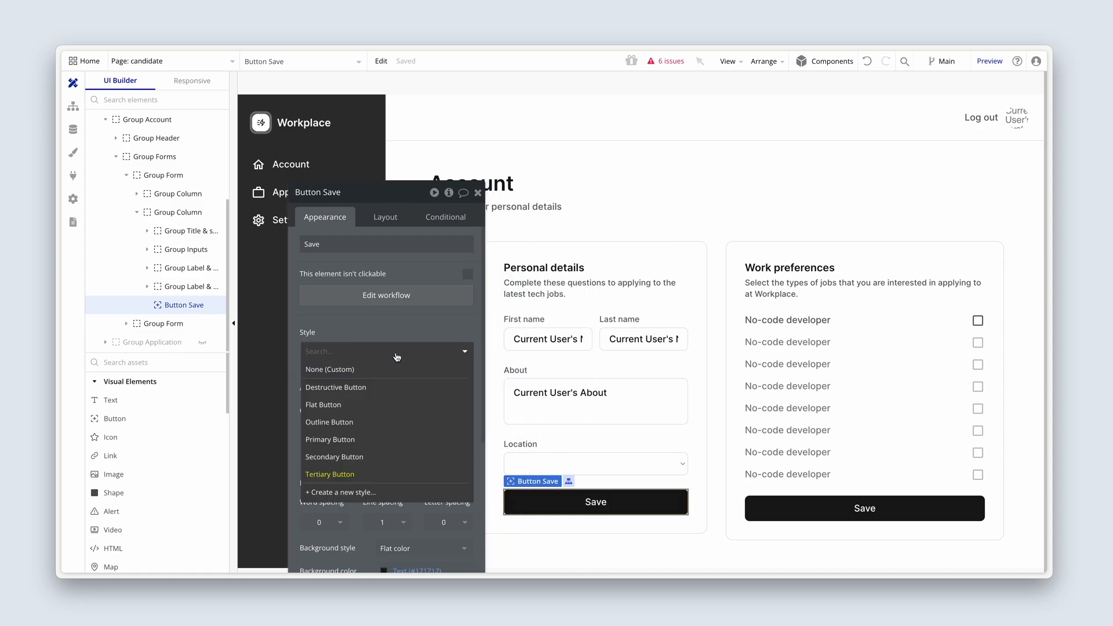
{"action": "mouse_move", "coordinate": [385, 387]}
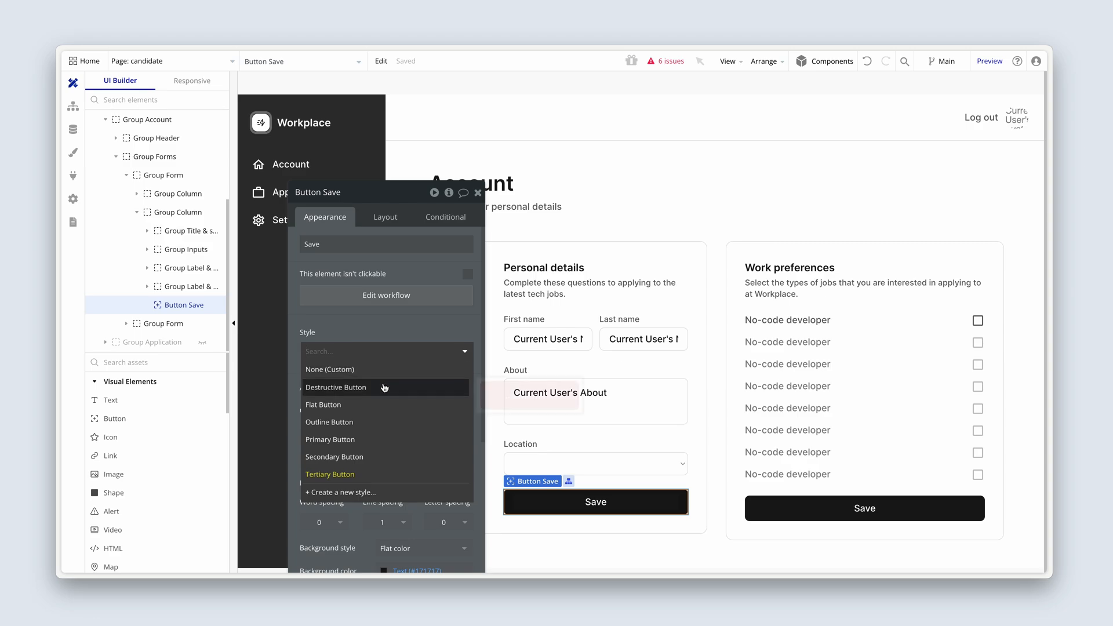
{"action": "mouse_move", "coordinate": [382, 434]}
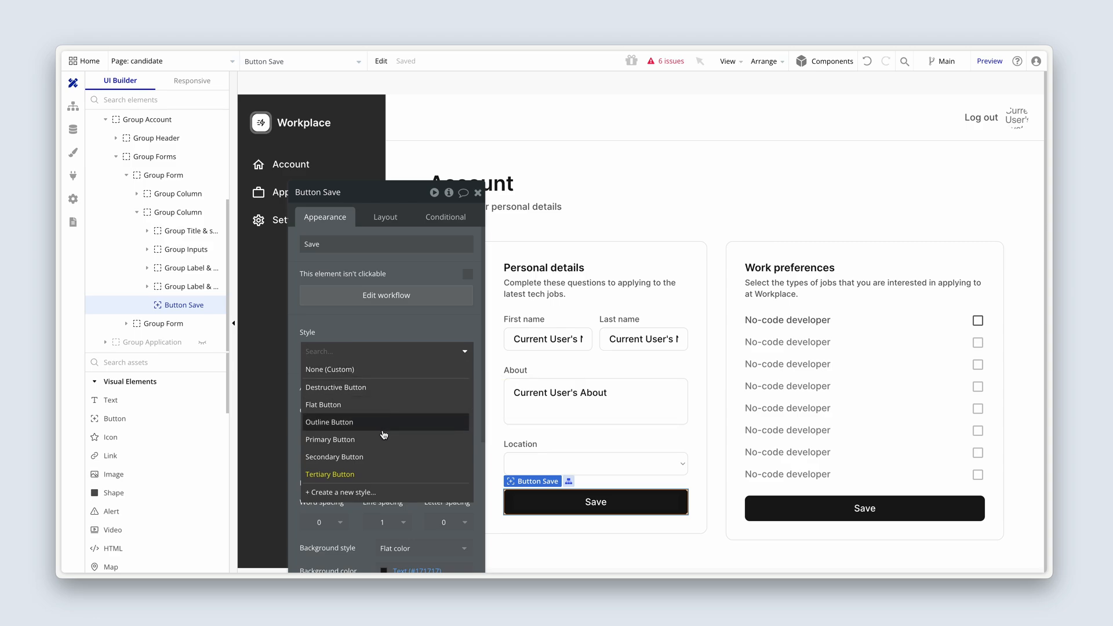
Set the work preferences Save button's style to Primary Button as well
{"action": "left_click", "coordinate": [330, 473]}
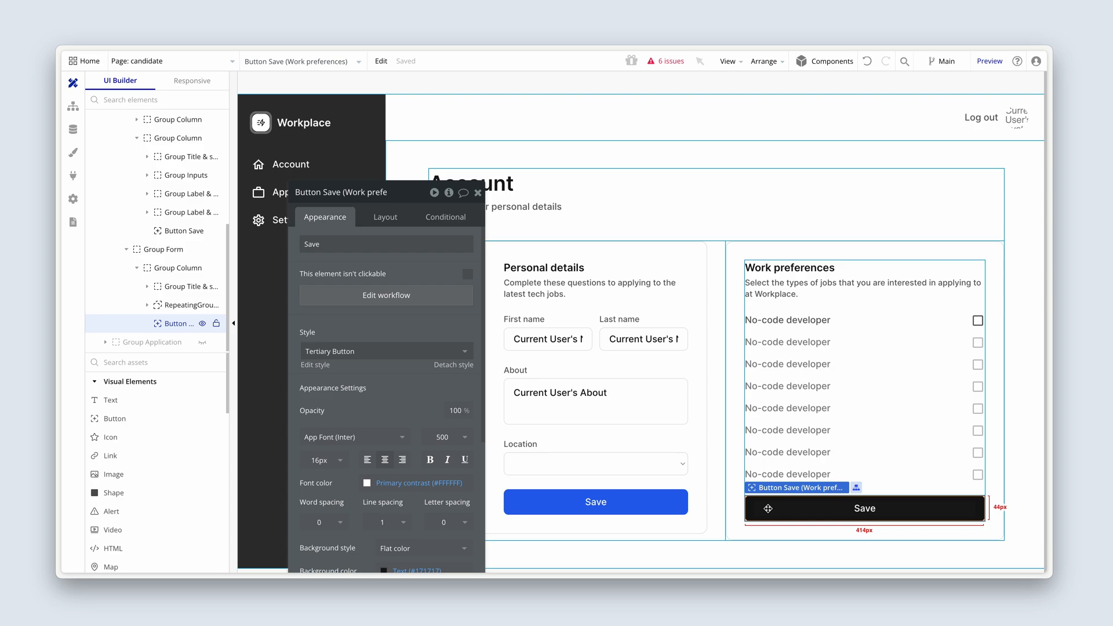
{"action": "left_click", "coordinate": [385, 350]}
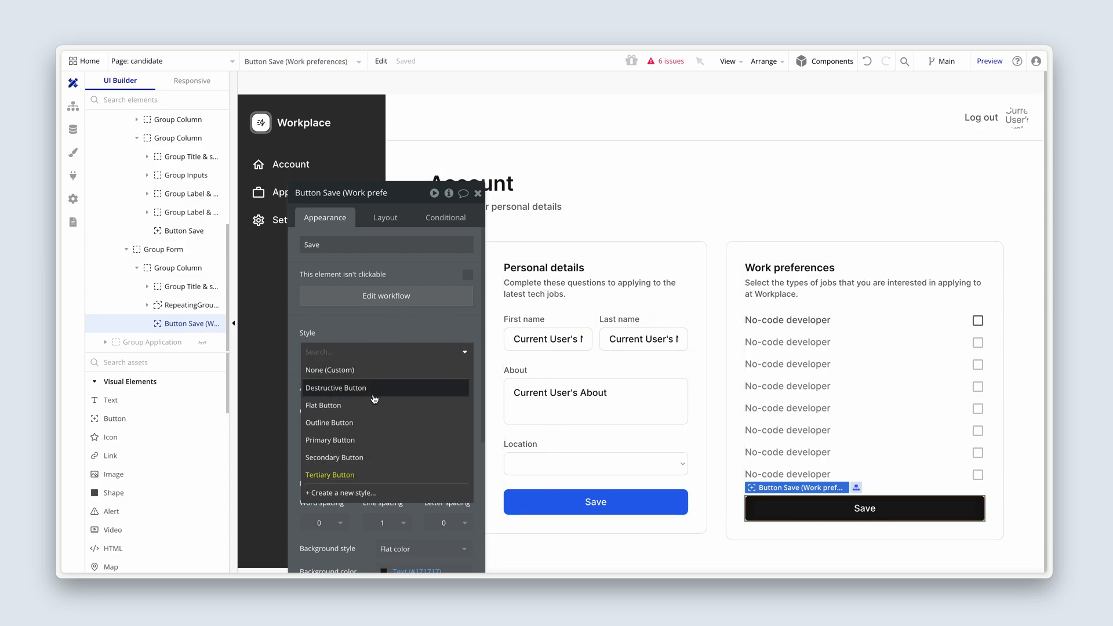
{"action": "left_click", "coordinate": [330, 440]}
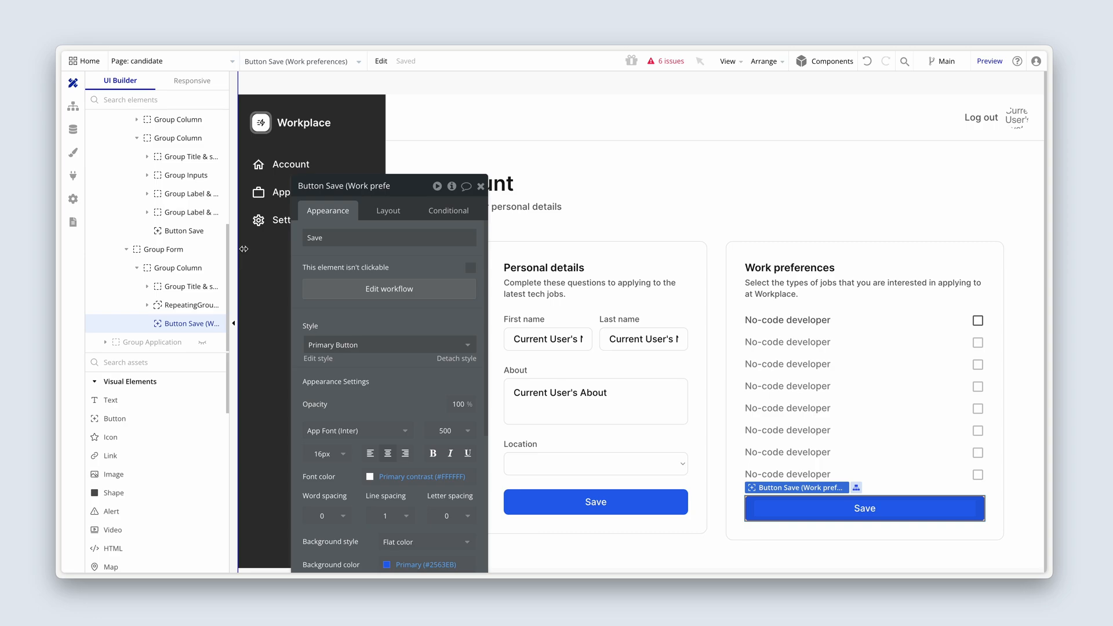
{"action": "left_click", "coordinate": [170, 60]}
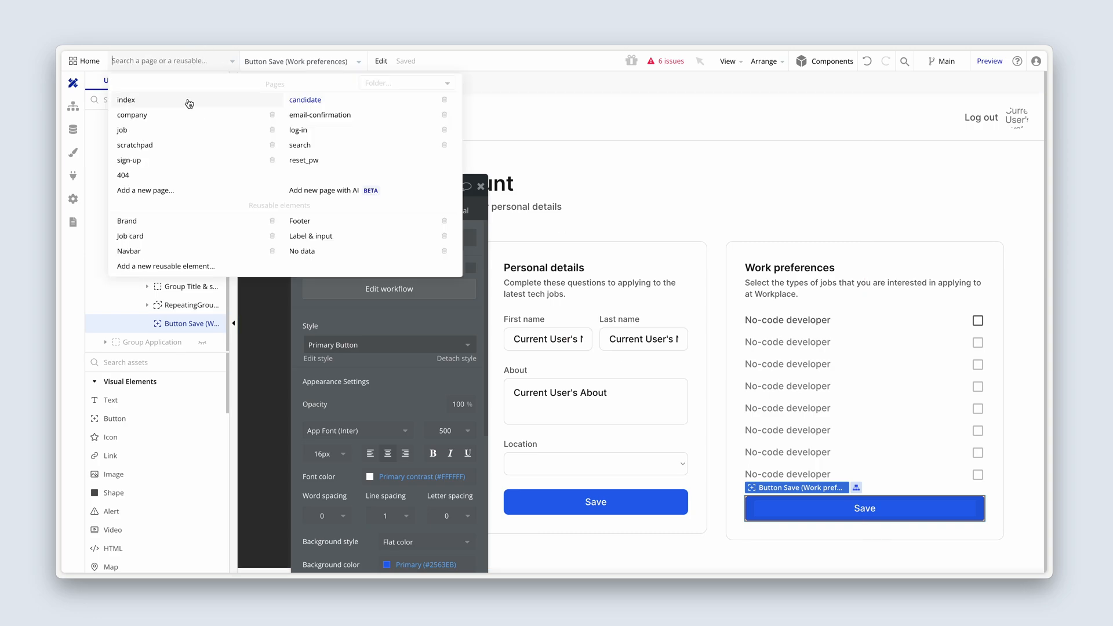
Switch to the sign-up page and view the workflow behind the Sign up button
{"action": "left_click", "coordinate": [129, 160]}
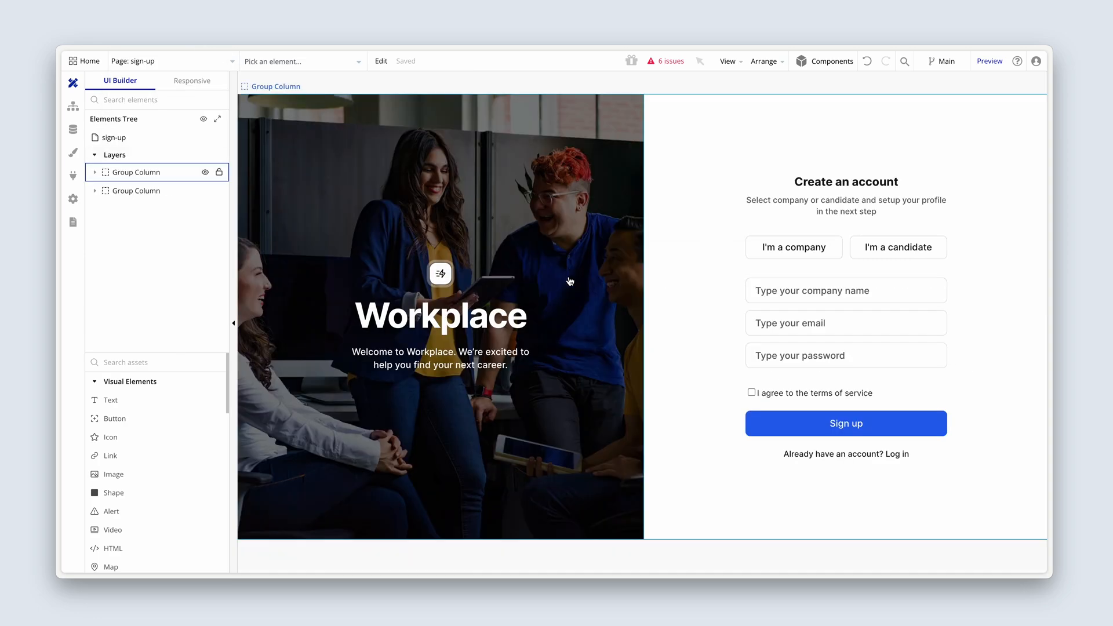
{"action": "left_click", "coordinate": [845, 423]}
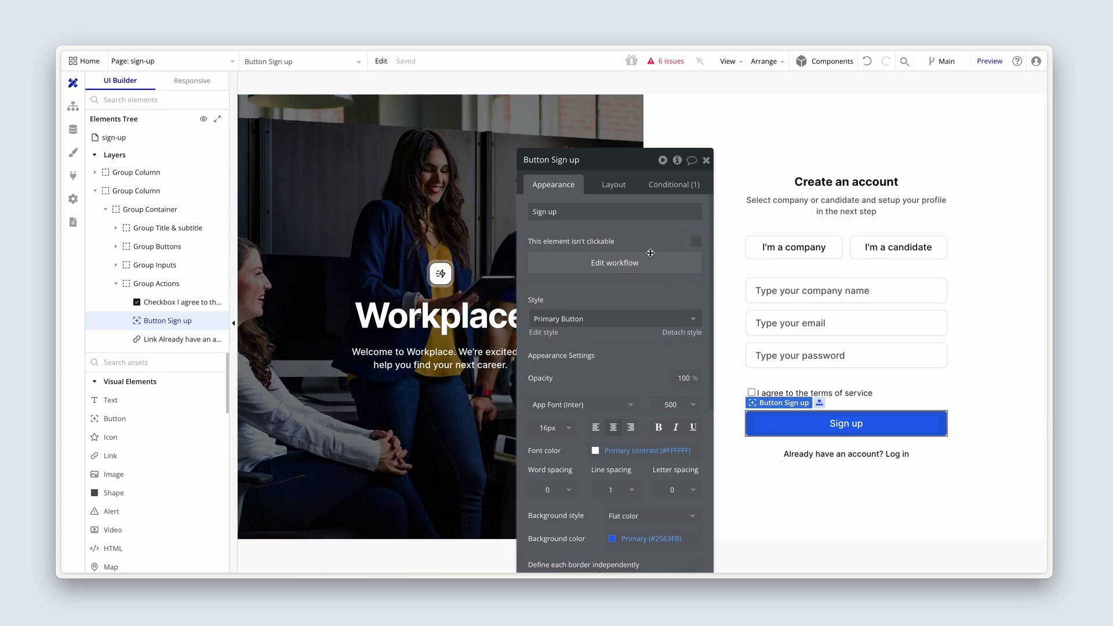
{"action": "left_click", "coordinate": [614, 263]}
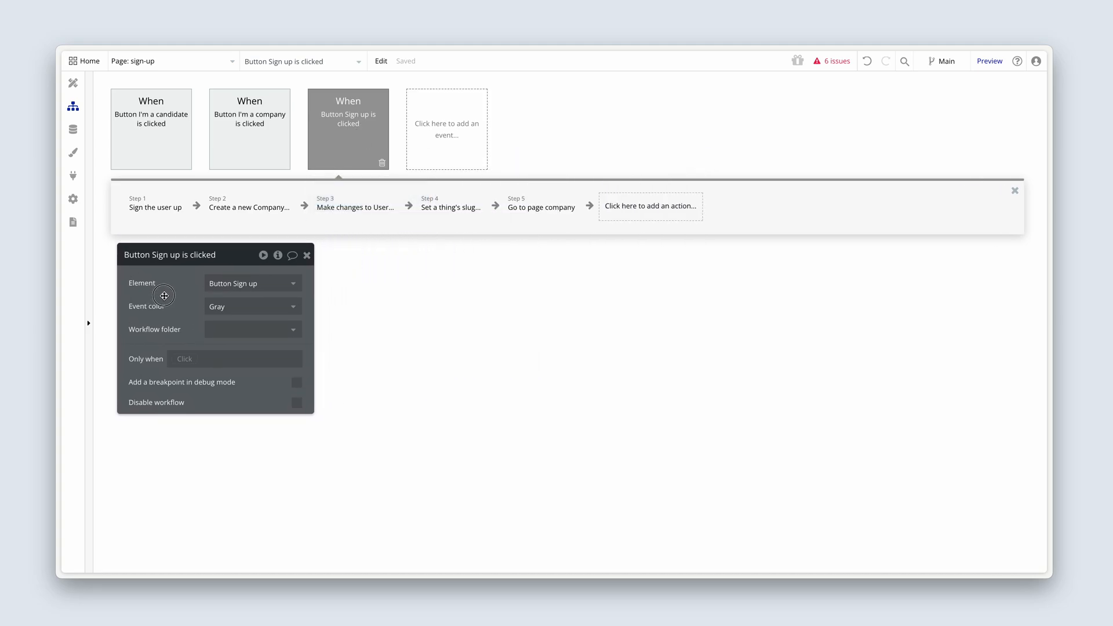
Review the sign-up, create Company, set slug and Go to page company steps, then start adding a new event
{"action": "left_click", "coordinate": [154, 206]}
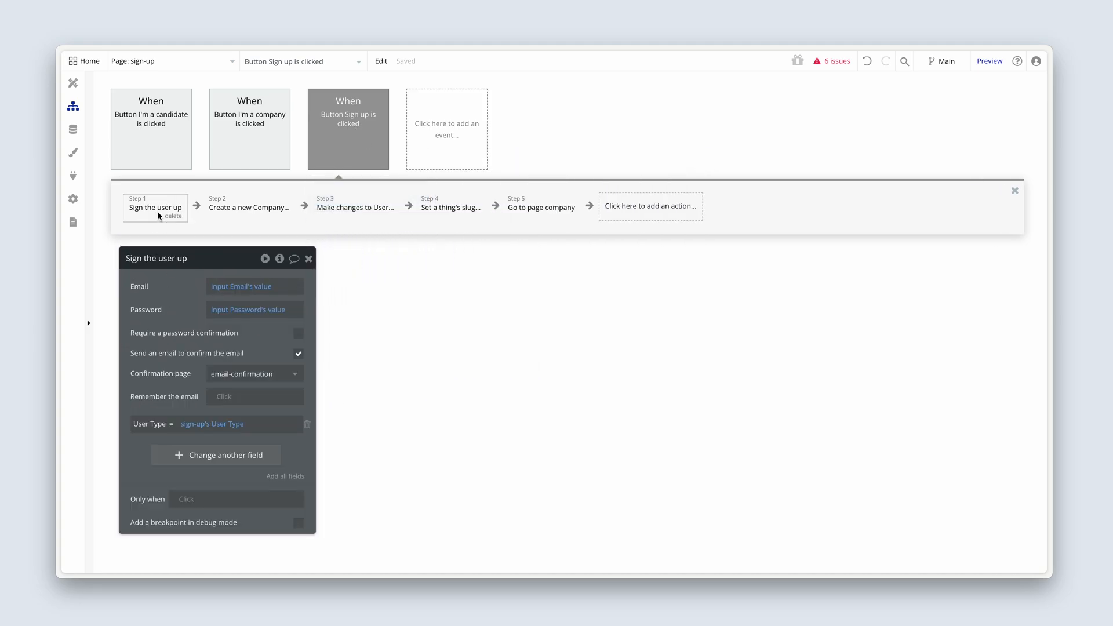
{"action": "mouse_move", "coordinate": [218, 427]}
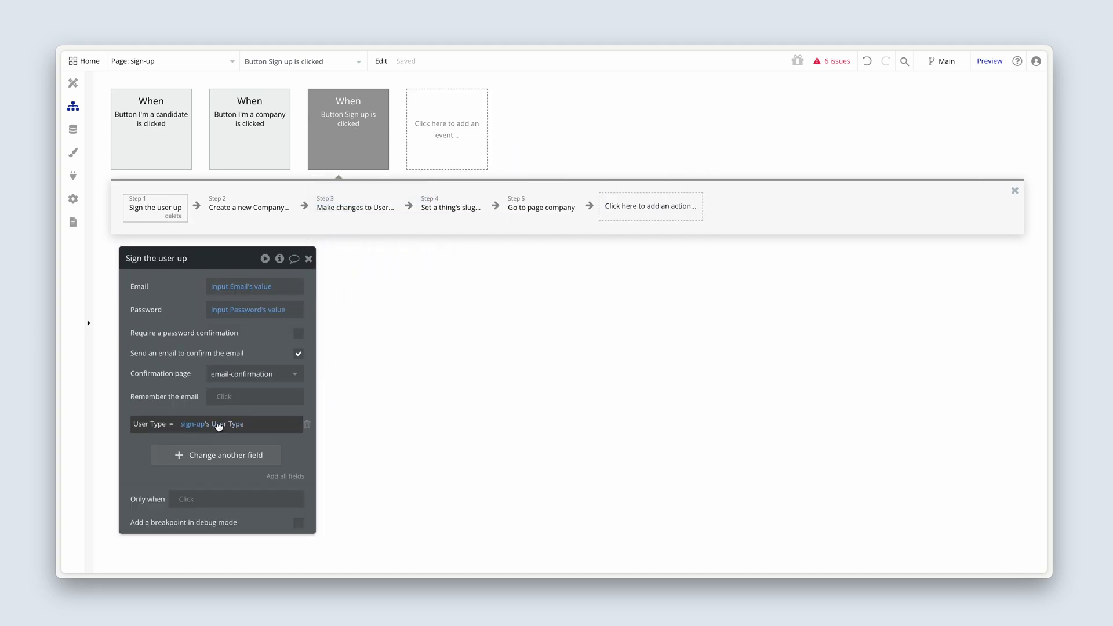
{"action": "mouse_move", "coordinate": [213, 424]}
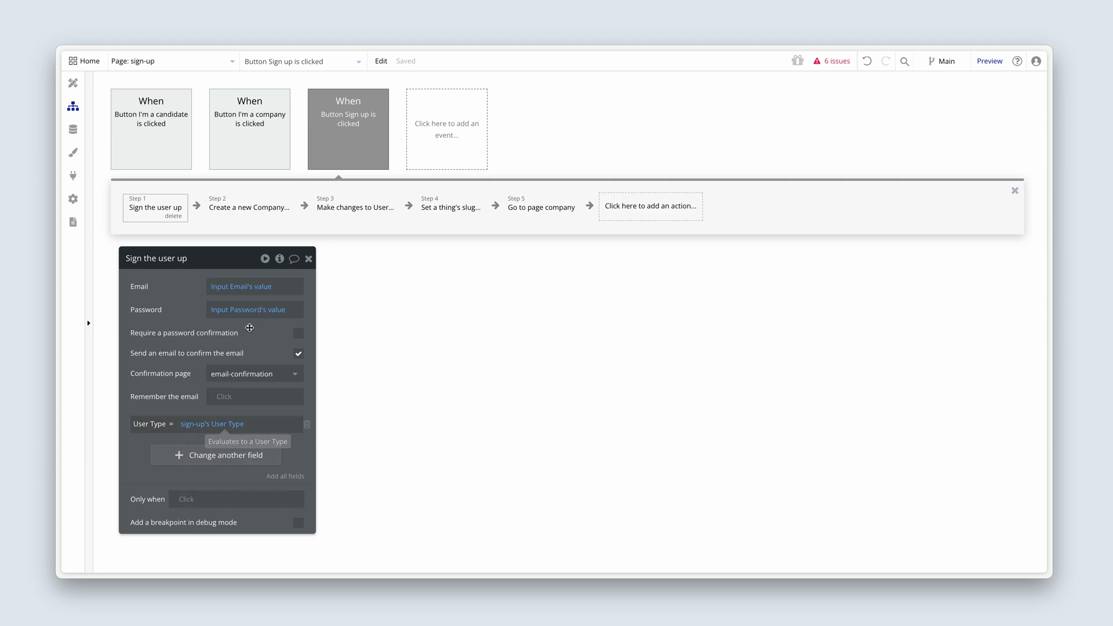
{"action": "left_click", "coordinate": [248, 207]}
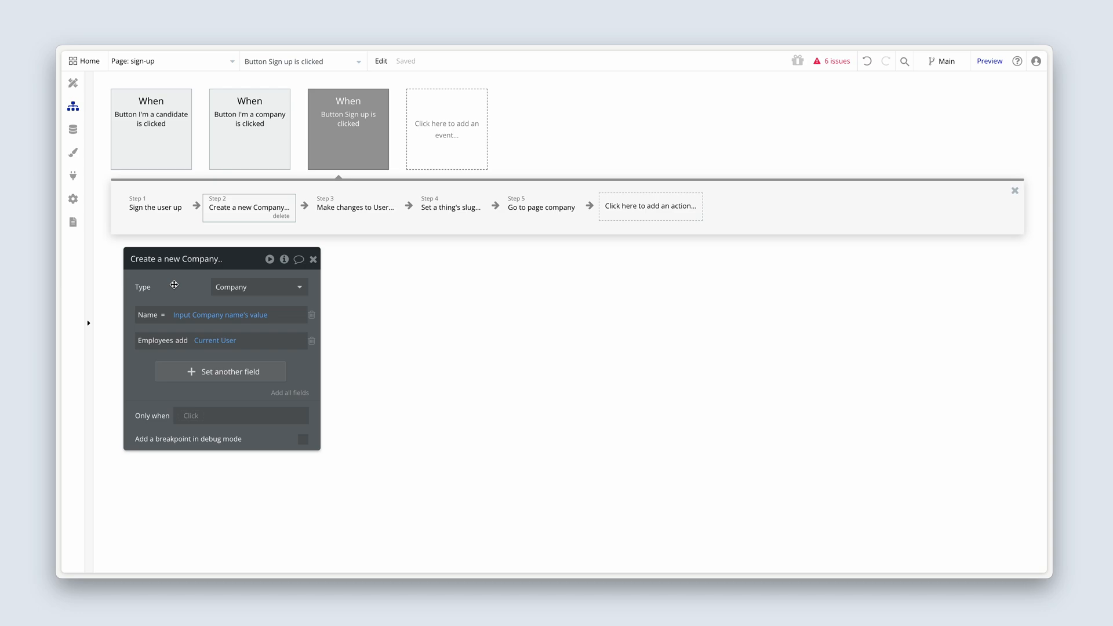
{"action": "left_click", "coordinate": [450, 206]}
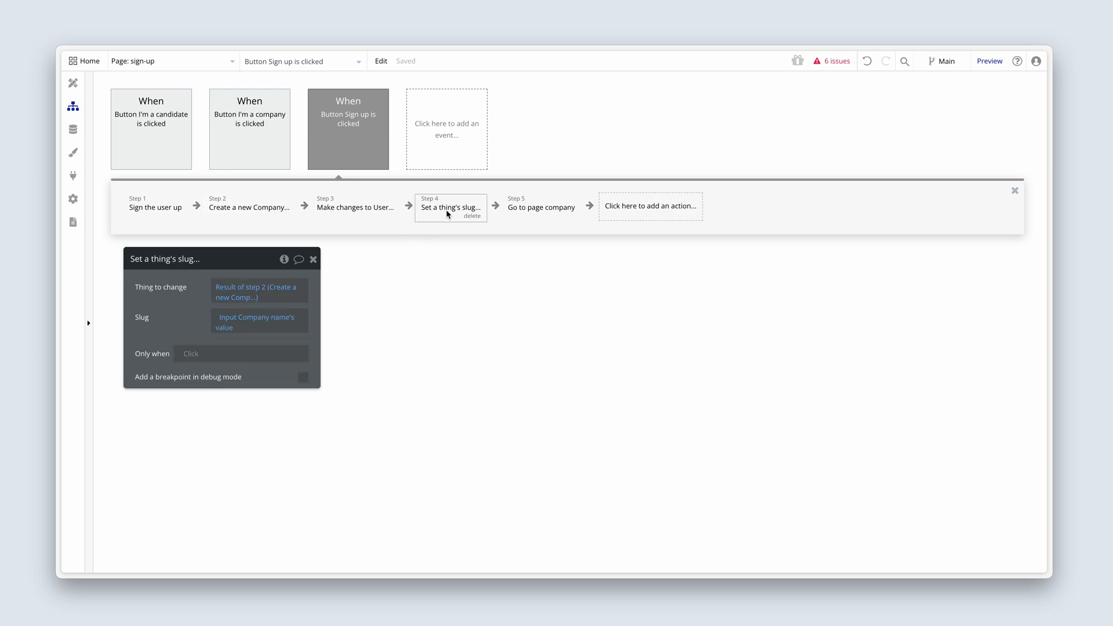
{"action": "left_click", "coordinate": [542, 206]}
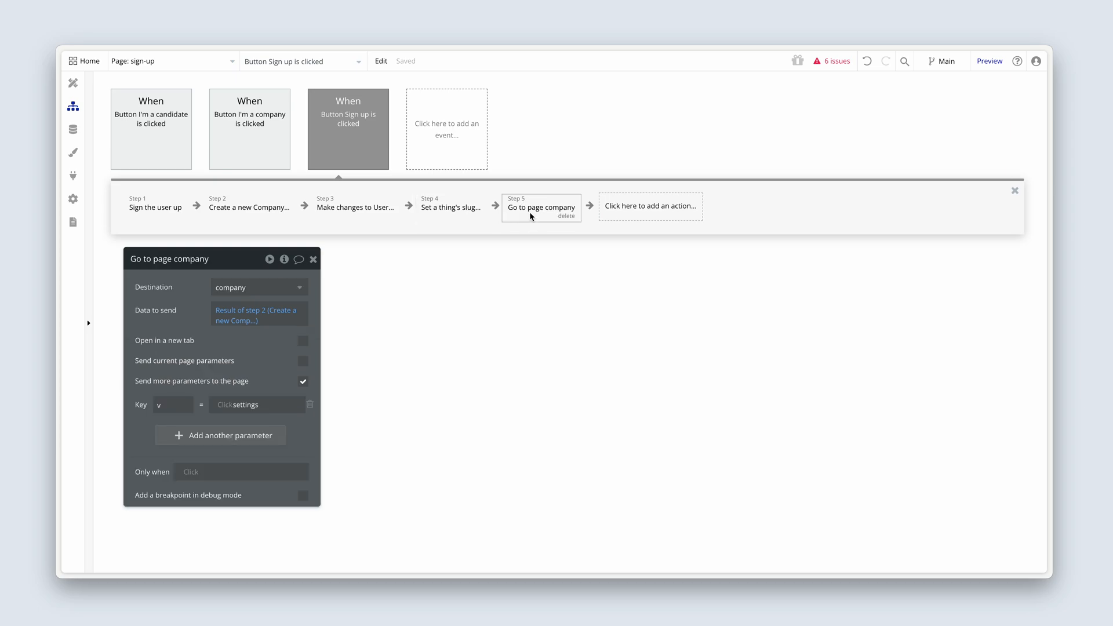
{"action": "left_click", "coordinate": [446, 128]}
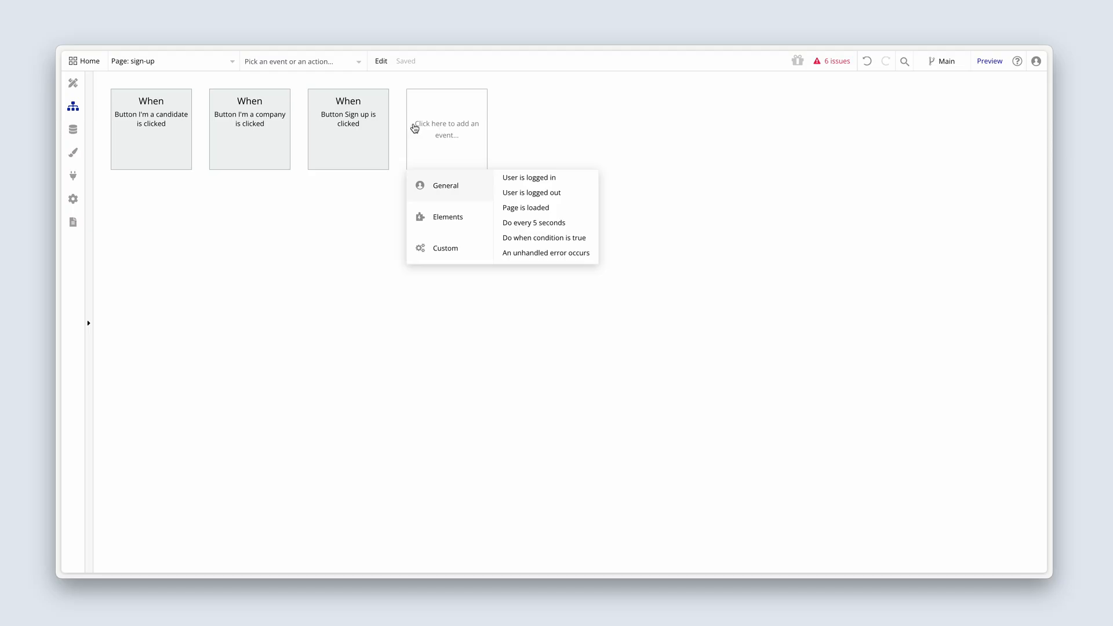
{"action": "mouse_move", "coordinate": [419, 134]}
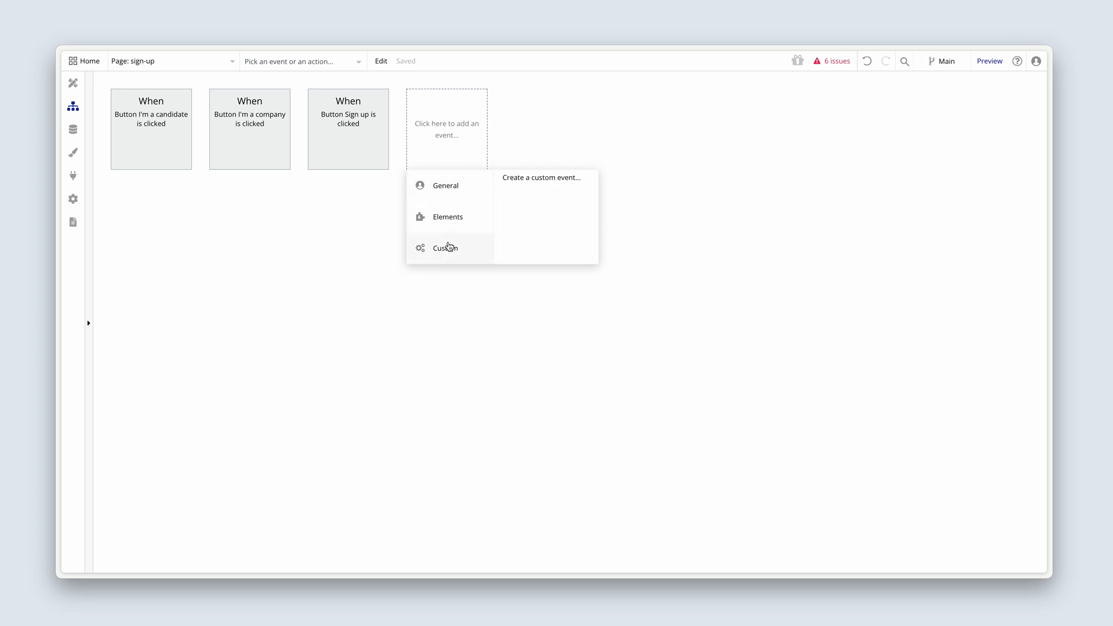
{"action": "mouse_move", "coordinate": [556, 182]}
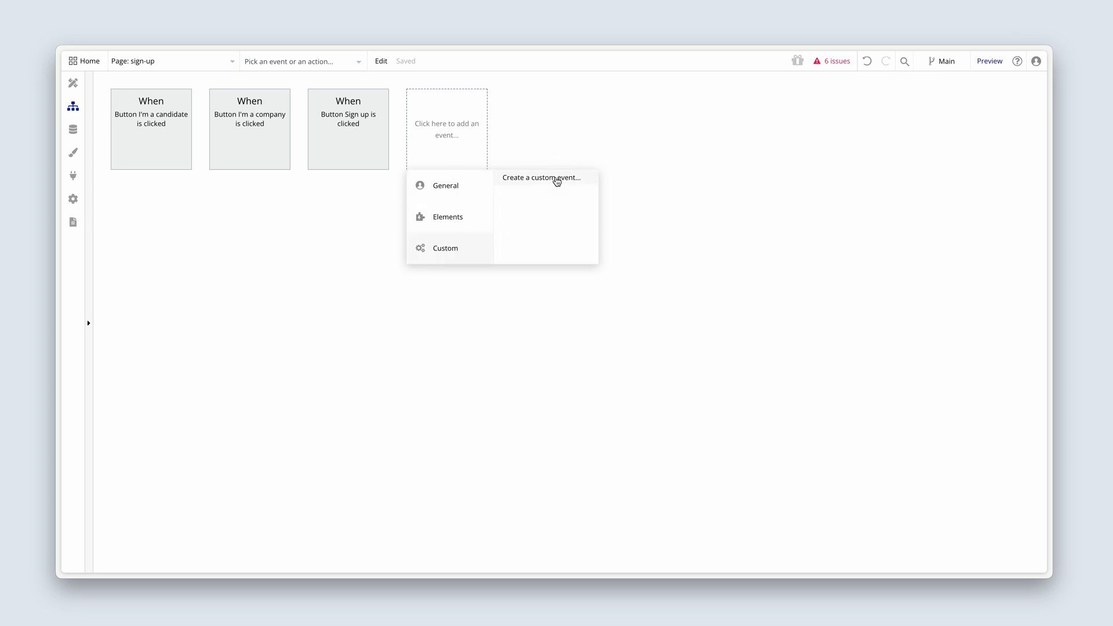
Create a custom event named company and colour it Blue
{"action": "left_click", "coordinate": [541, 176]}
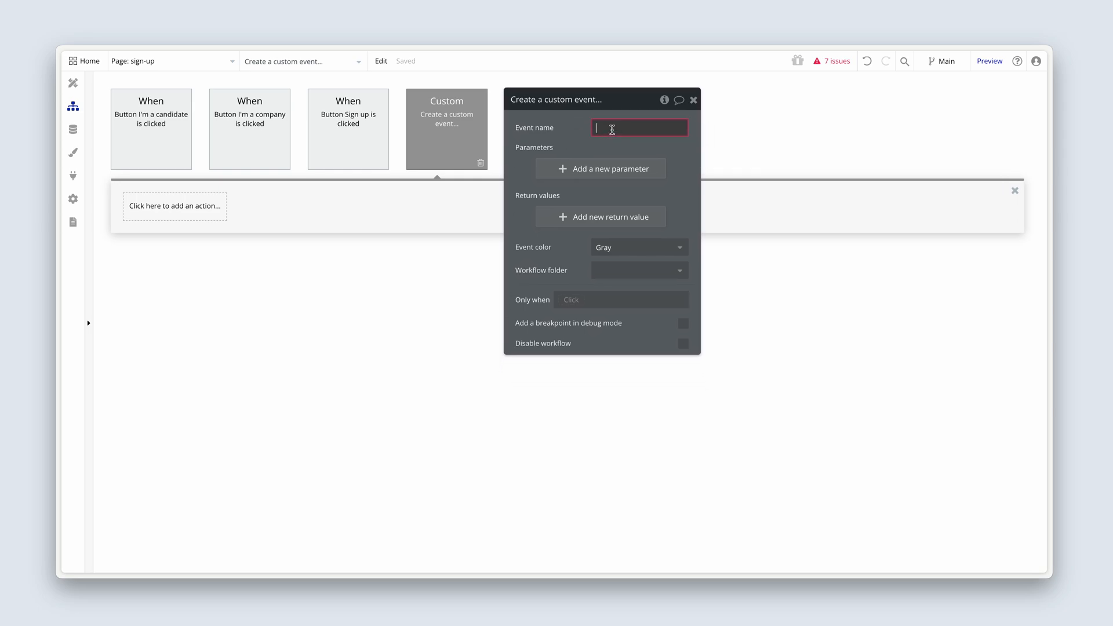
{"action": "type", "text": "ca"}
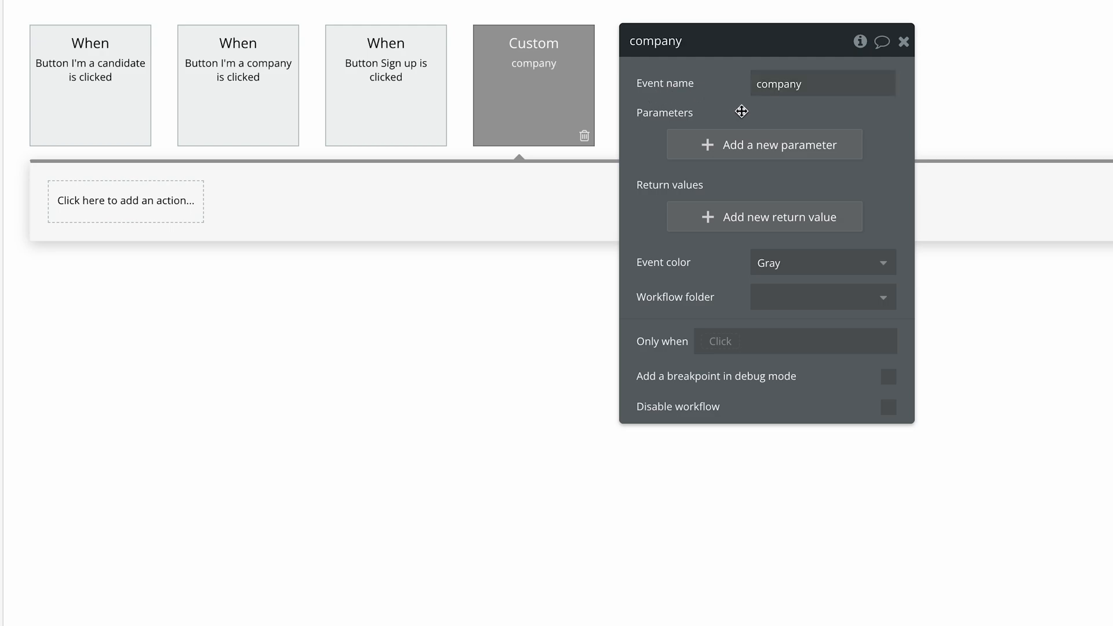
{"action": "left_click", "coordinate": [822, 262]}
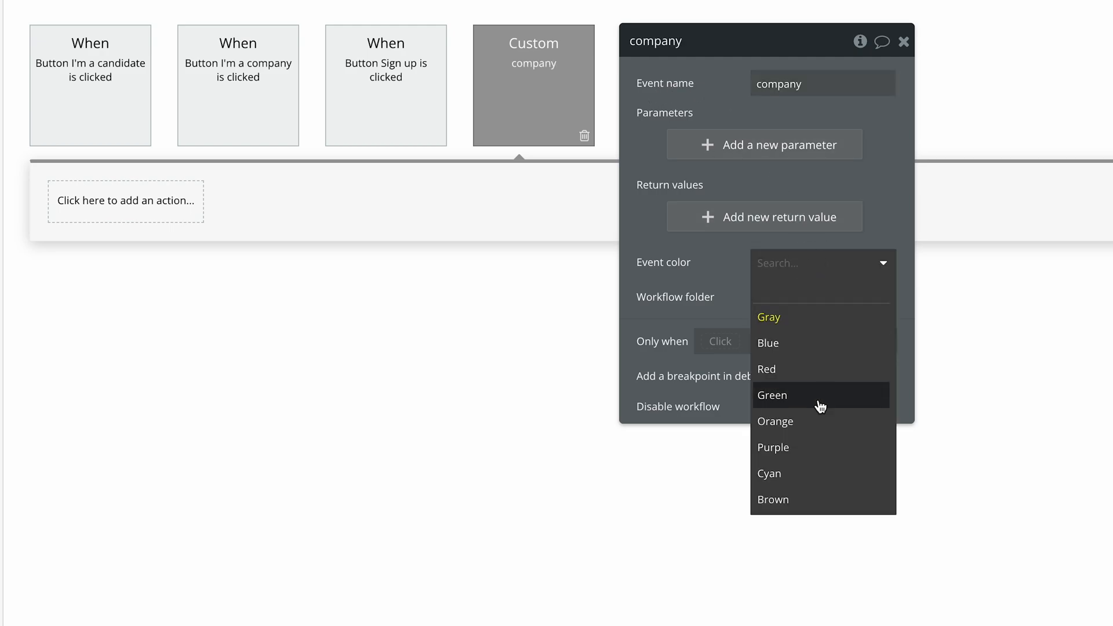
{"action": "left_click", "coordinate": [767, 343]}
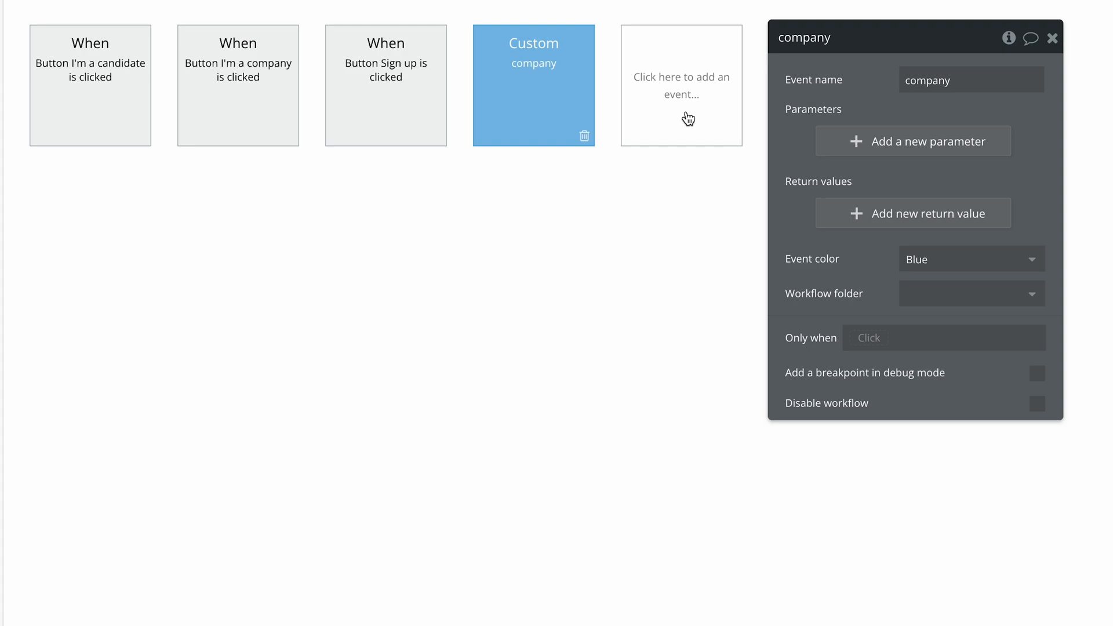
Create a second custom event named candidate and colour it Blue
{"action": "left_click", "coordinate": [680, 84]}
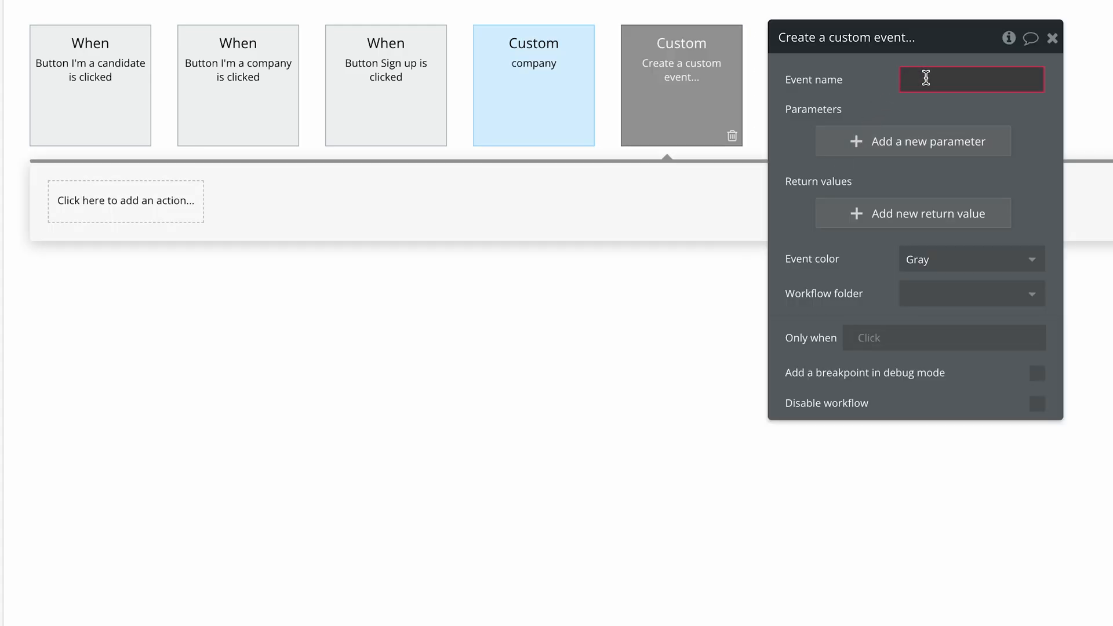
{"action": "type", "text": "ca"}
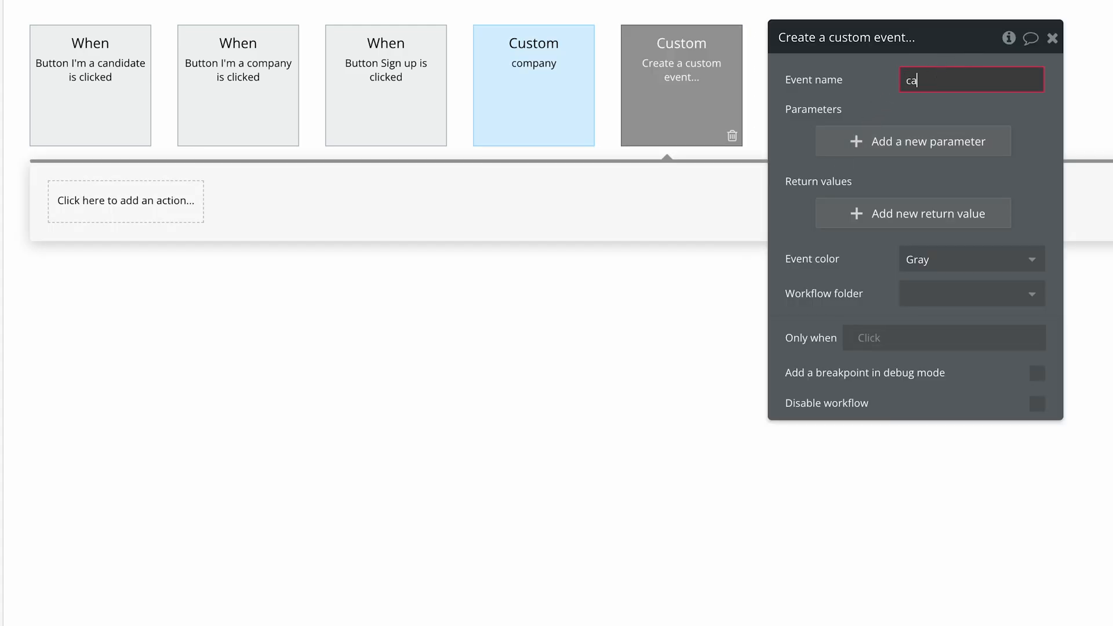
{"action": "type", "text": "ndidate"}
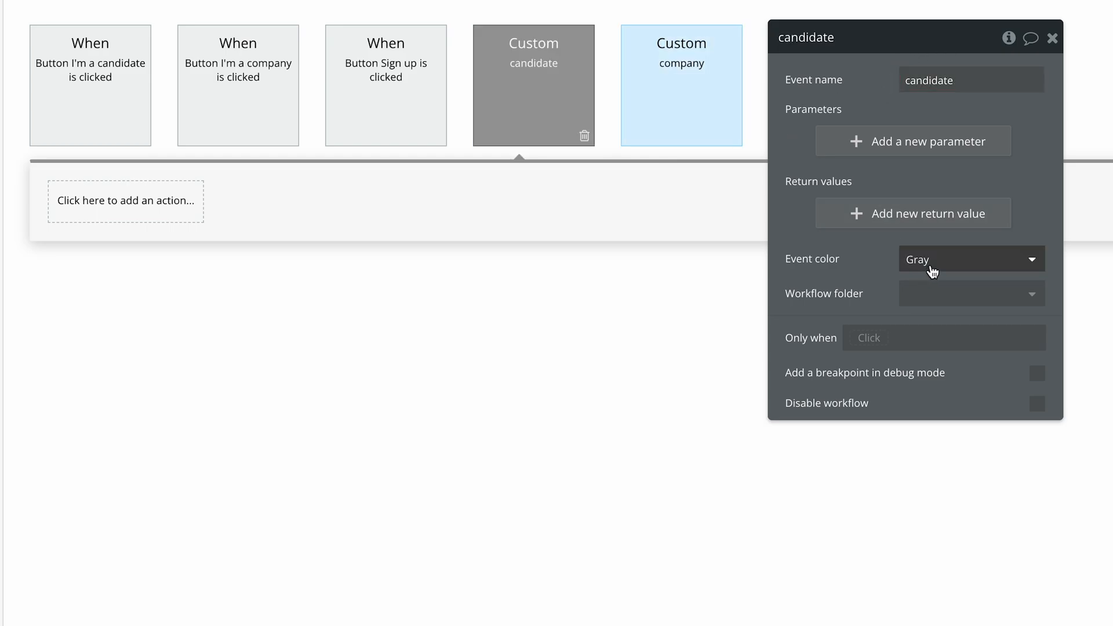
{"action": "left_click", "coordinate": [969, 259]}
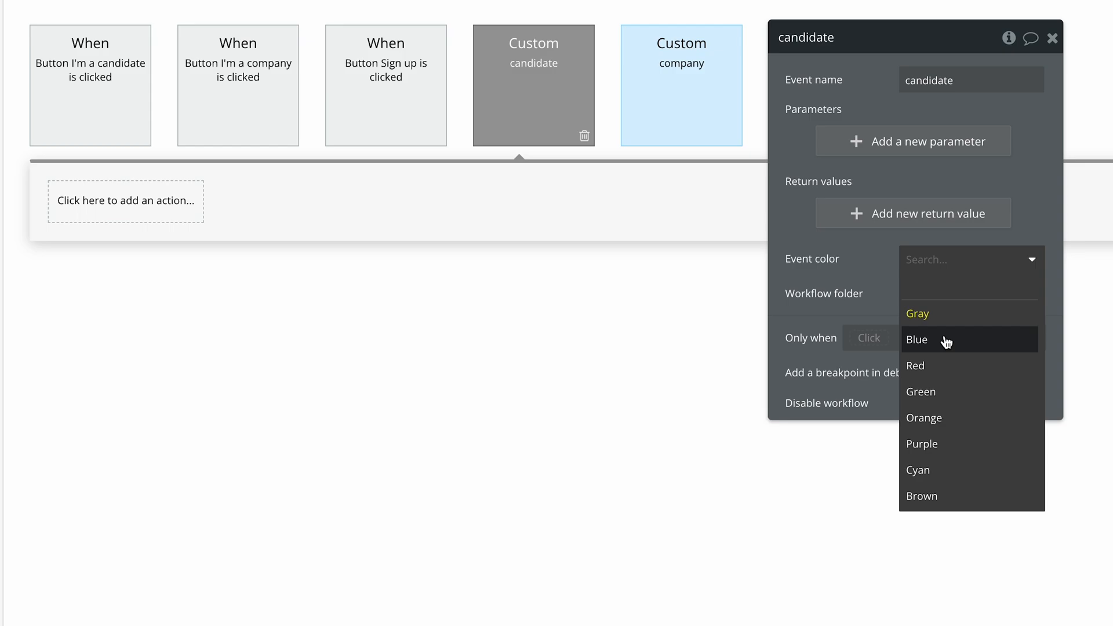
{"action": "left_click", "coordinate": [915, 339]}
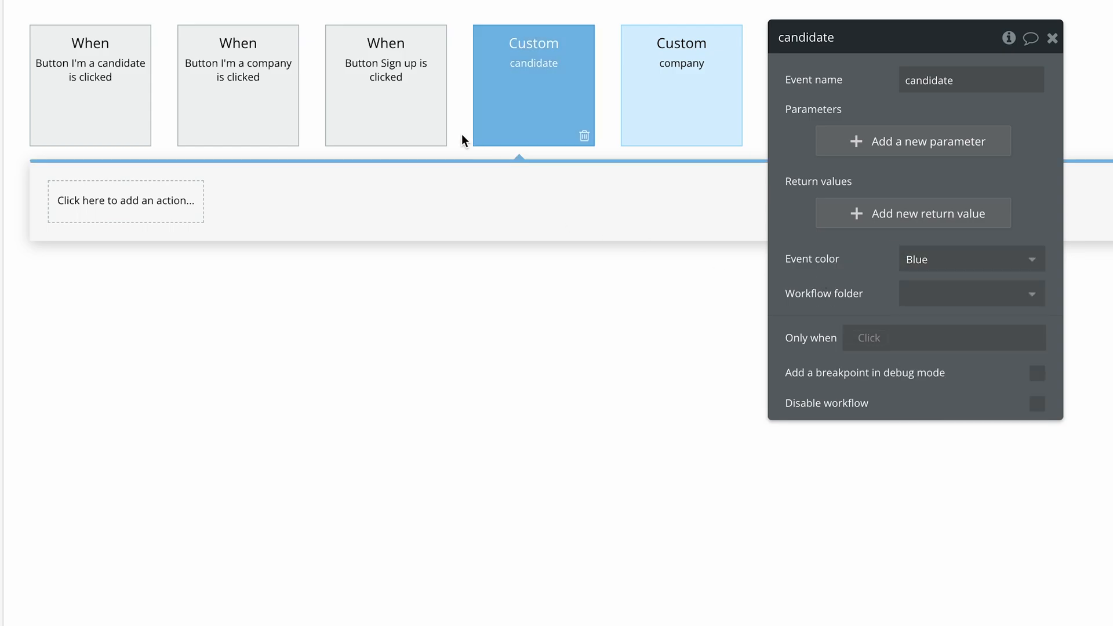
{"action": "left_click", "coordinate": [384, 85]}
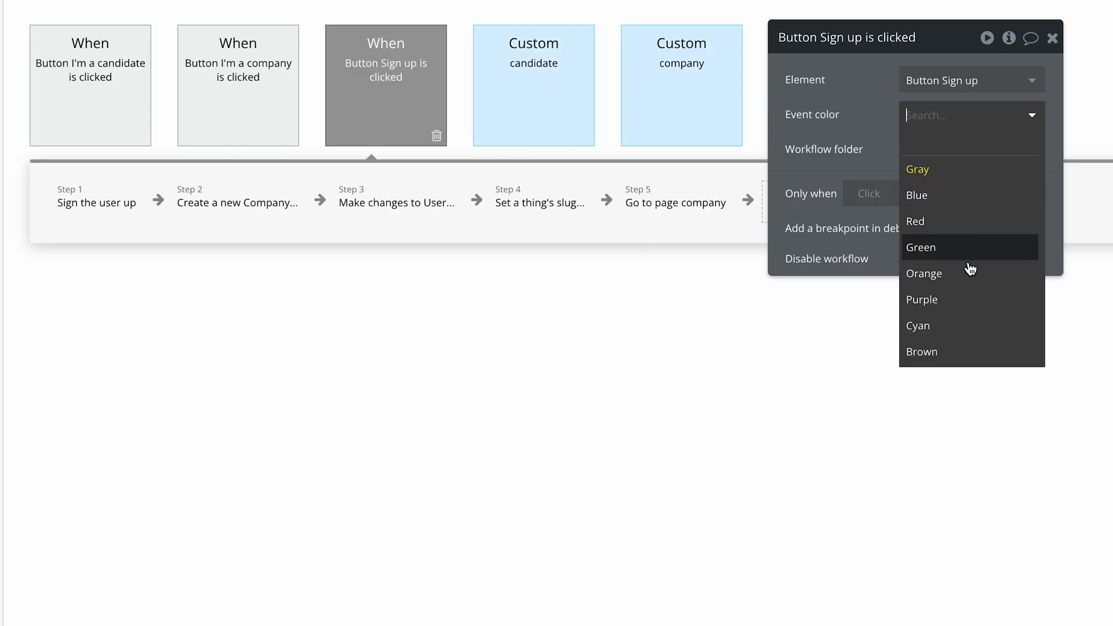
Colour the 'Button Sign up is clicked' workflow Green
{"action": "left_click", "coordinate": [921, 247]}
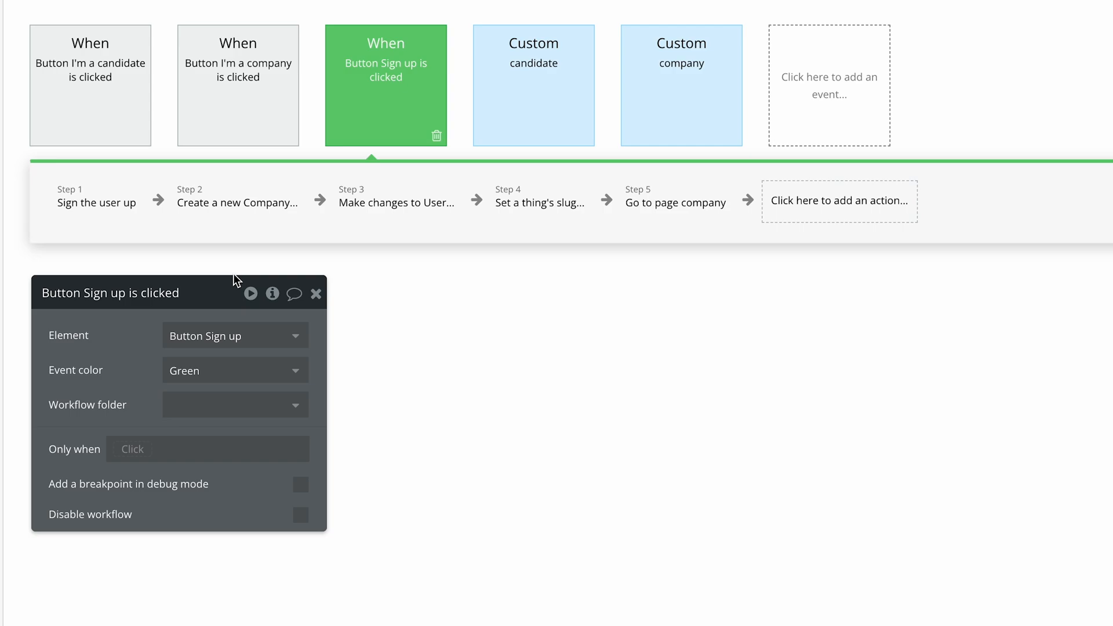
{"action": "mouse_move", "coordinate": [162, 212]}
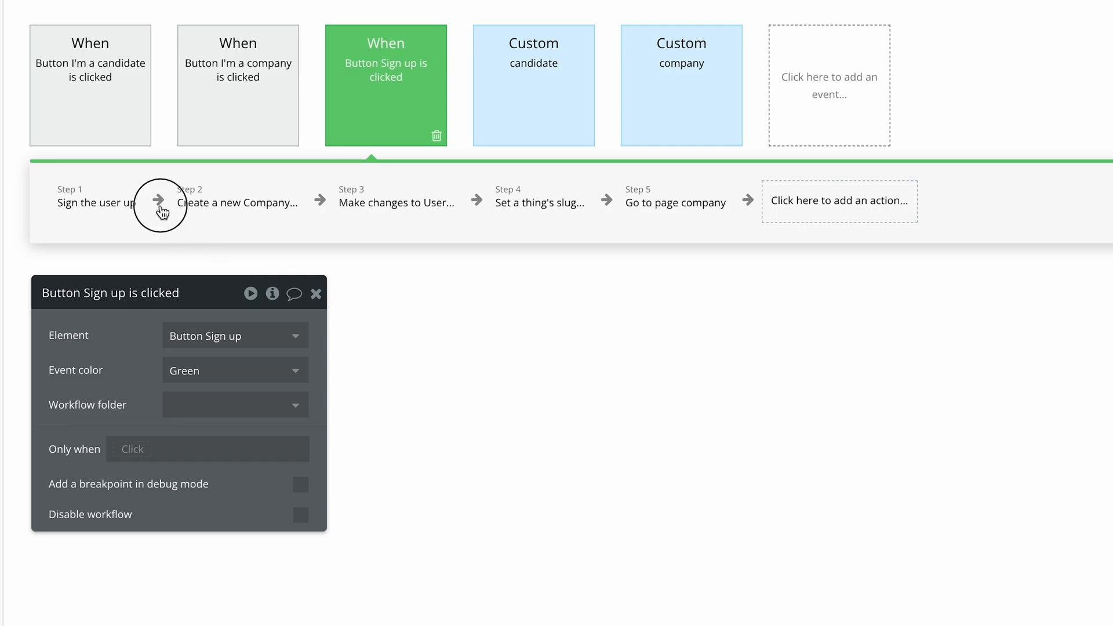
Insert a 'Trigger a custom event' action as Step 2, right after signing the user up
{"action": "left_click", "coordinate": [159, 201]}
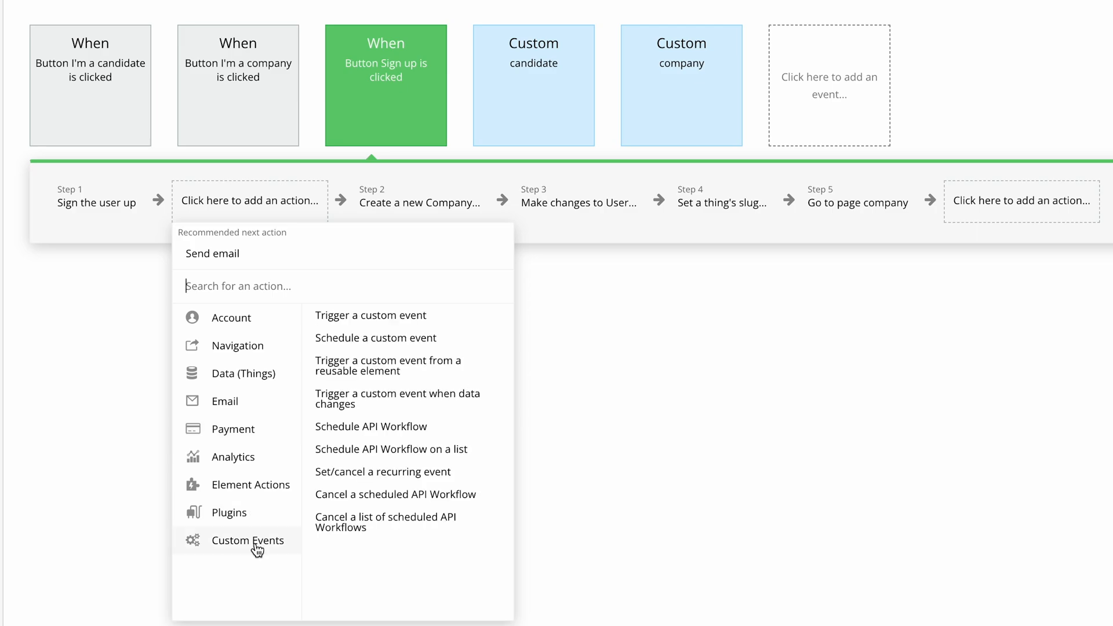
{"action": "mouse_move", "coordinate": [371, 315]}
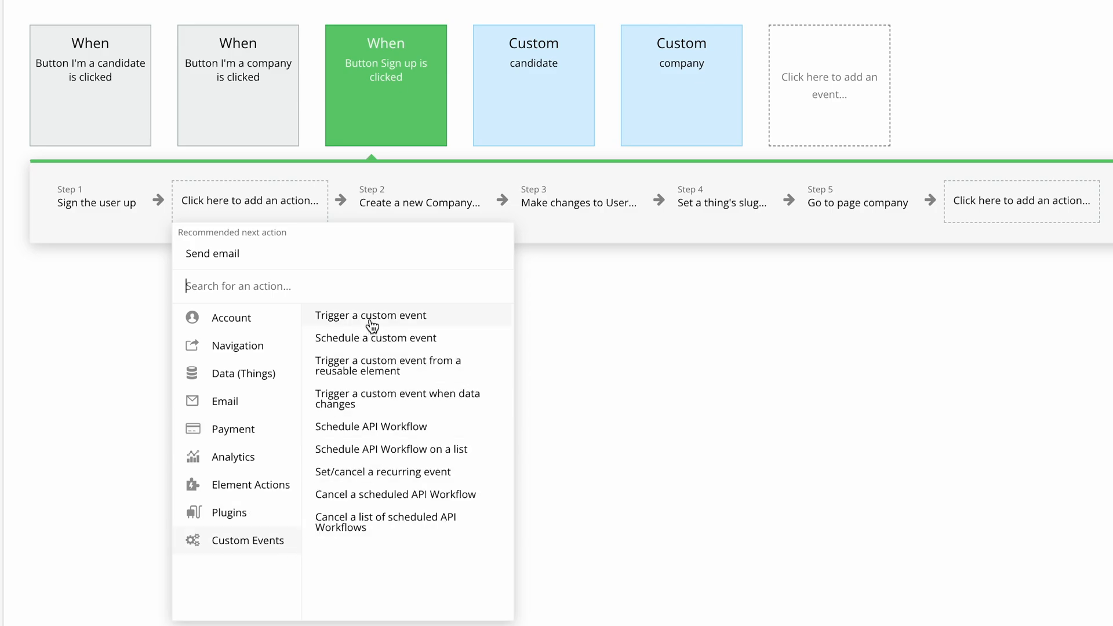
{"action": "left_click", "coordinate": [370, 315]}
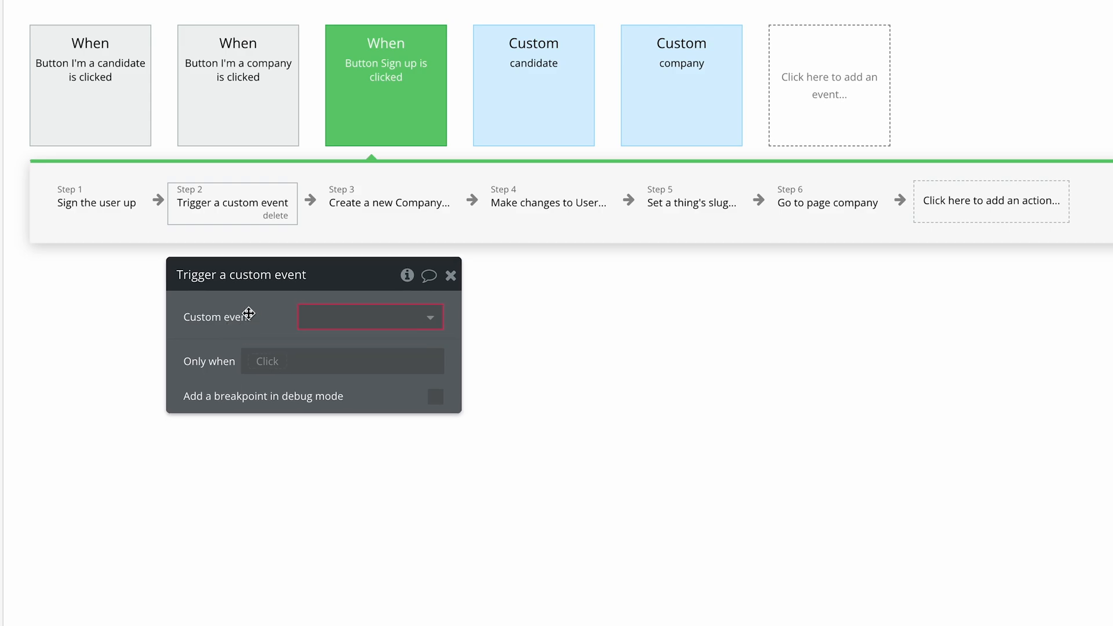
{"action": "mouse_move", "coordinate": [375, 84]}
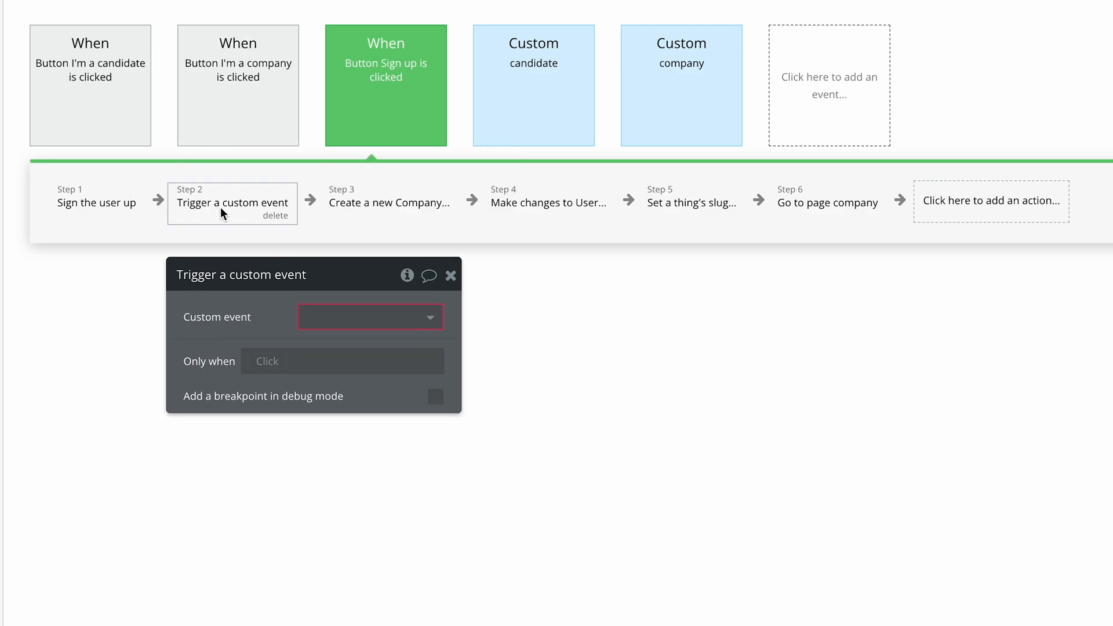
{"action": "mouse_move", "coordinate": [528, 96]}
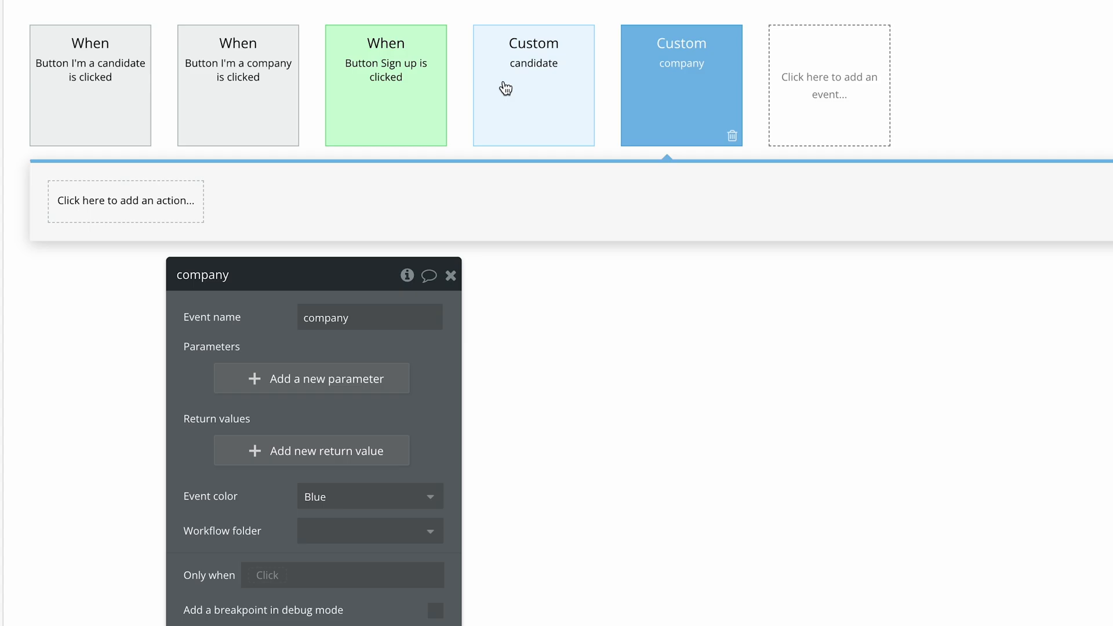
{"action": "left_click", "coordinate": [385, 84]}
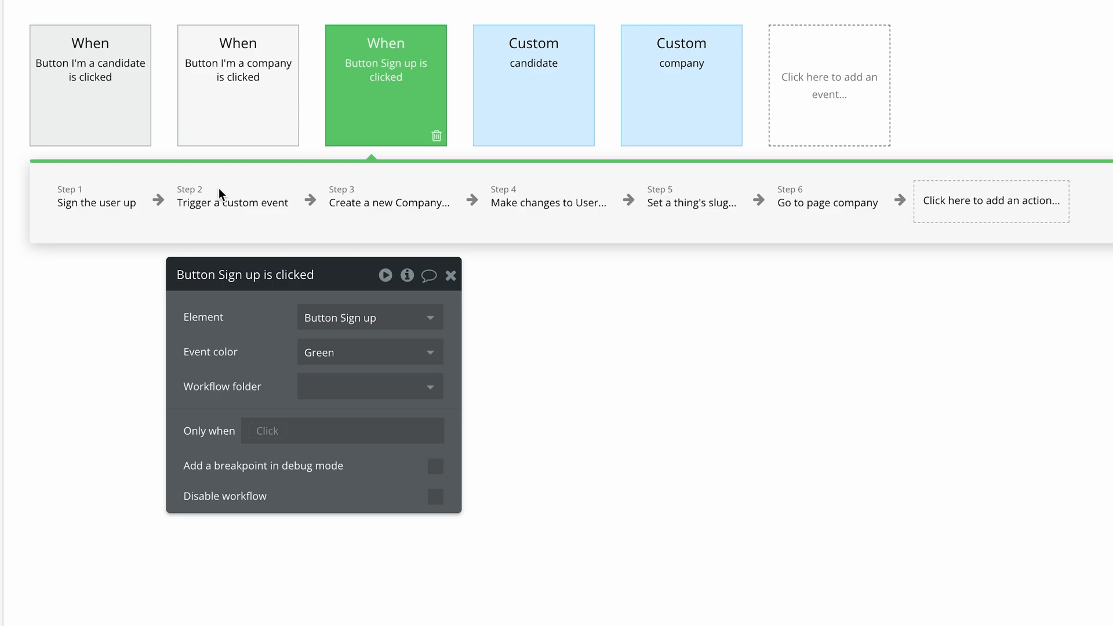
Make Step 2 trigger the company event only when Current User's User Type is Company
{"action": "left_click", "coordinate": [232, 202]}
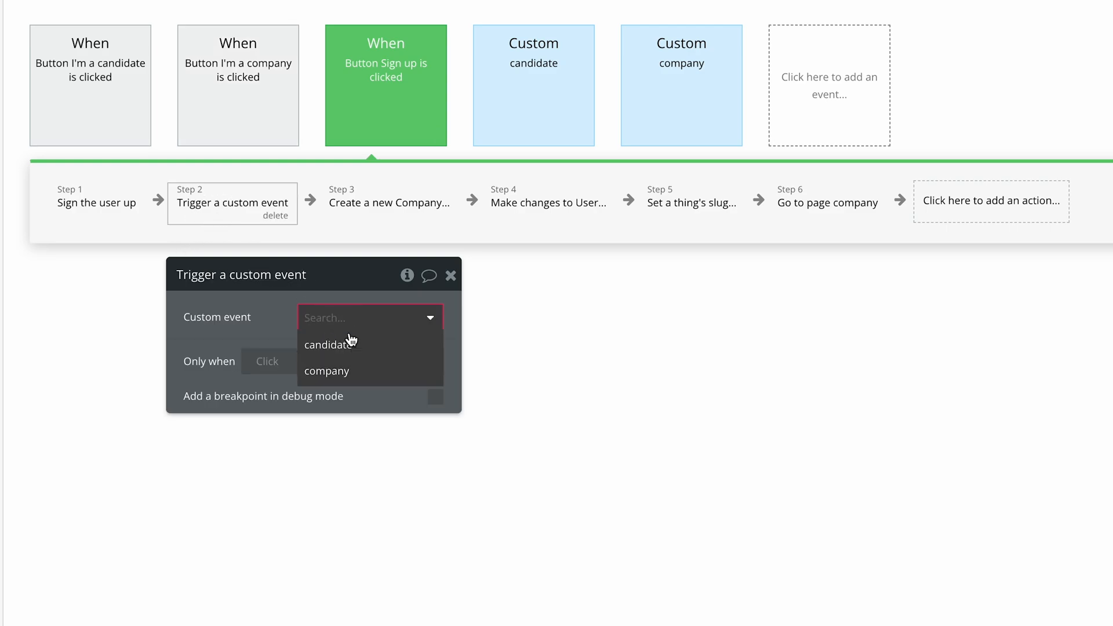
{"action": "left_click", "coordinate": [327, 370]}
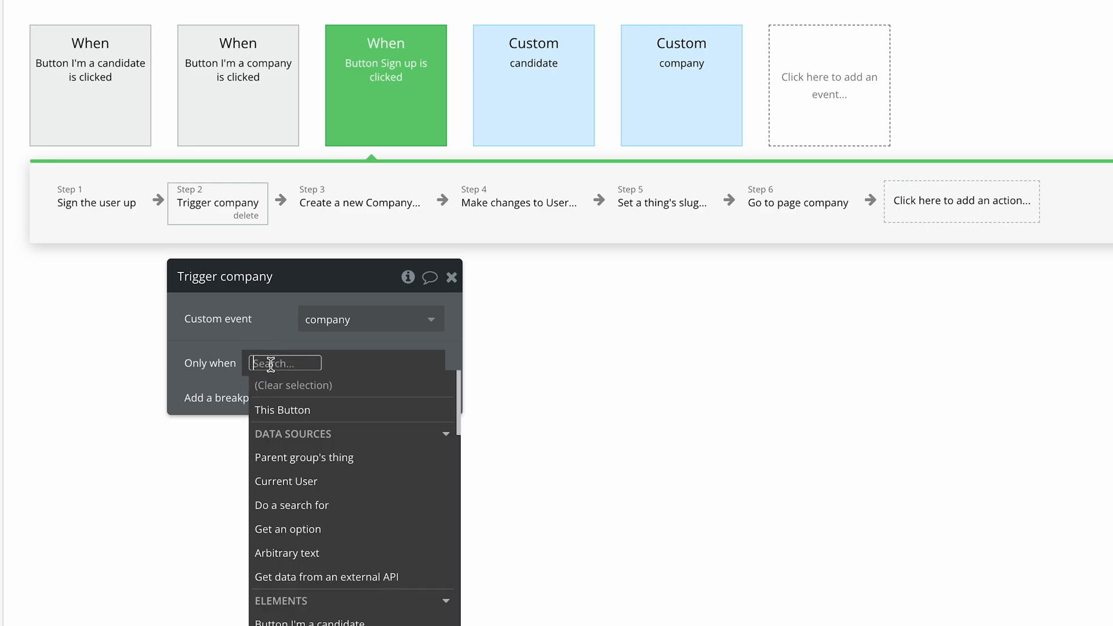
{"action": "mouse_move", "coordinate": [279, 381]}
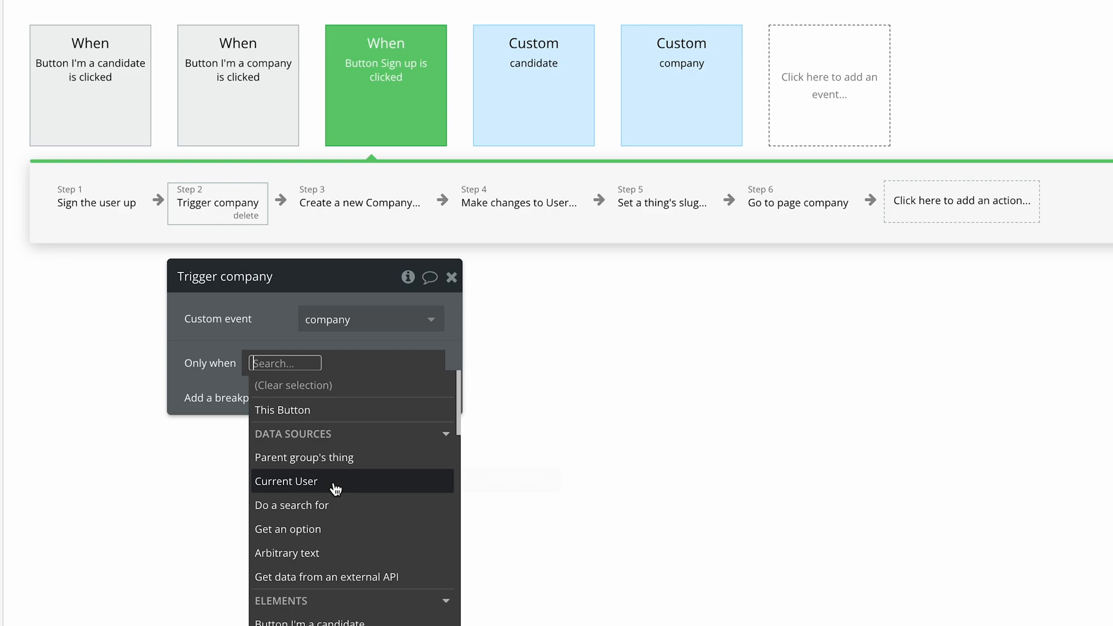
{"action": "mouse_move", "coordinate": [327, 438]}
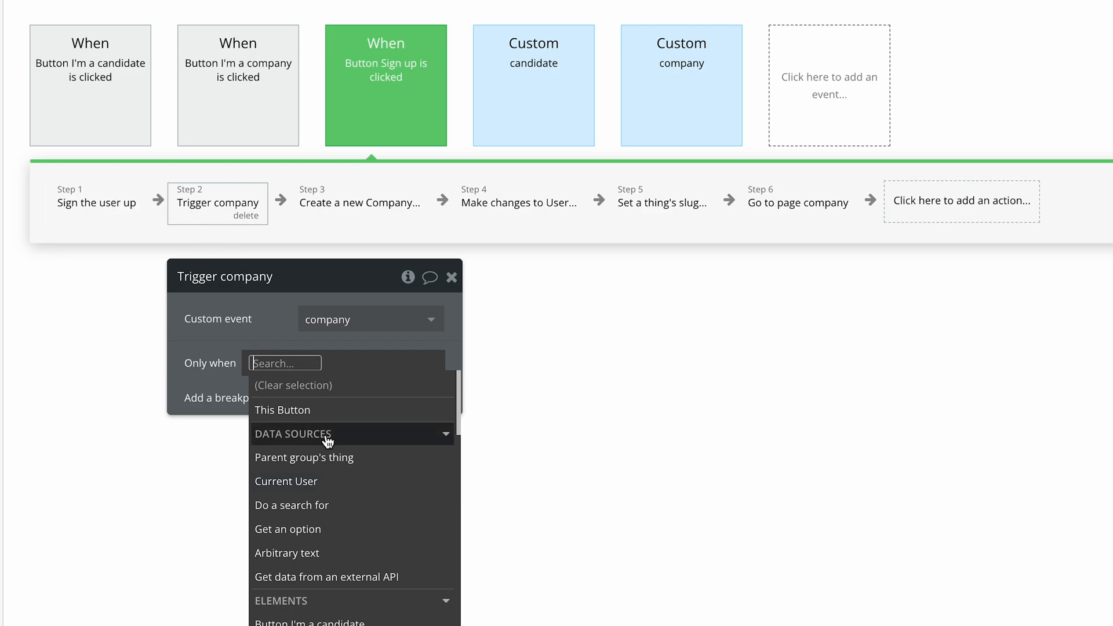
{"action": "left_click", "coordinate": [286, 481]}
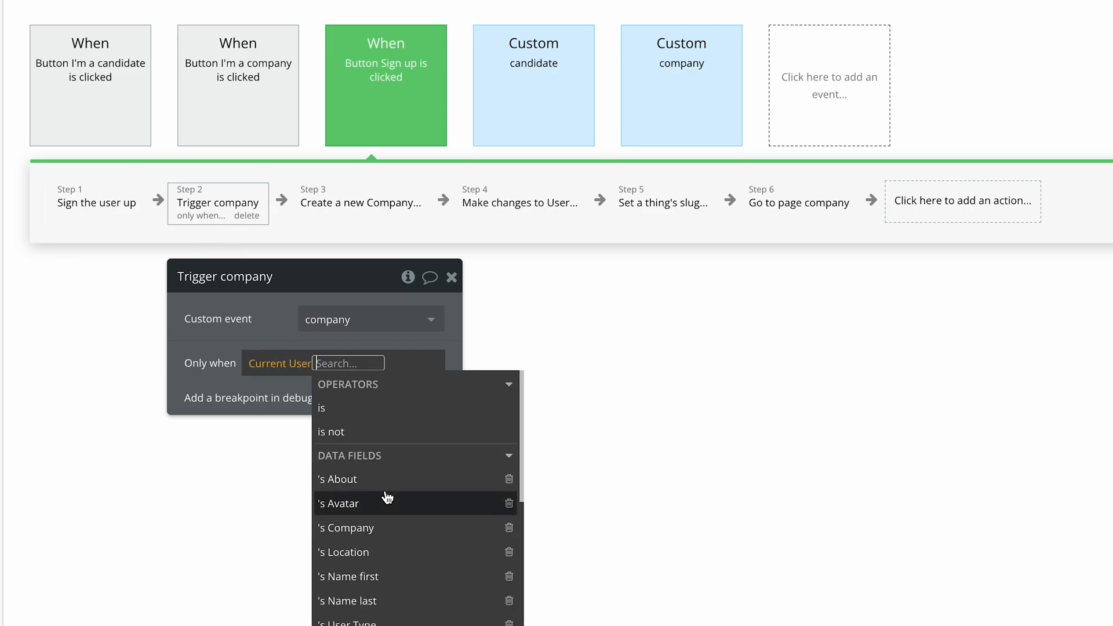
{"action": "left_click", "coordinate": [358, 622]}
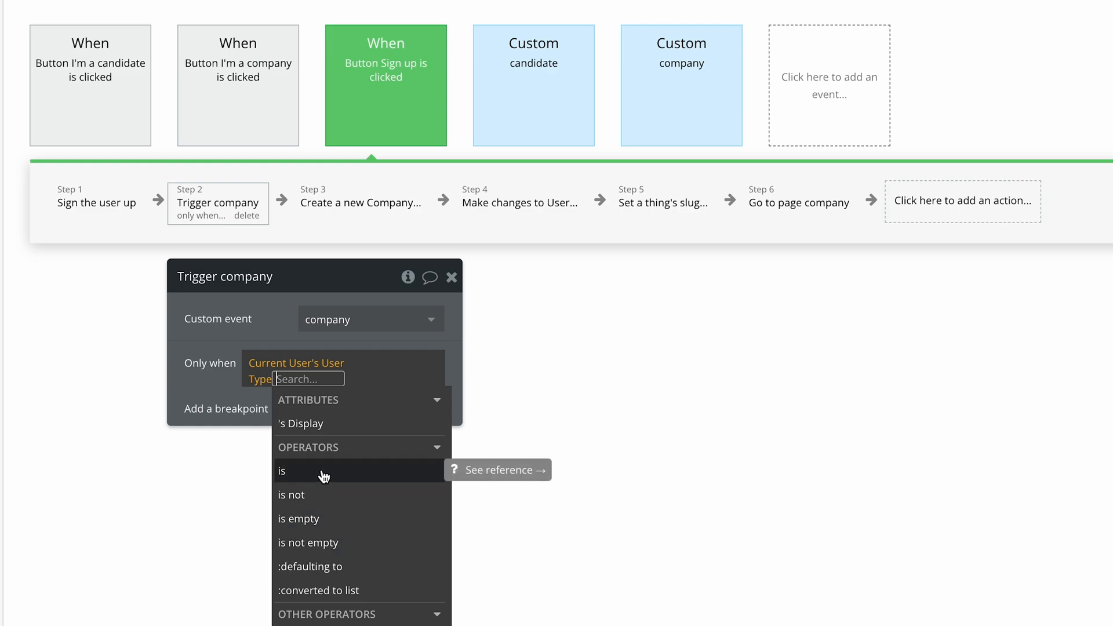
{"action": "left_click", "coordinate": [282, 471]}
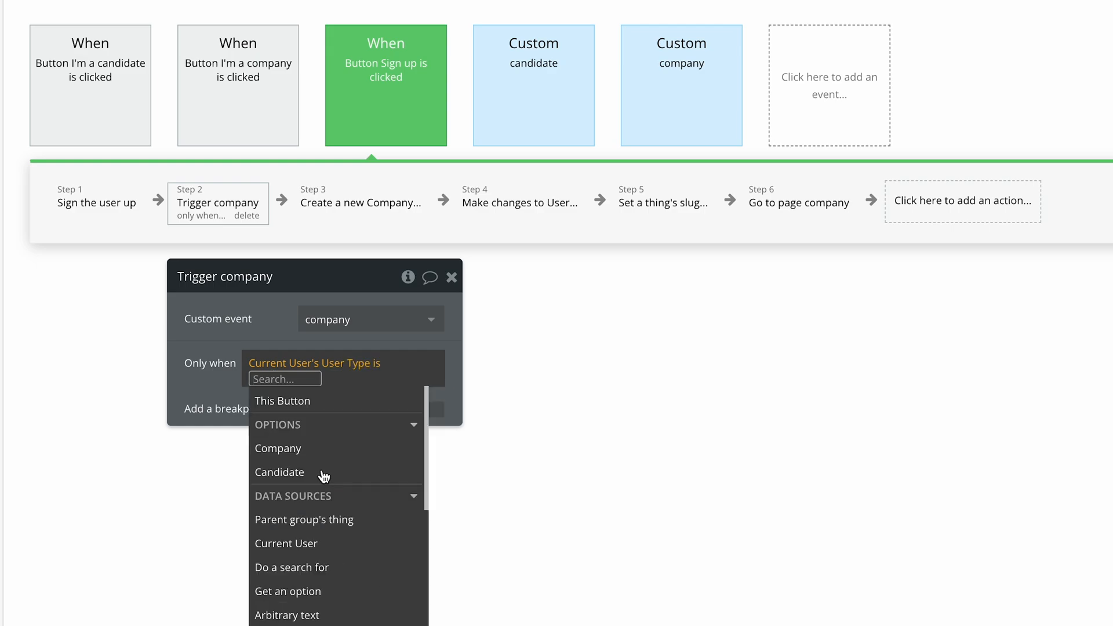
{"action": "left_click", "coordinate": [277, 448]}
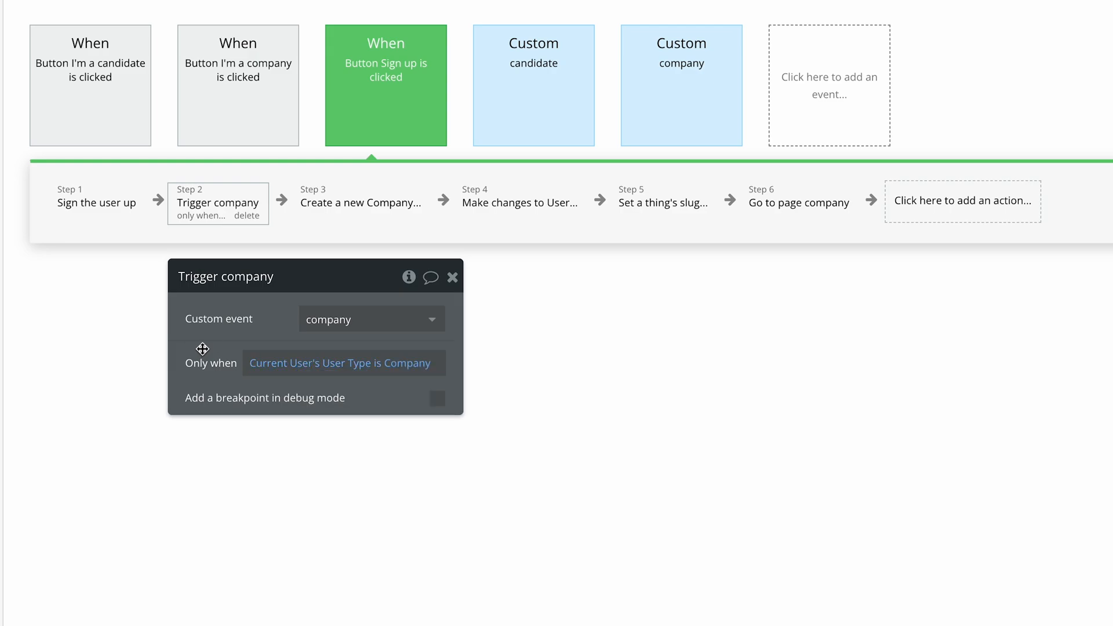
{"action": "mouse_move", "coordinate": [633, 107]}
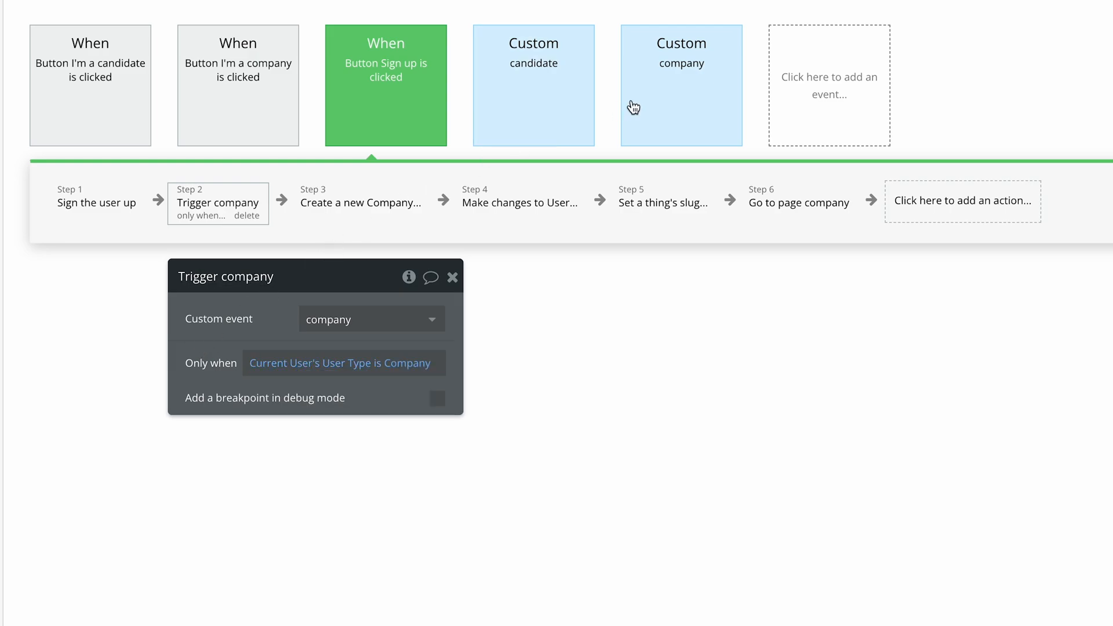
Review the company custom event and inspect the Trigger company step in the sign-up workflow
{"action": "left_click", "coordinate": [681, 85]}
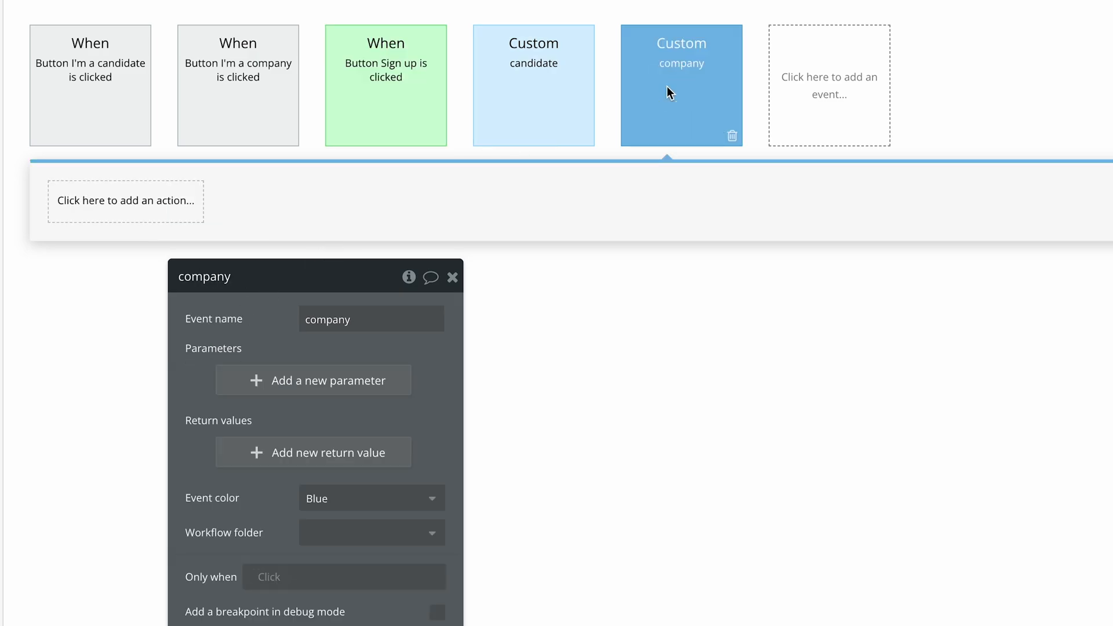
{"action": "mouse_move", "coordinate": [415, 212]}
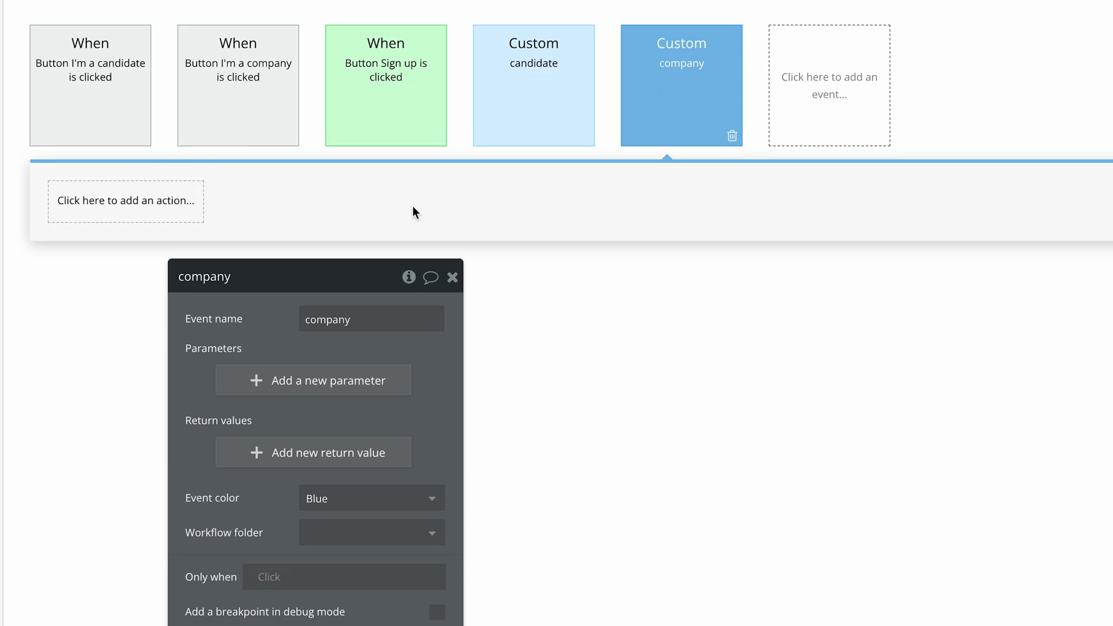
{"action": "left_click", "coordinate": [385, 85]}
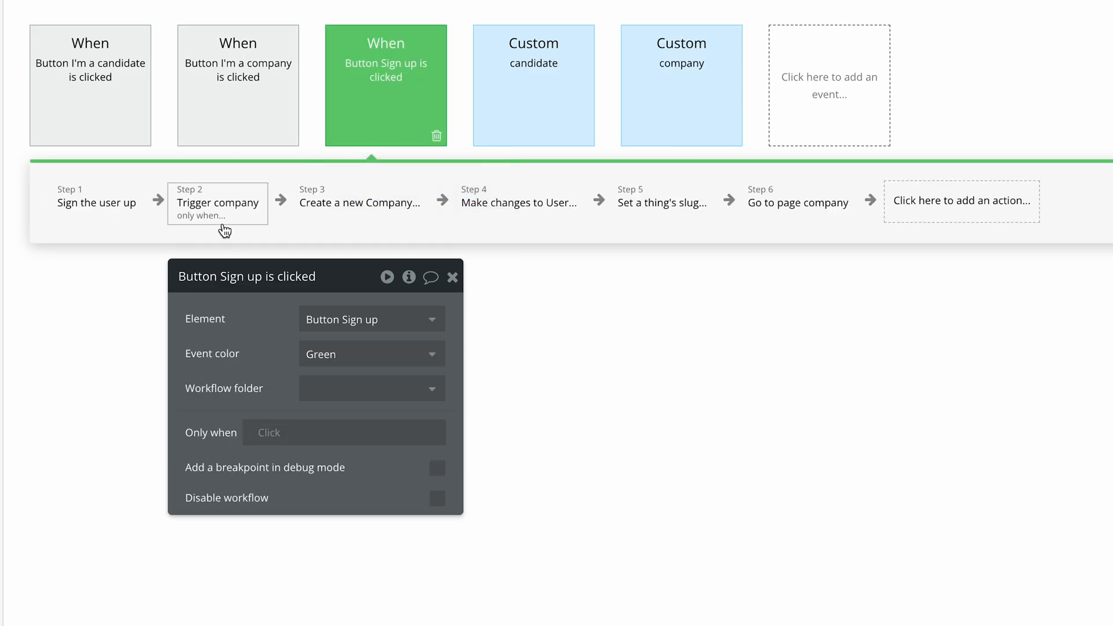
{"action": "left_click", "coordinate": [217, 204]}
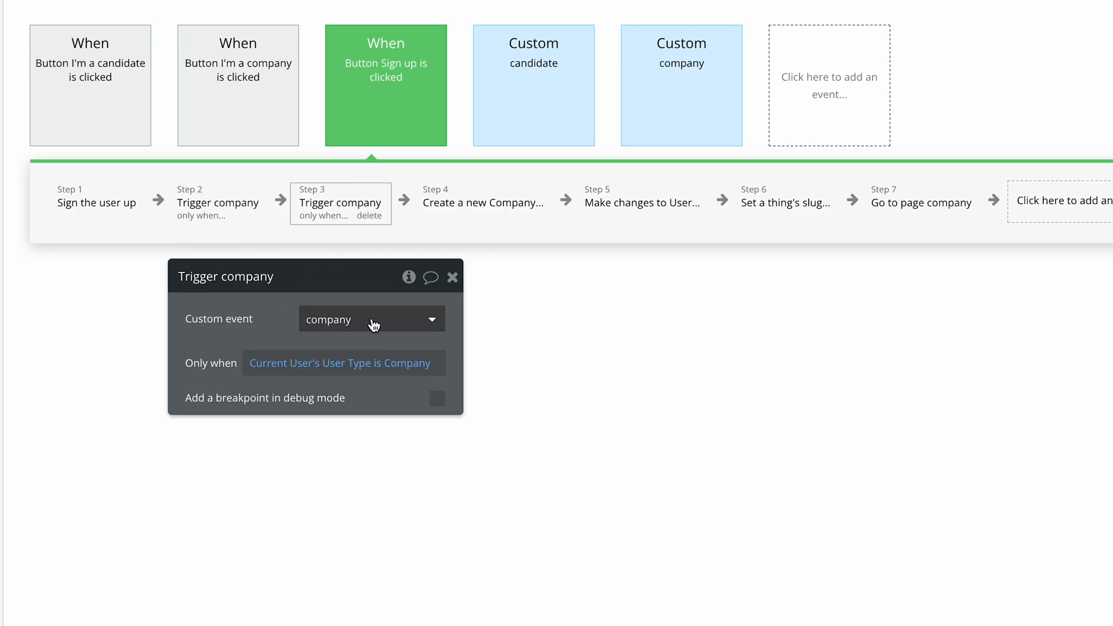
Make the new step trigger the candidate event only when User Type is Candidate
{"action": "left_click", "coordinate": [371, 319]}
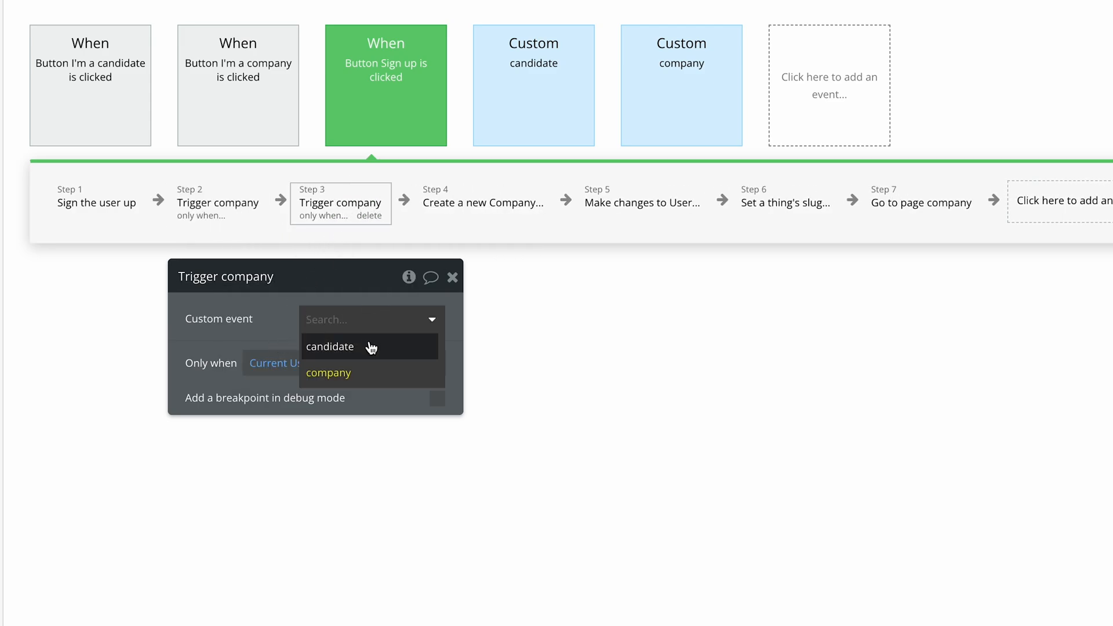
{"action": "left_click", "coordinate": [329, 347]}
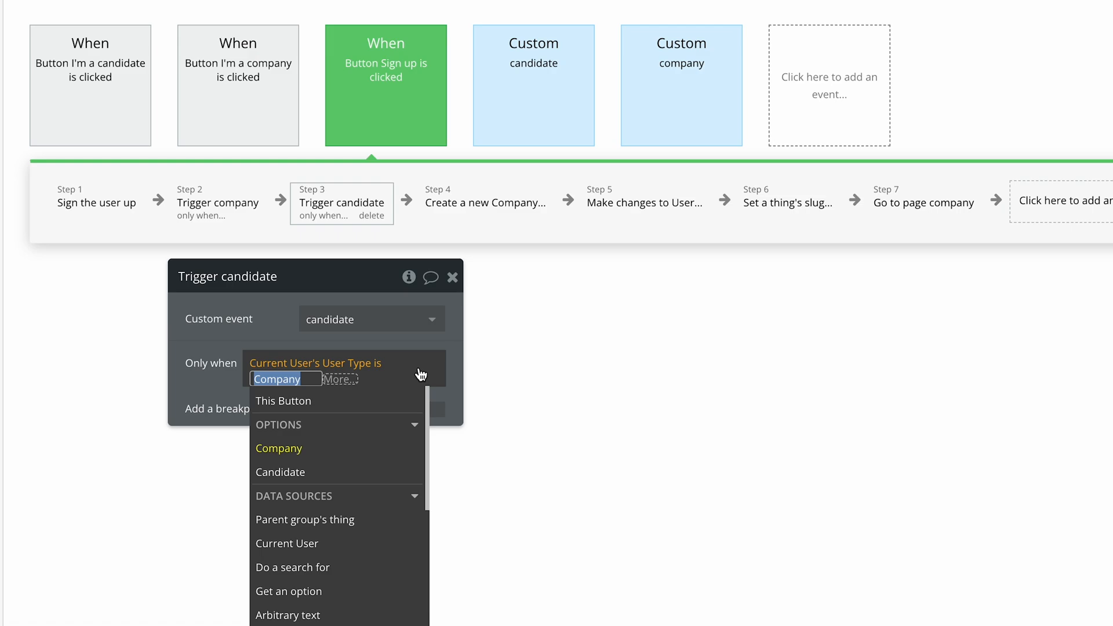
{"action": "left_click", "coordinate": [279, 471]}
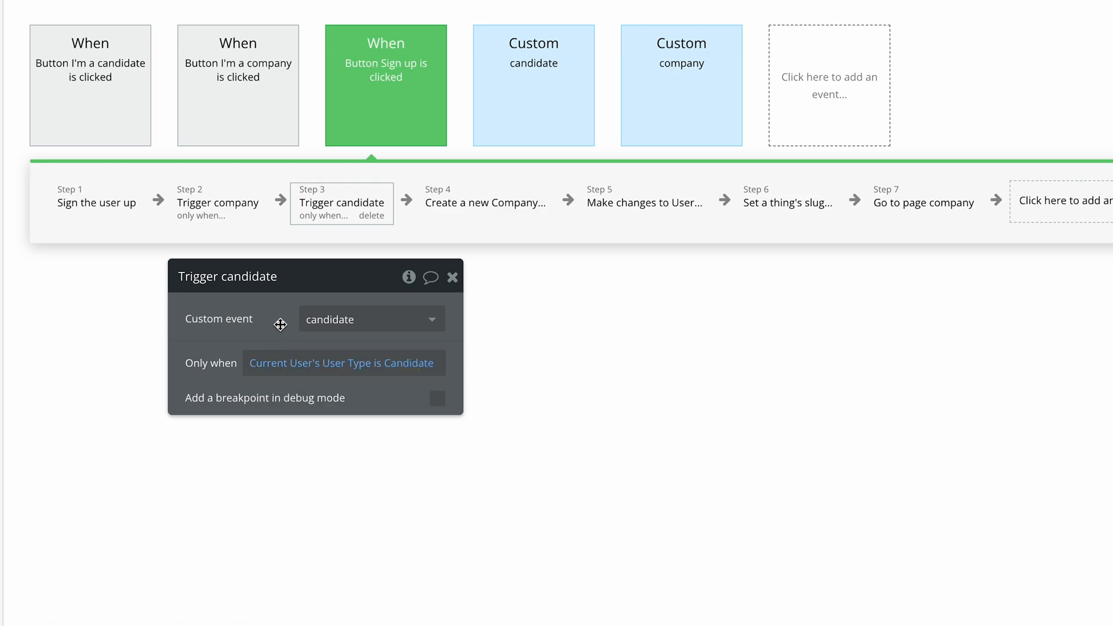
{"action": "mouse_move", "coordinate": [381, 287]}
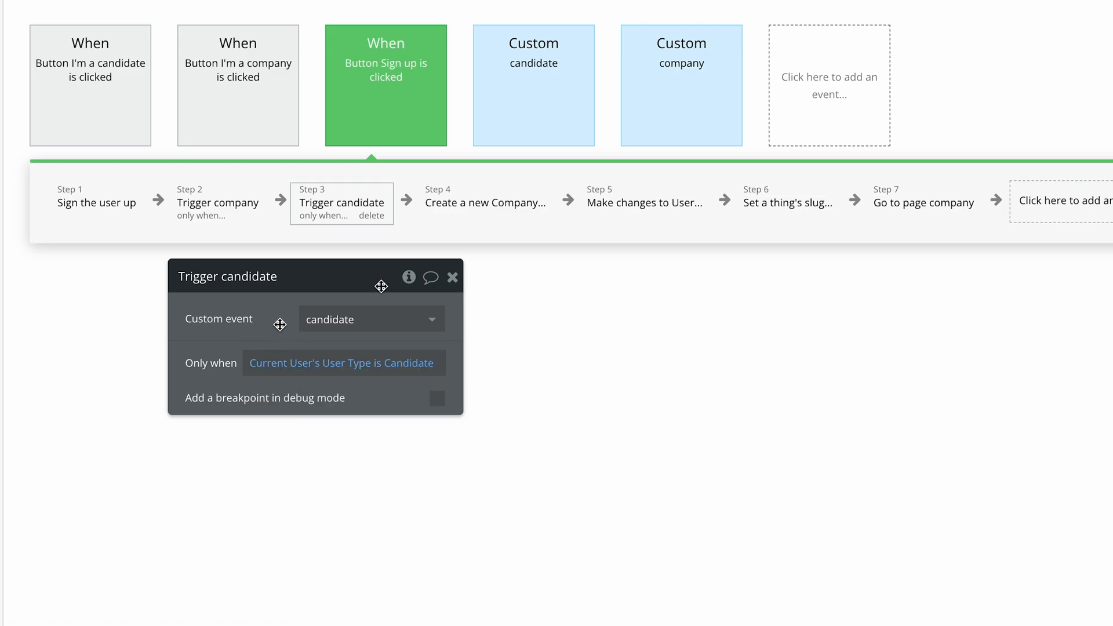
{"action": "mouse_move", "coordinate": [679, 103]}
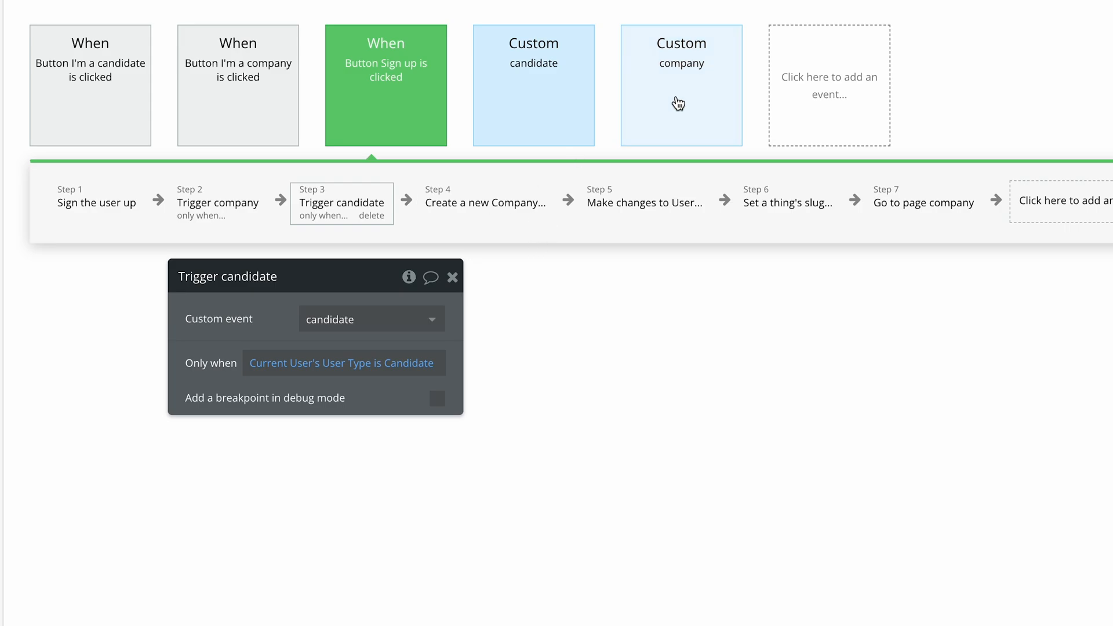
Move the Create a new Company step from Sign up into the company custom event
{"action": "right_click", "coordinate": [484, 201]}
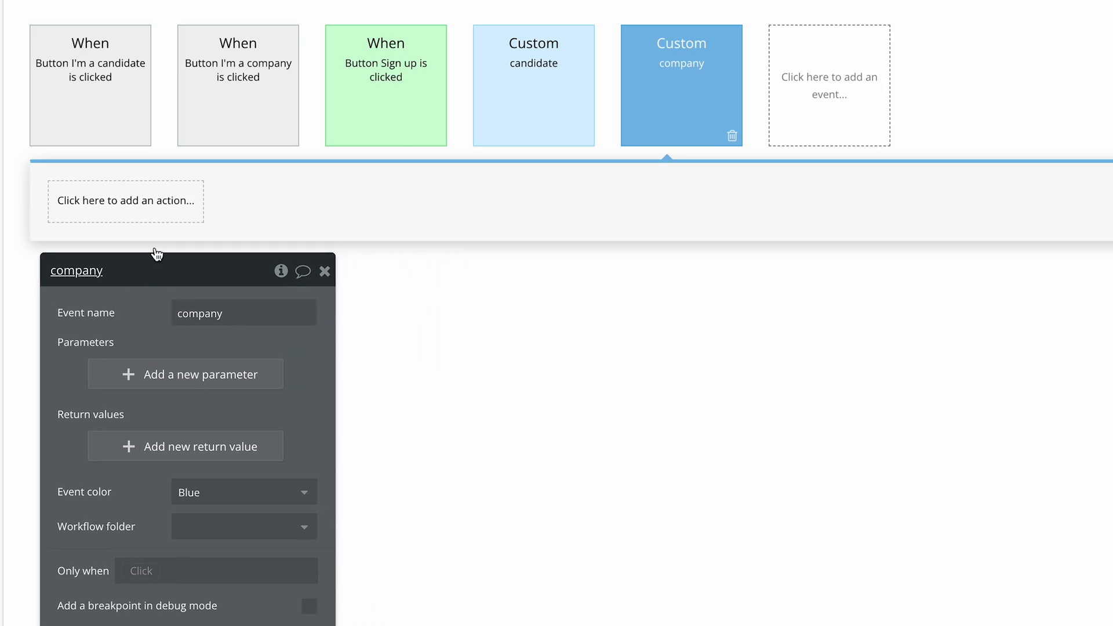
{"action": "left_click", "coordinate": [126, 200]}
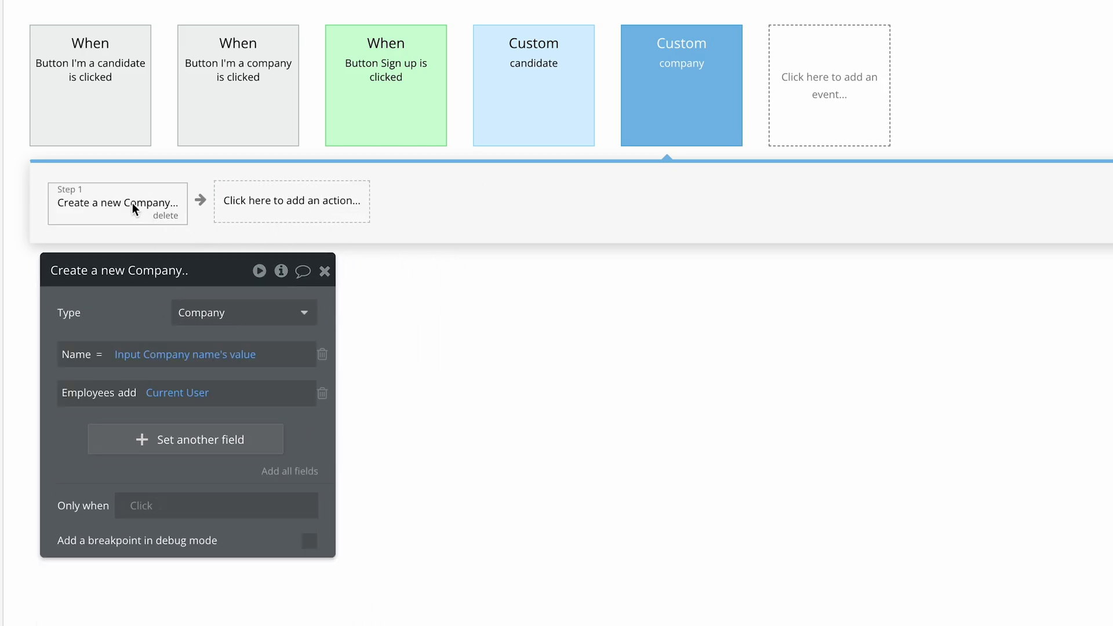
{"action": "mouse_move", "coordinate": [316, 93]}
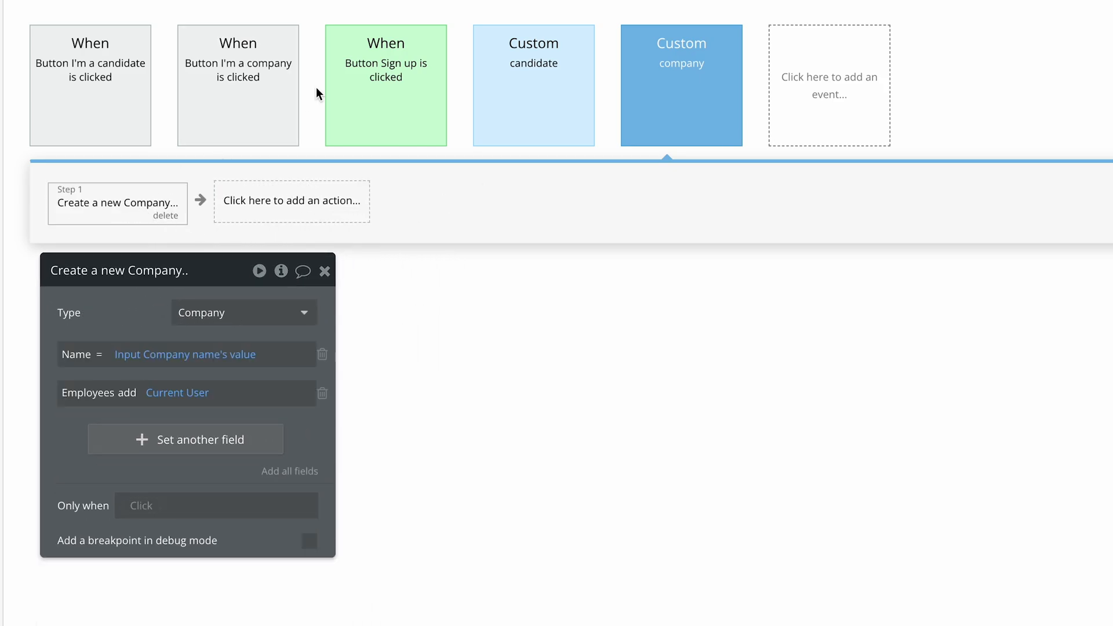
{"action": "left_click", "coordinate": [385, 85]}
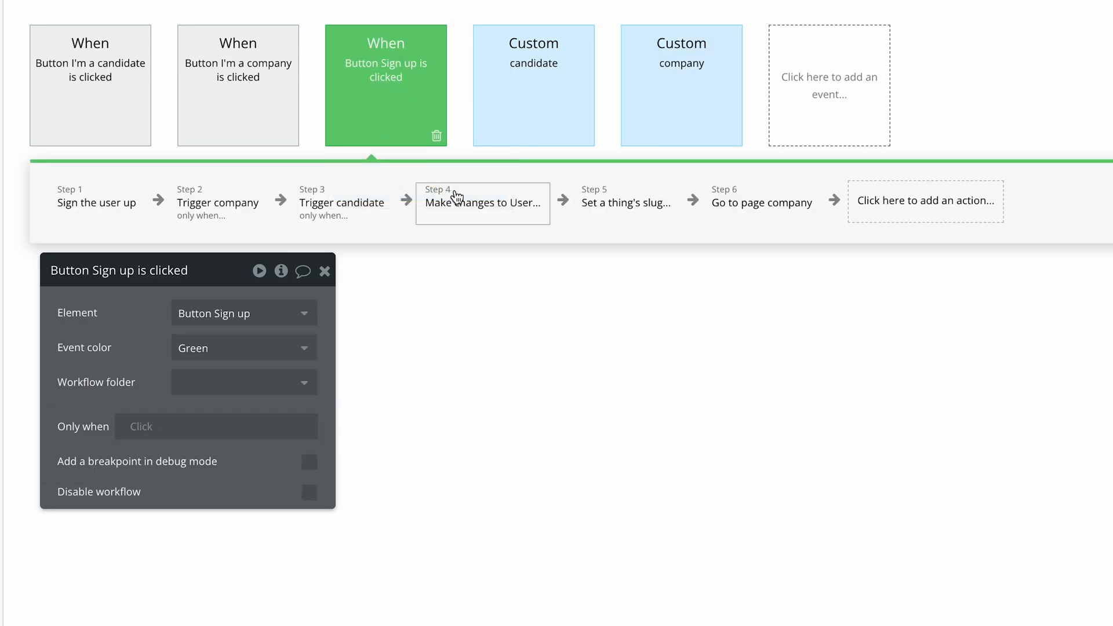
Move the Make changes to User step from Sign up into the company event
{"action": "left_click", "coordinate": [482, 204]}
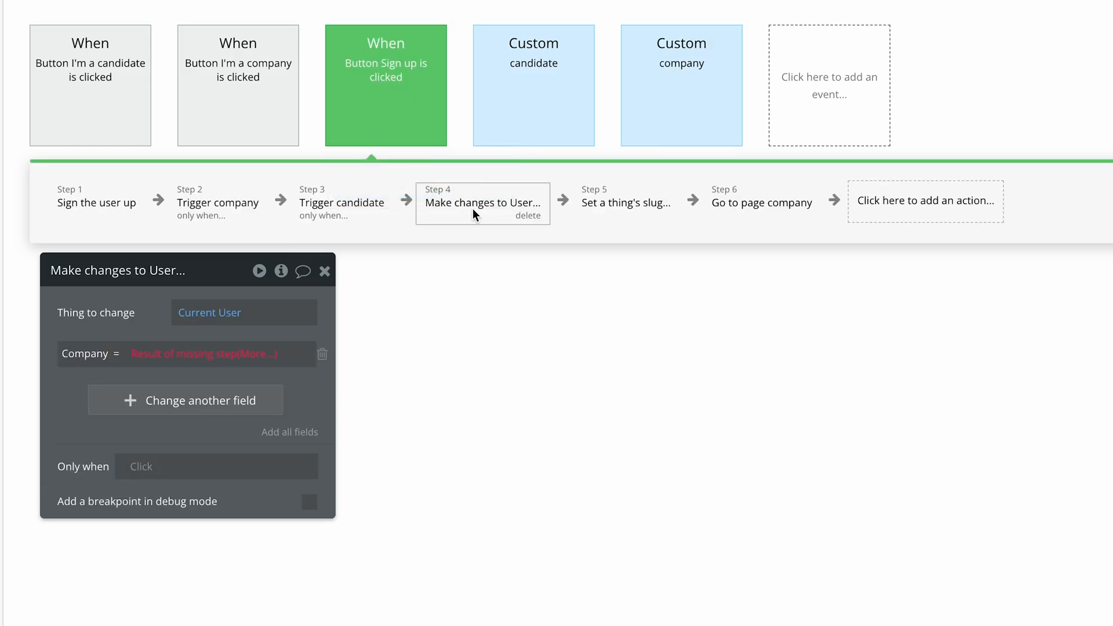
{"action": "right_click", "coordinate": [482, 203]}
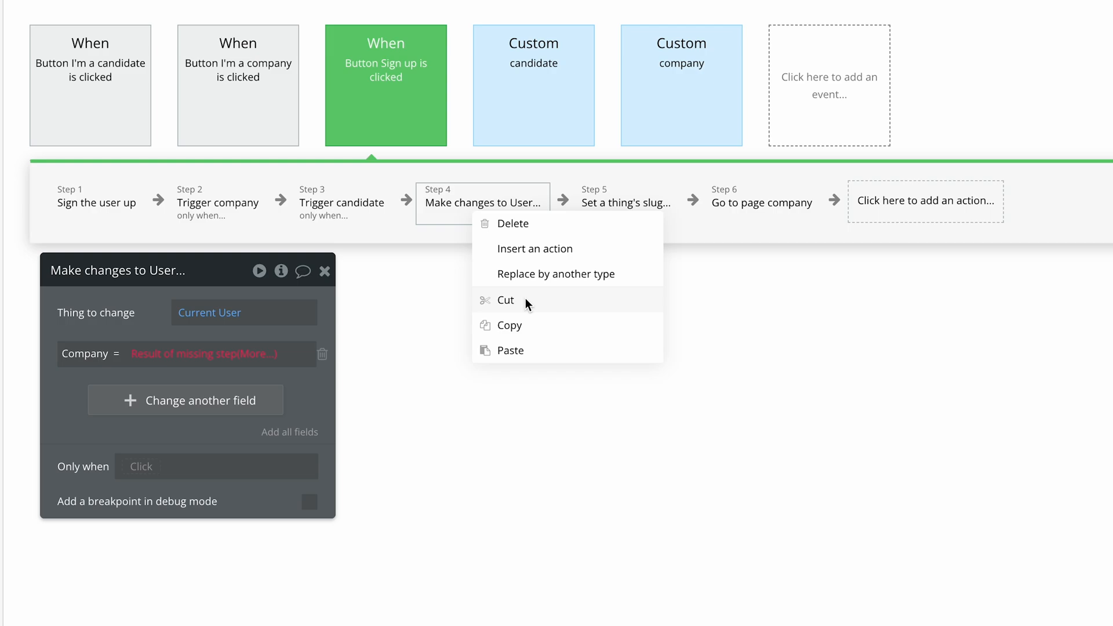
{"action": "left_click", "coordinate": [680, 85]}
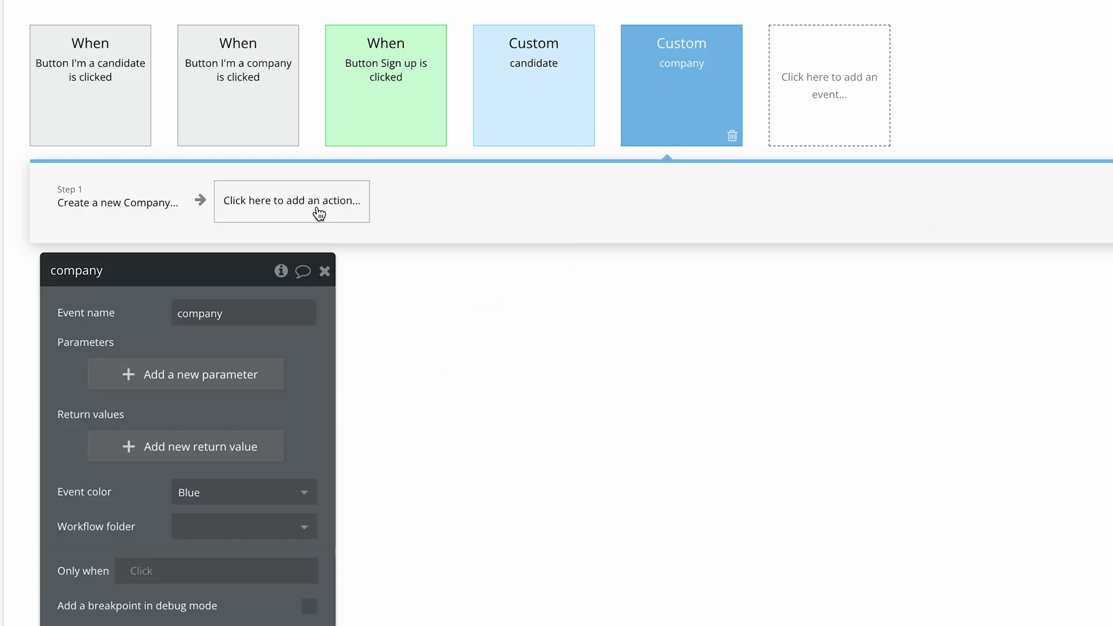
{"action": "left_click", "coordinate": [291, 201]}
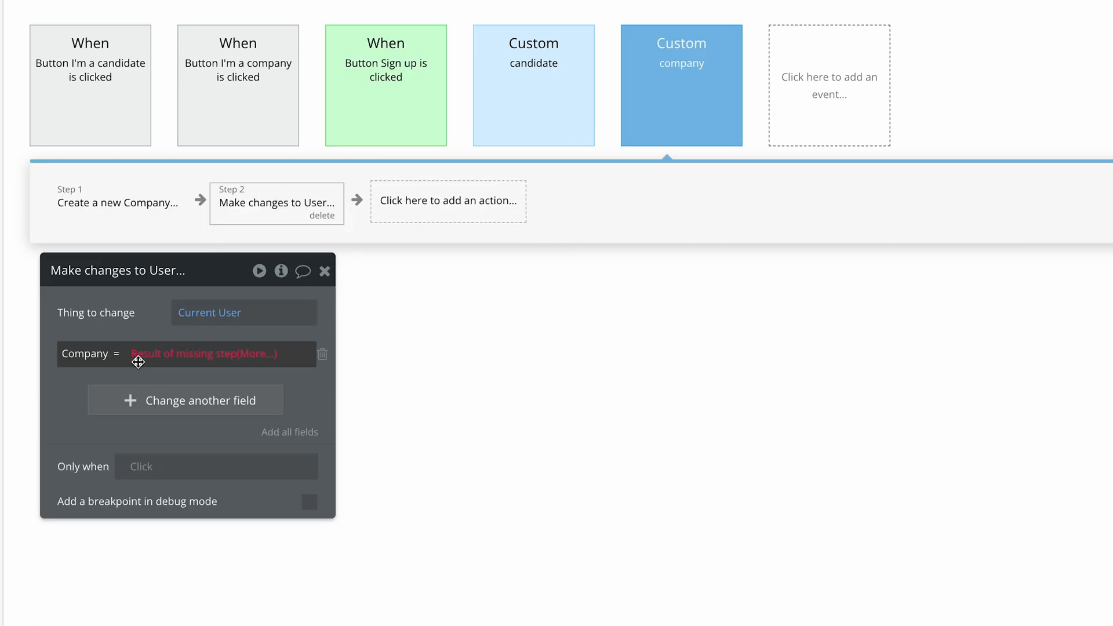
Set the user's Company field to Result of step 1, the newly created company
{"action": "left_click", "coordinate": [205, 354]}
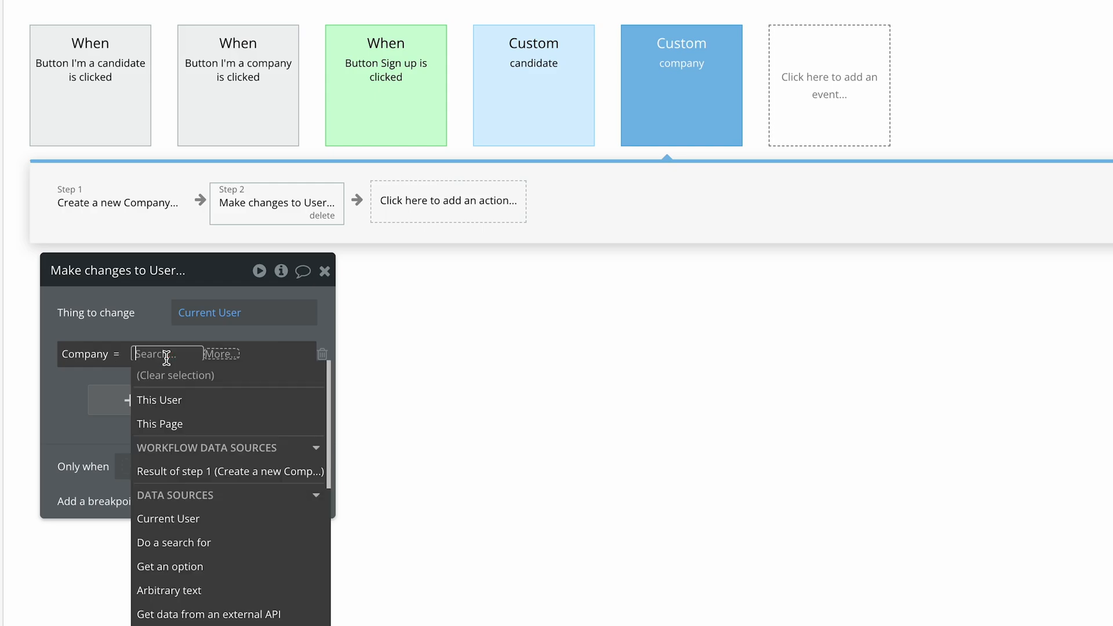
{"action": "mouse_move", "coordinate": [227, 471]}
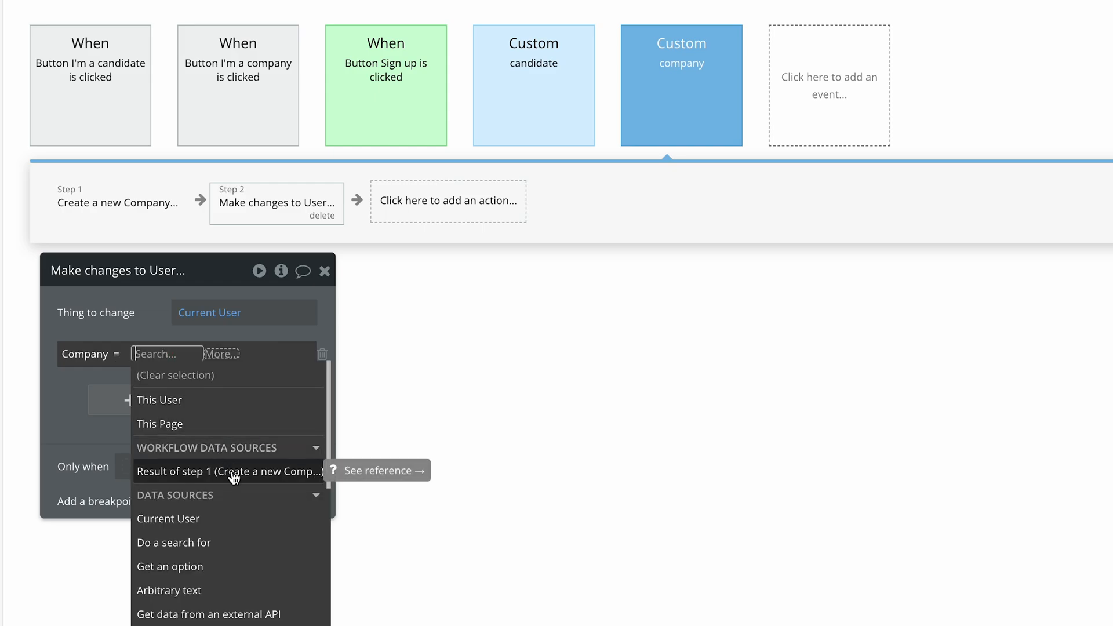
{"action": "left_click", "coordinate": [228, 472]}
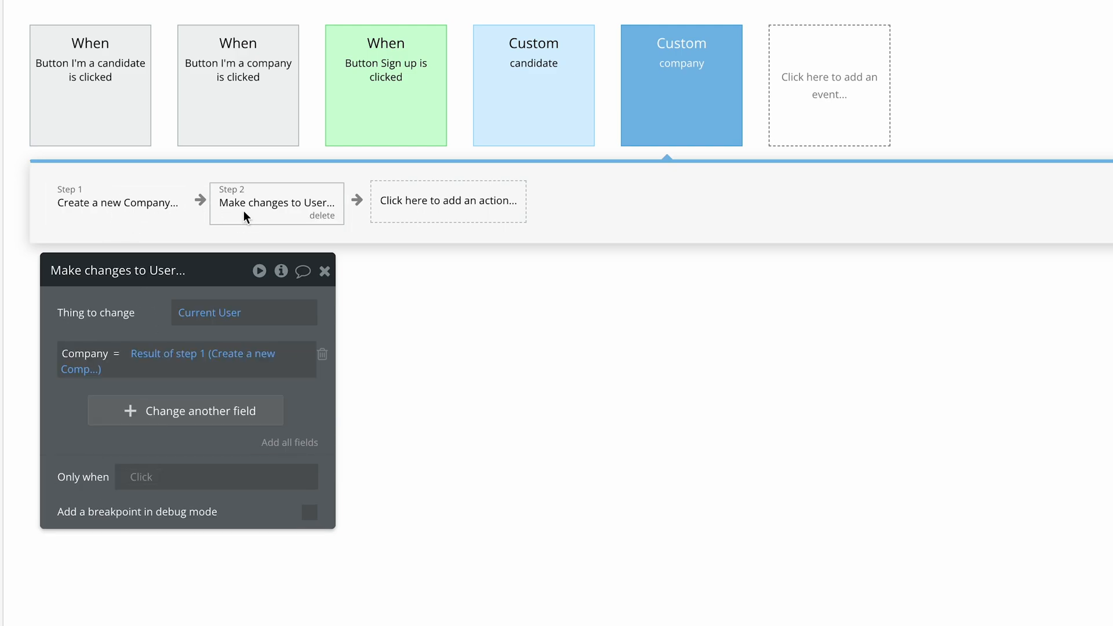
{"action": "mouse_move", "coordinate": [110, 322]}
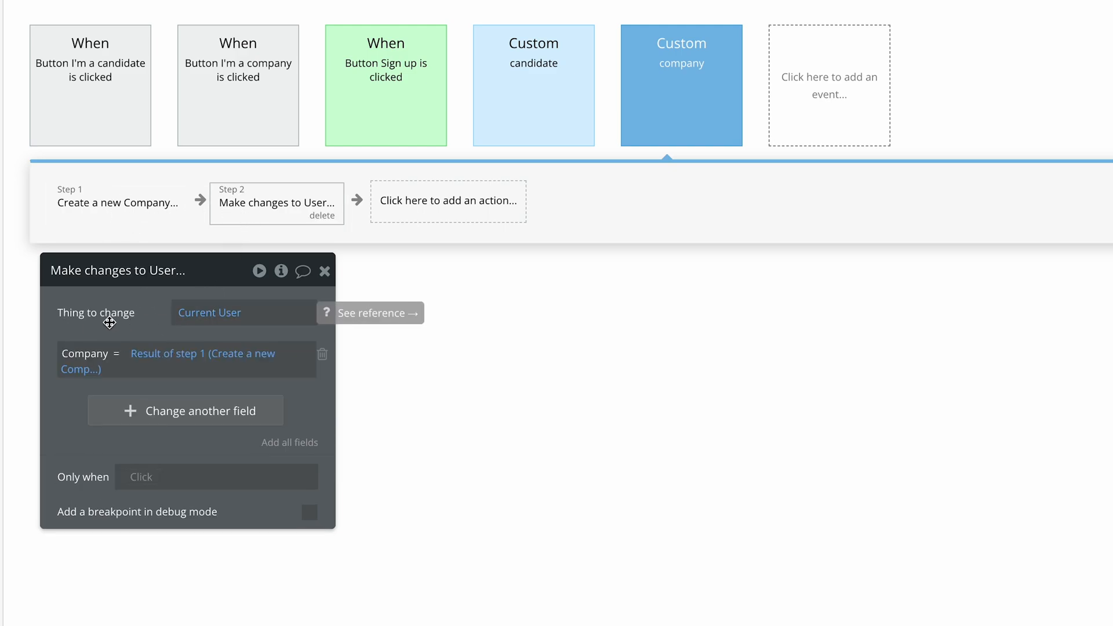
{"action": "left_click", "coordinate": [385, 84]}
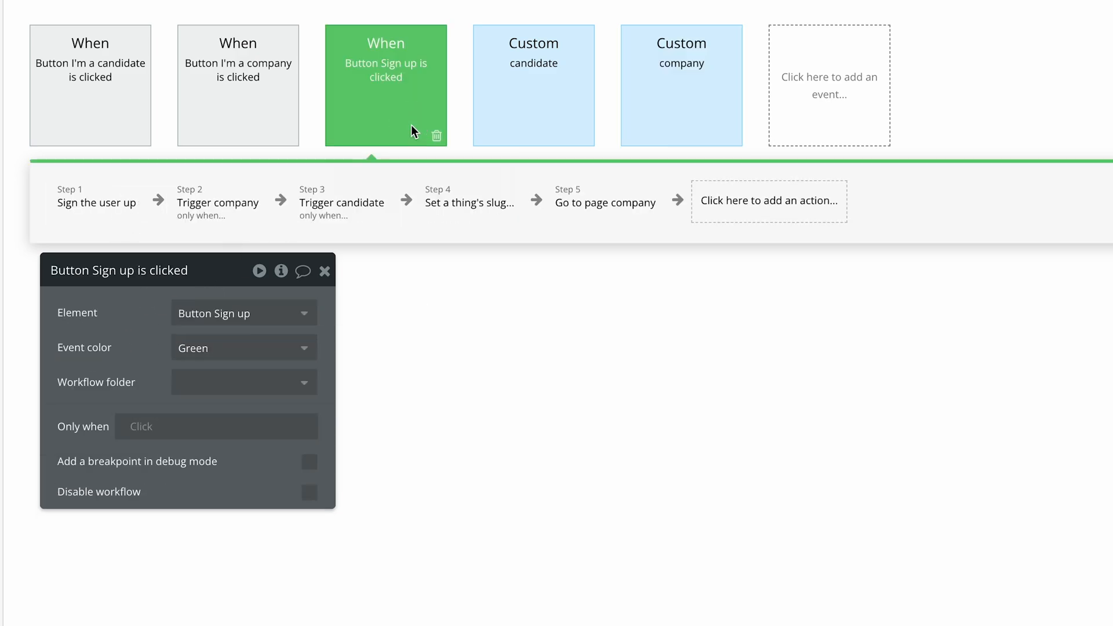
Cut the Set a thing's slug step from Sign up and paste it into the company event
{"action": "left_click", "coordinate": [469, 202]}
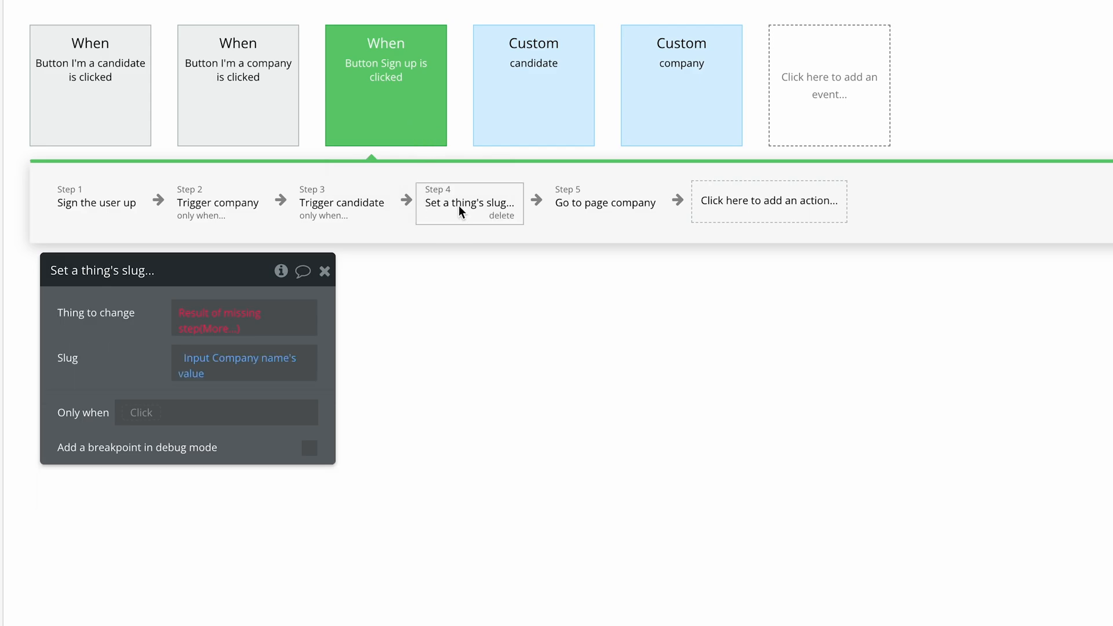
{"action": "right_click", "coordinate": [468, 202]}
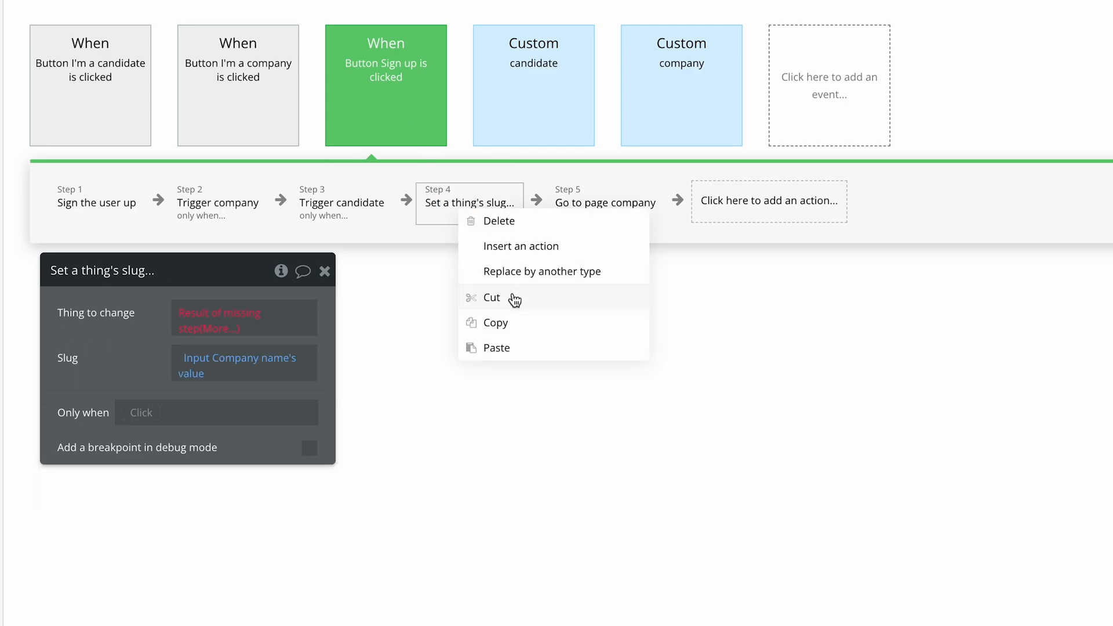
{"action": "left_click", "coordinate": [680, 85]}
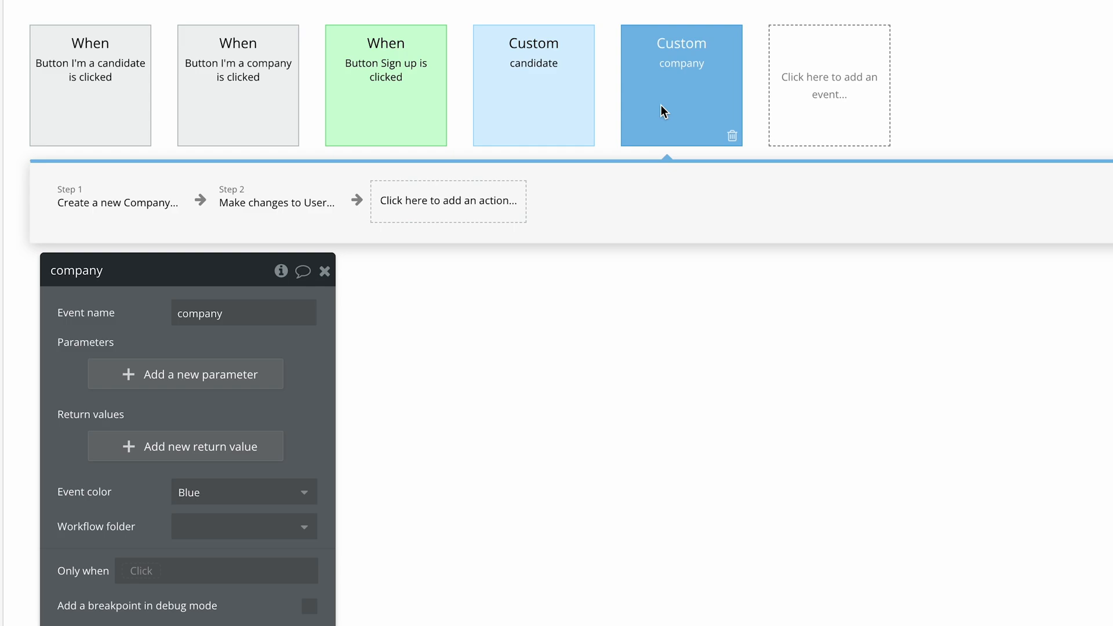
{"action": "left_click", "coordinate": [447, 201]}
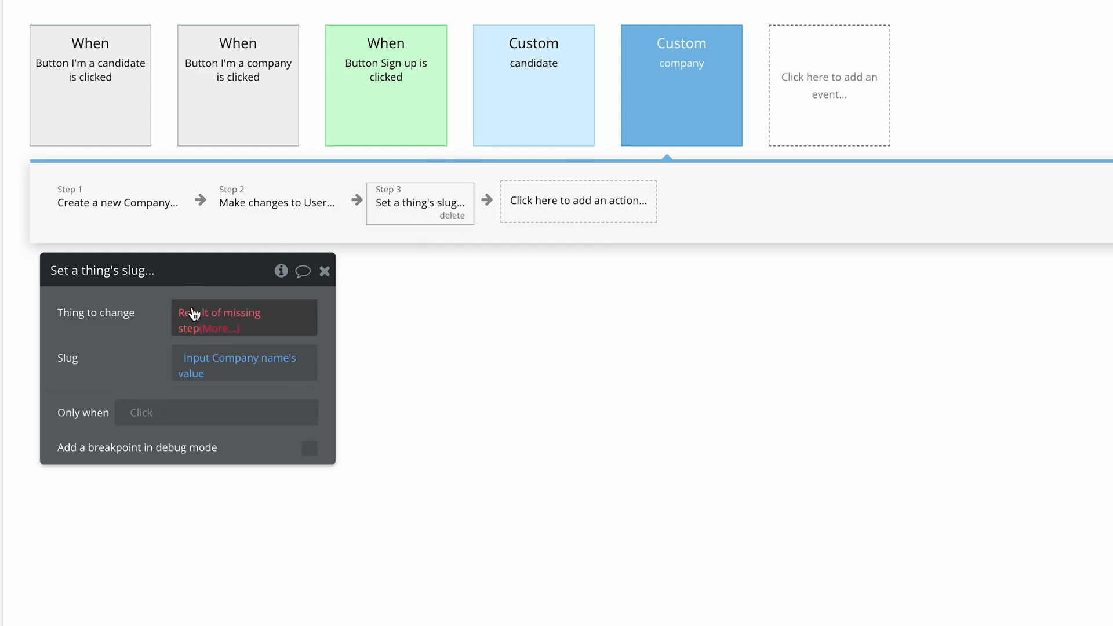
Set the slug step's Thing to change to Result of step 1, the new company
{"action": "left_click", "coordinate": [243, 318]}
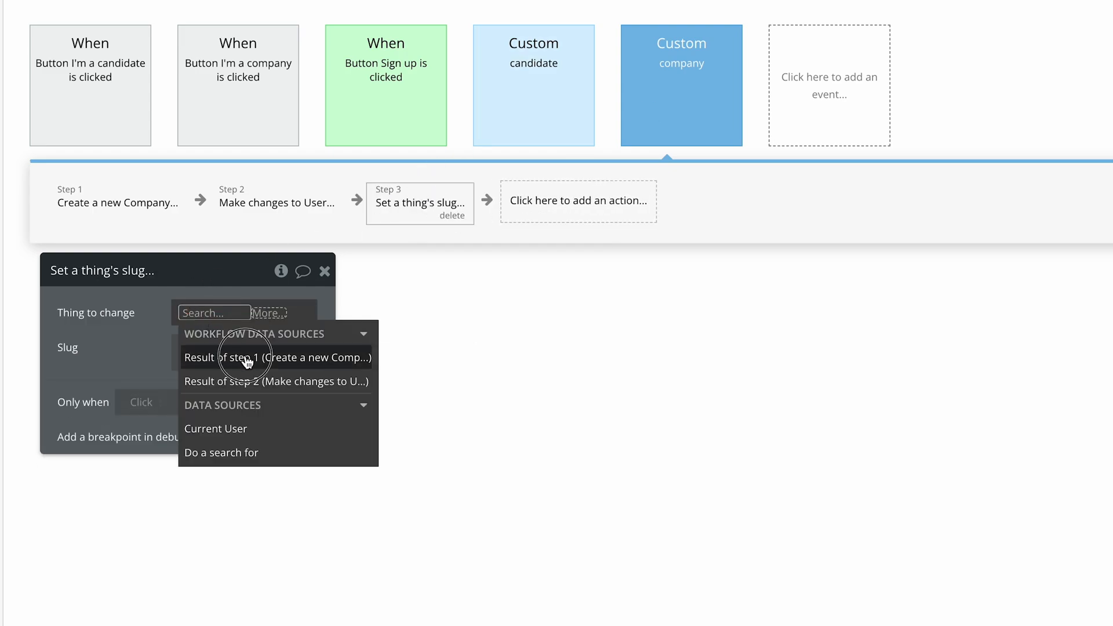
{"action": "left_click", "coordinate": [277, 357]}
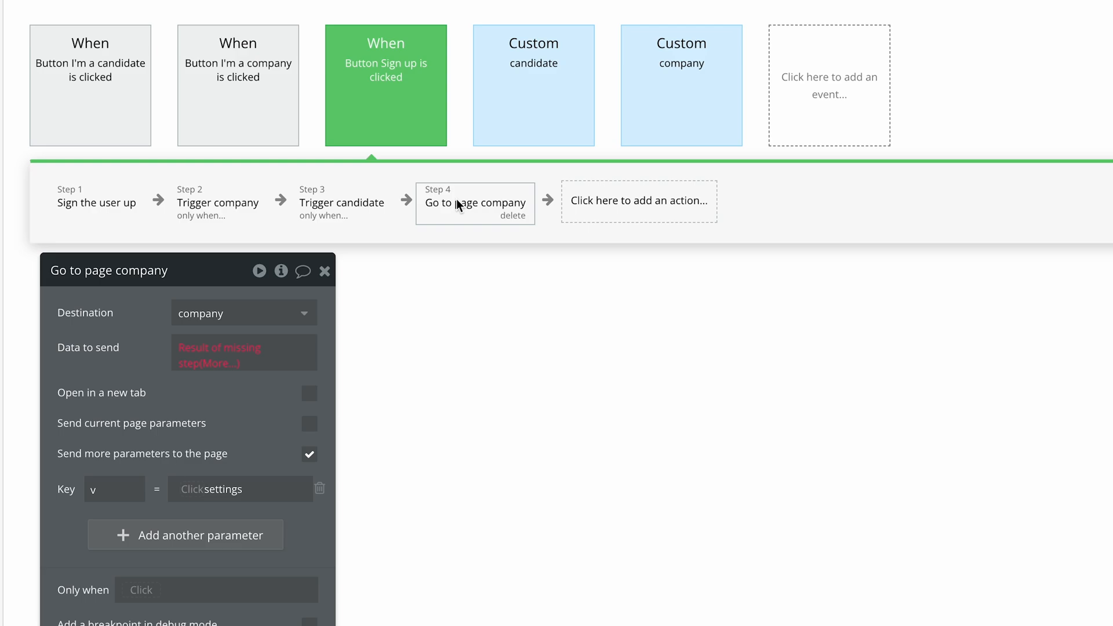
Add a Go to page company action to the company event, sending Result of step 1 as data
{"action": "right_click", "coordinate": [475, 204]}
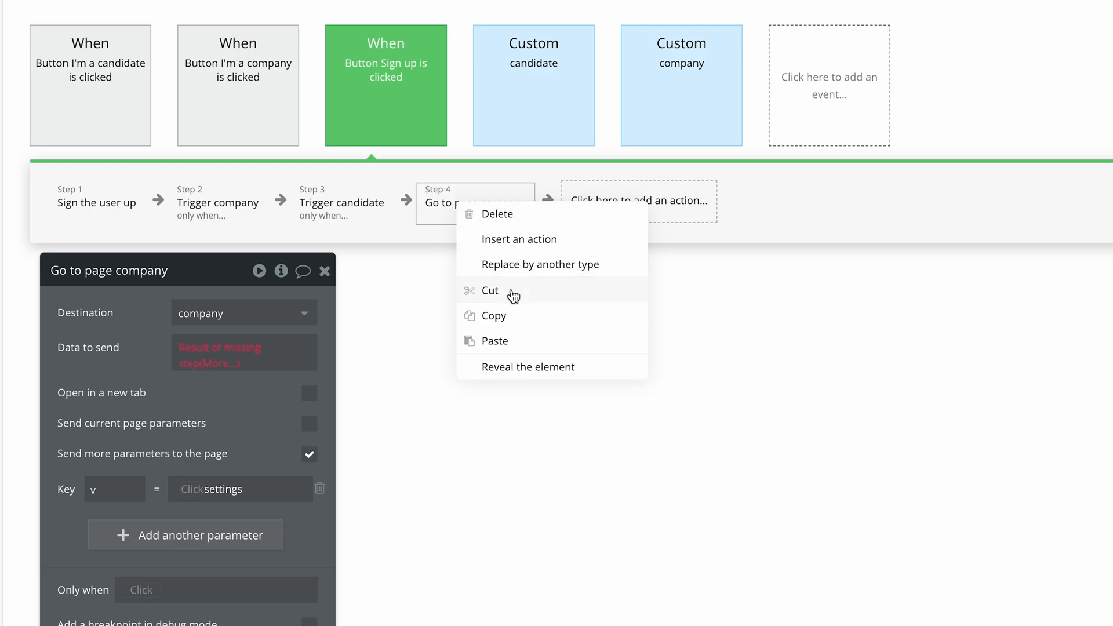
{"action": "left_click", "coordinate": [680, 85]}
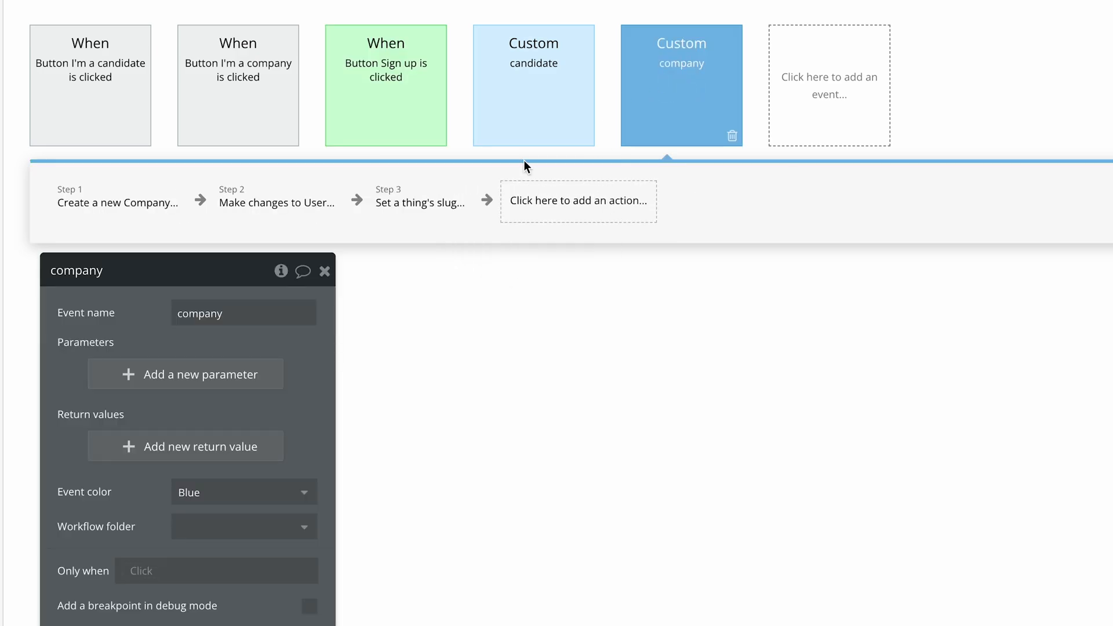
{"action": "mouse_move", "coordinate": [542, 211]}
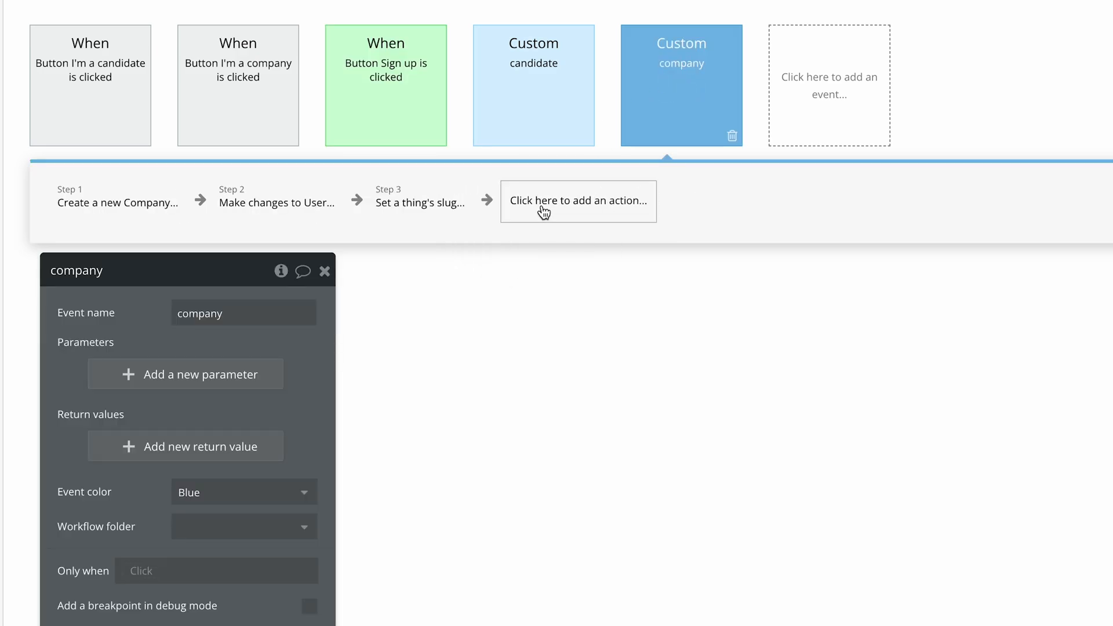
{"action": "left_click", "coordinate": [577, 201]}
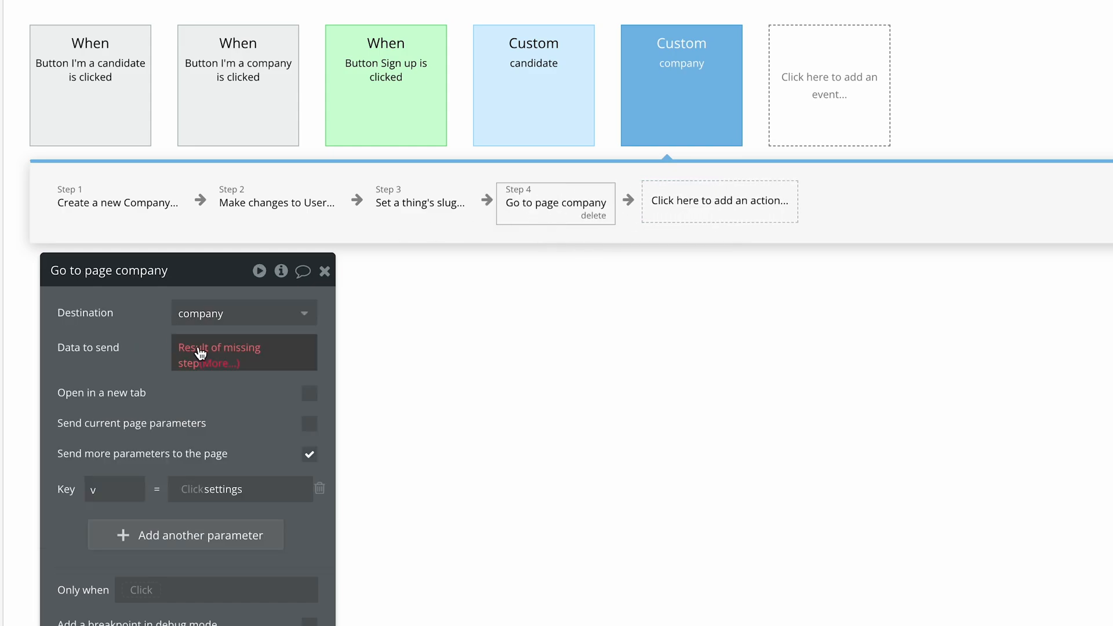
{"action": "left_click", "coordinate": [243, 352]}
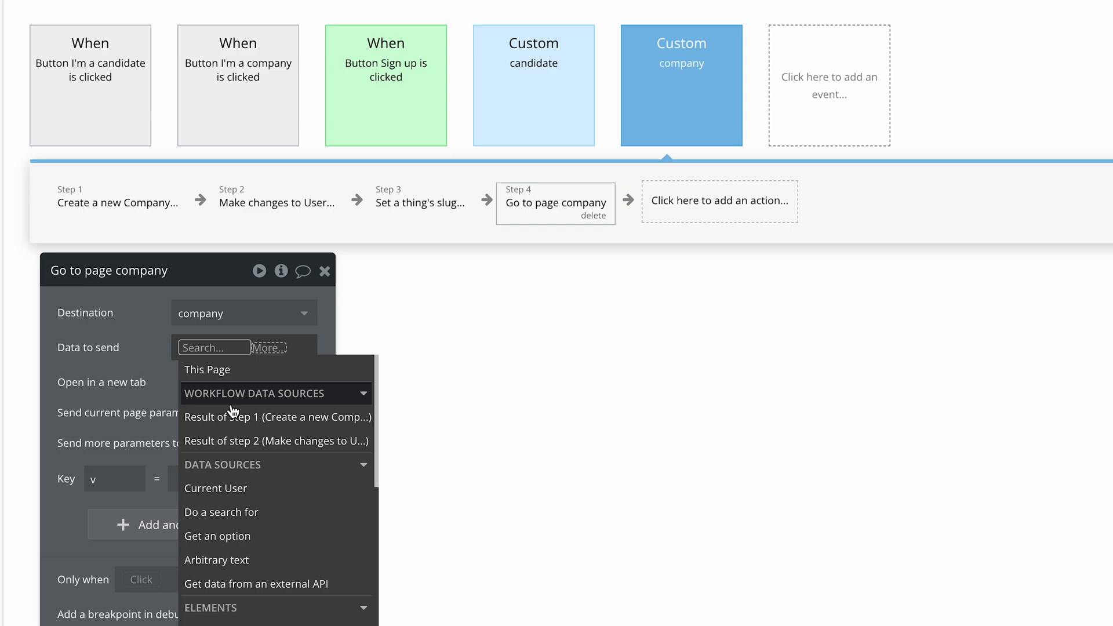
{"action": "left_click", "coordinate": [277, 416]}
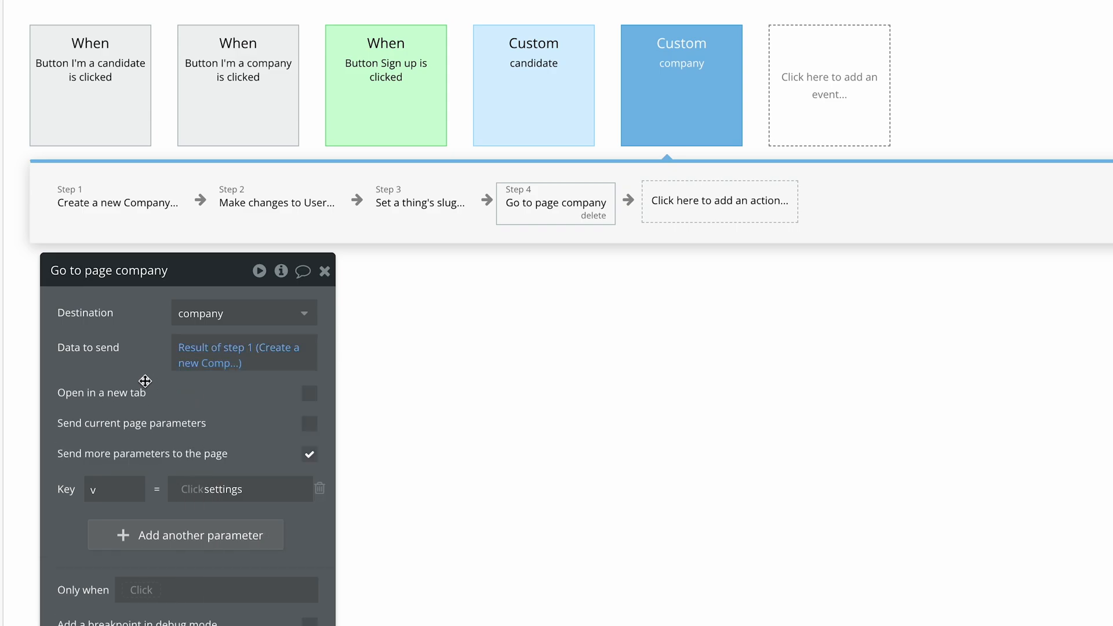
{"action": "mouse_move", "coordinate": [308, 393]}
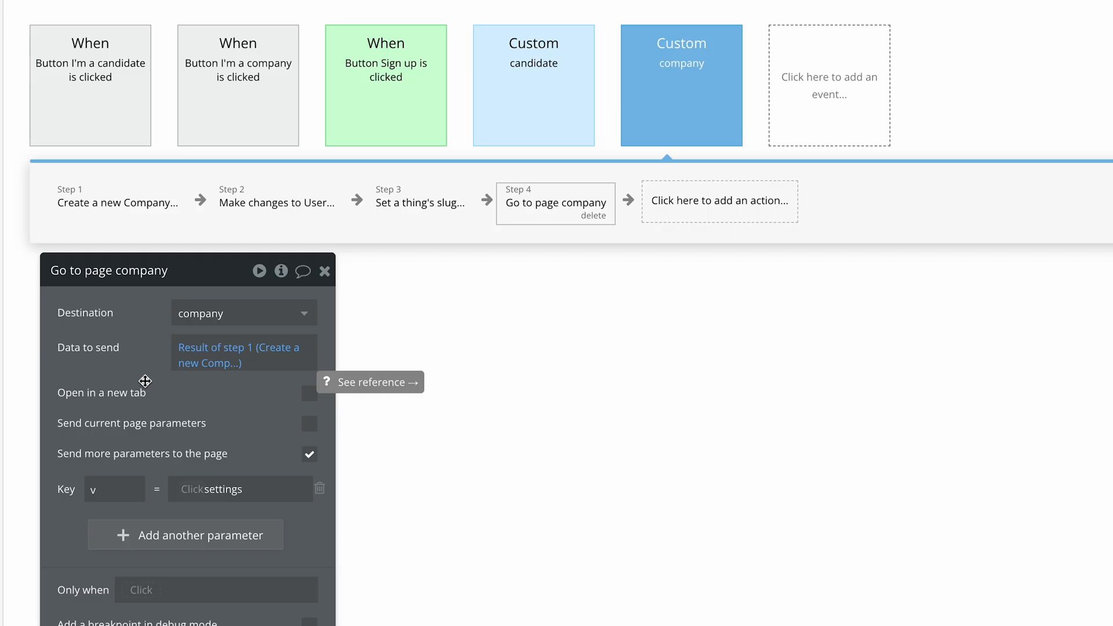
Inspect the Sign up workflow's Trigger candidate step, then bring up the empty candidate custom event
{"action": "left_click", "coordinate": [533, 85]}
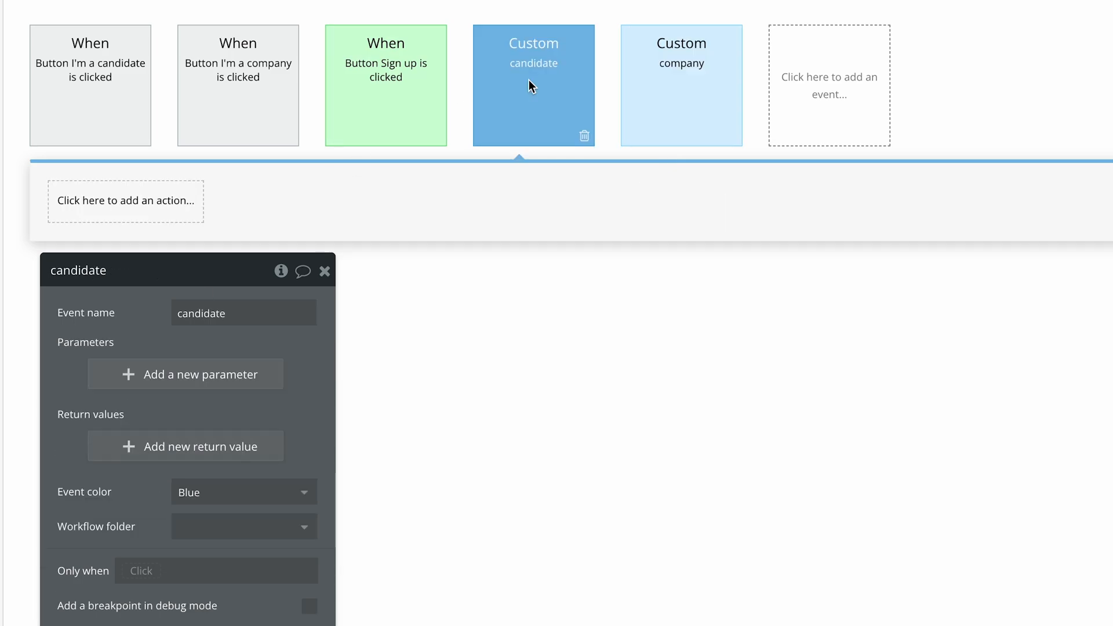
{"action": "left_click", "coordinate": [384, 84]}
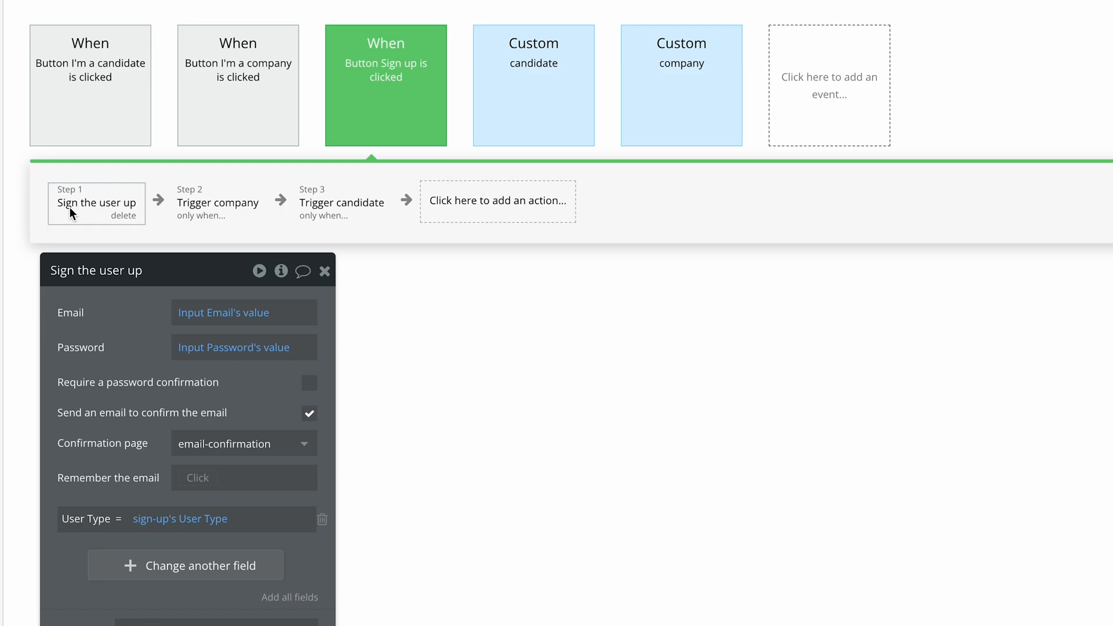
{"action": "mouse_move", "coordinate": [197, 262]}
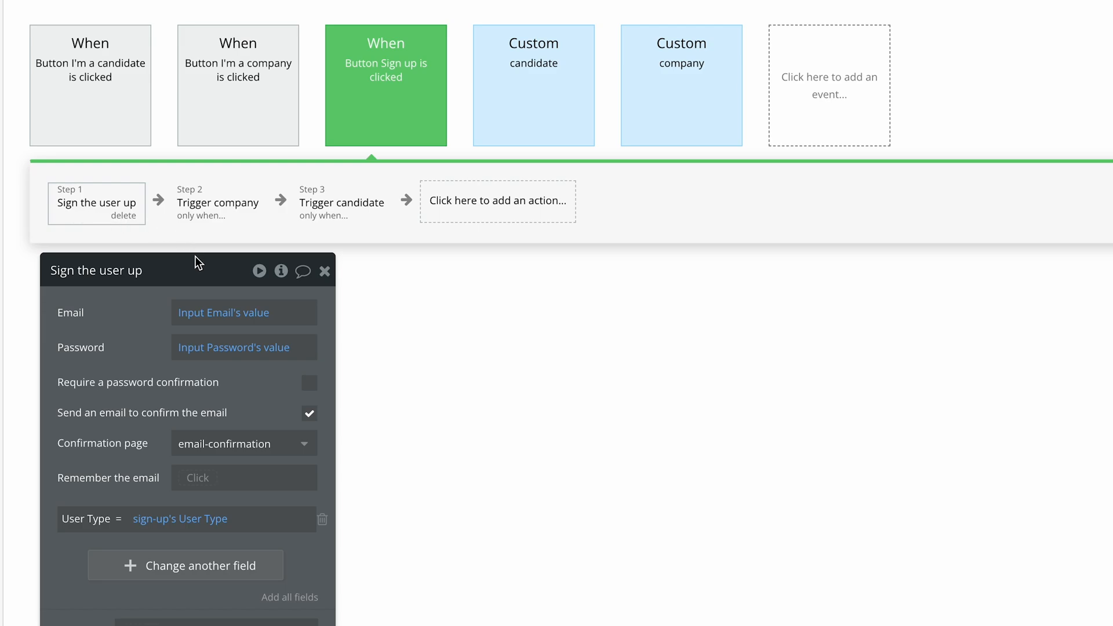
{"action": "mouse_move", "coordinate": [197, 393]}
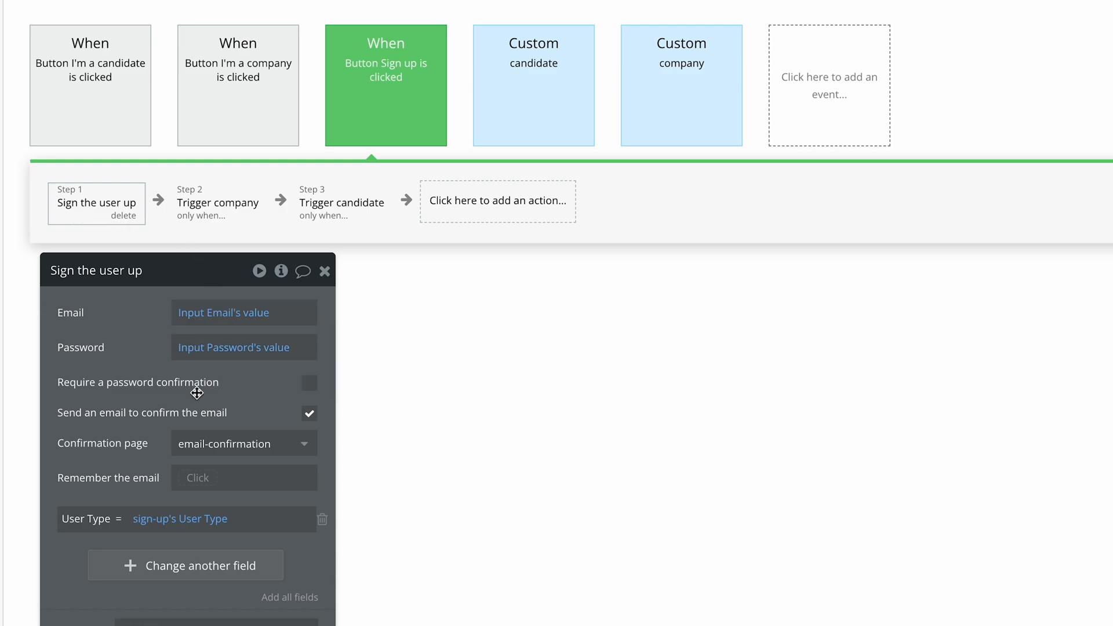
{"action": "mouse_move", "coordinate": [208, 526]}
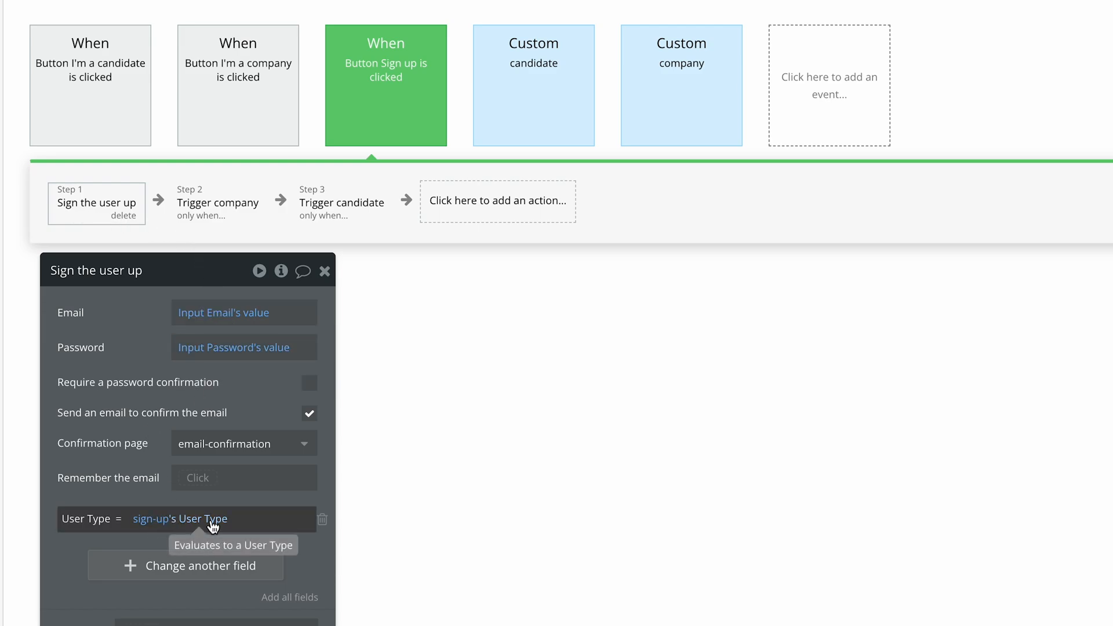
{"action": "left_click", "coordinate": [341, 202]}
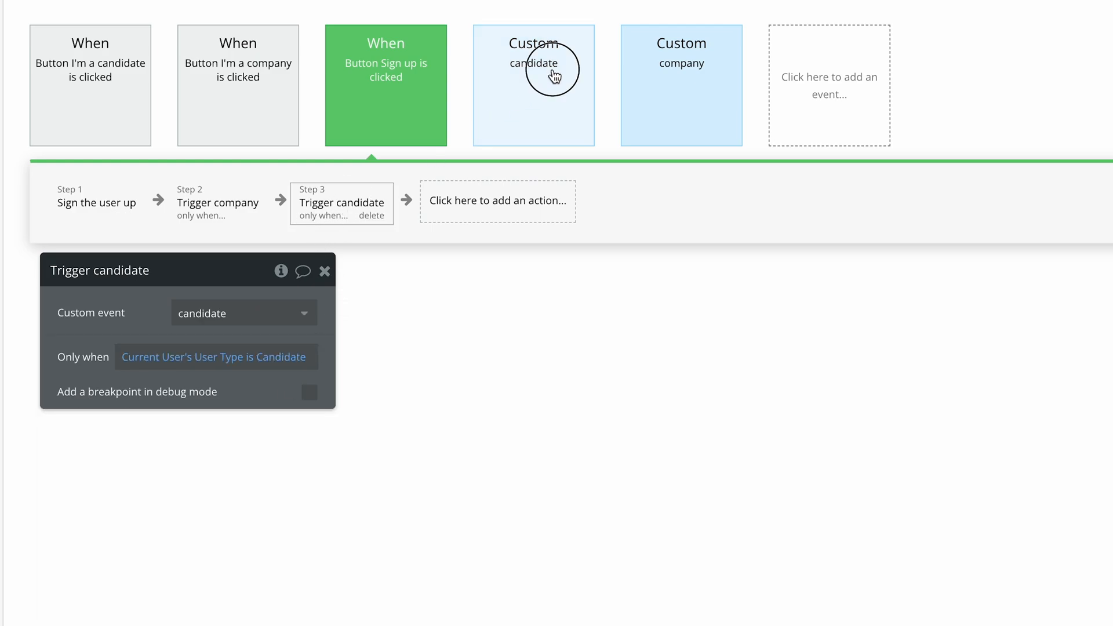
{"action": "left_click", "coordinate": [533, 68]}
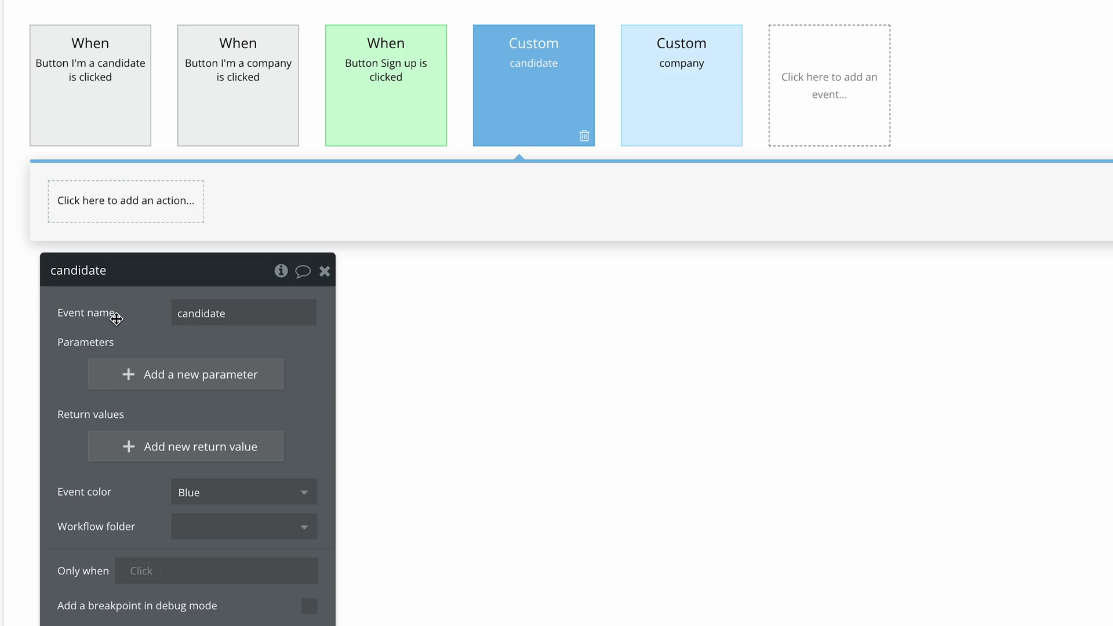
{"action": "mouse_move", "coordinate": [123, 220]}
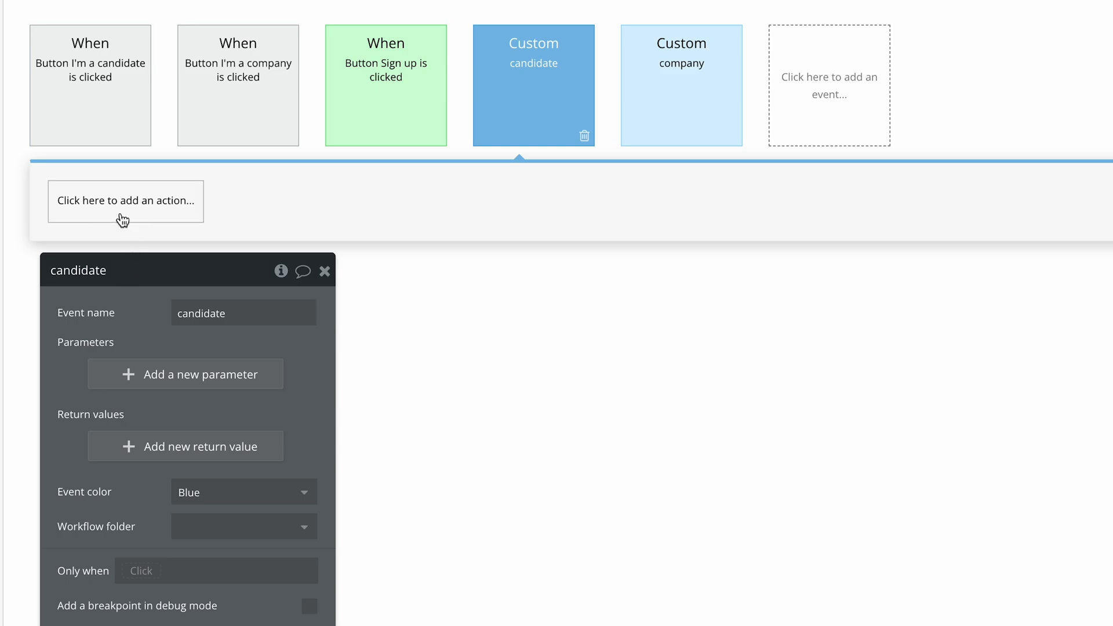
Add a Go to page action to the candidate event targeting the candidate page
{"action": "left_click", "coordinate": [125, 201]}
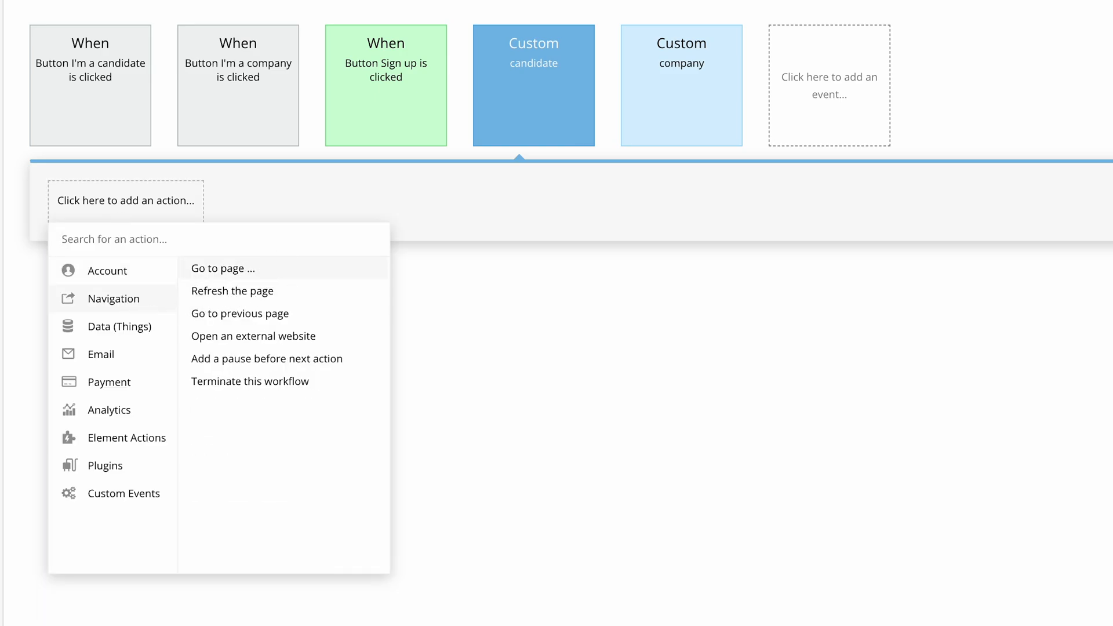
{"action": "left_click", "coordinate": [222, 268]}
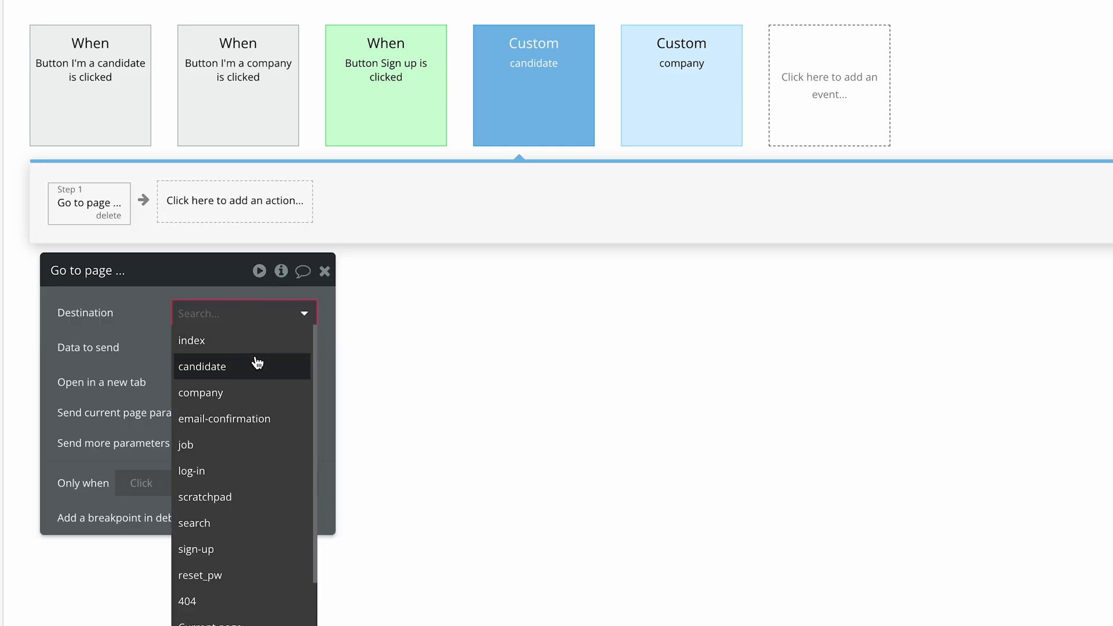
{"action": "left_click", "coordinate": [201, 366]}
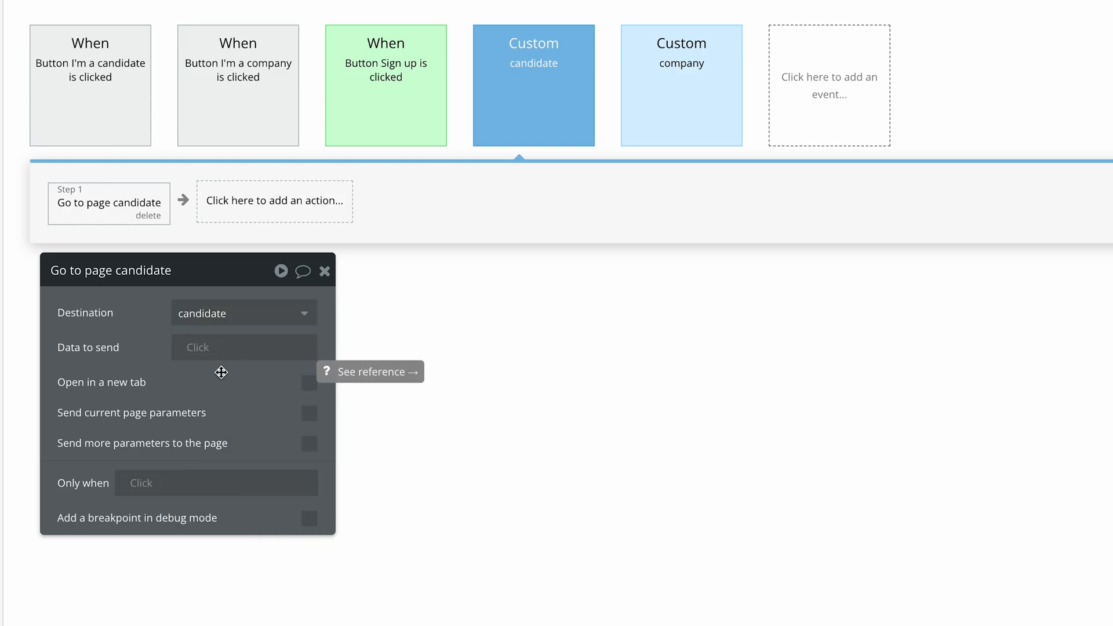
{"action": "mouse_move", "coordinate": [197, 378]}
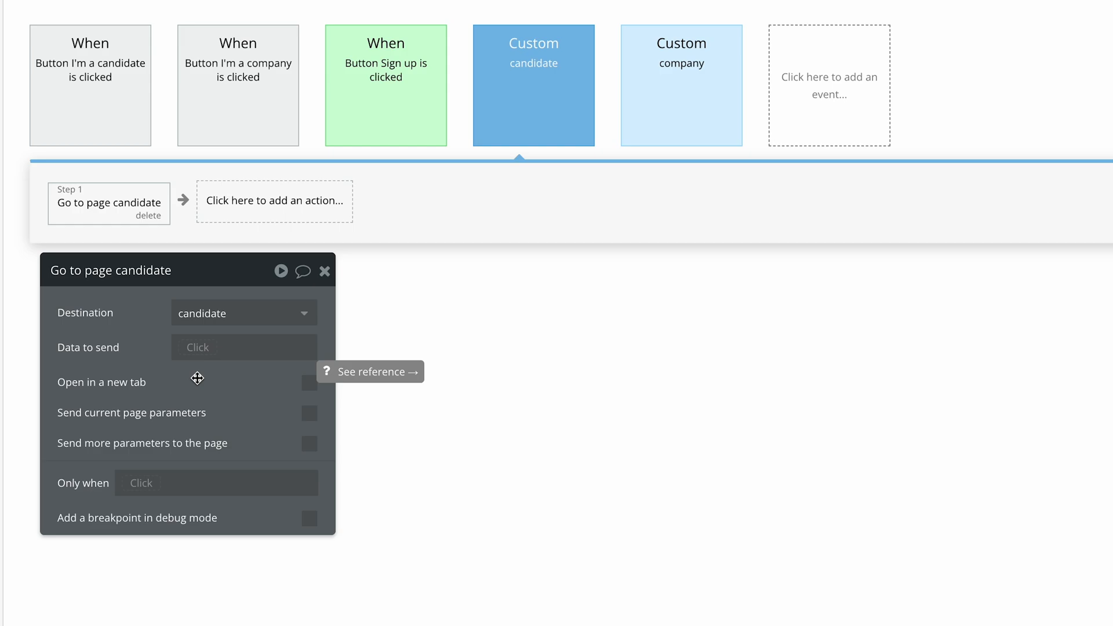
Send an extra page parameter with key v and value account
{"action": "left_click", "coordinate": [309, 442]}
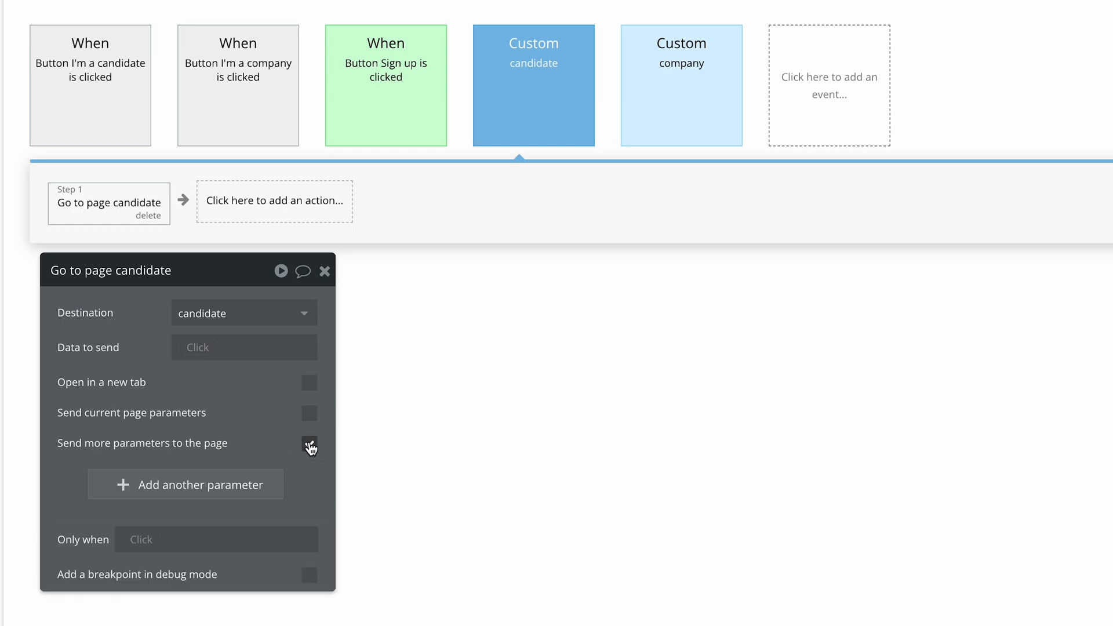
{"action": "mouse_move", "coordinate": [308, 443]}
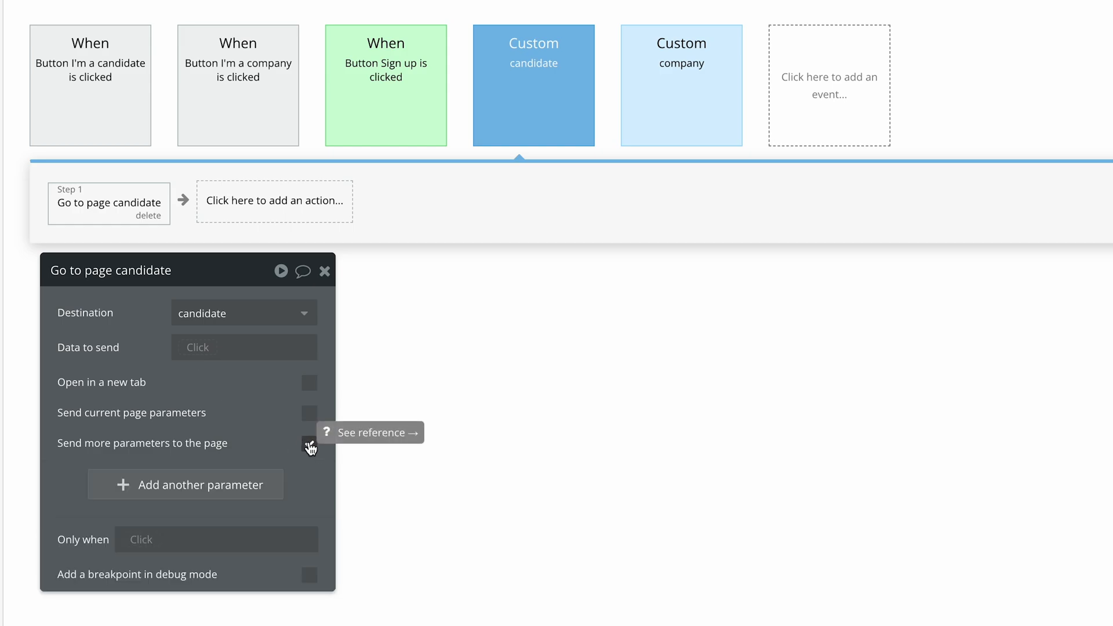
{"action": "left_click", "coordinate": [308, 443]}
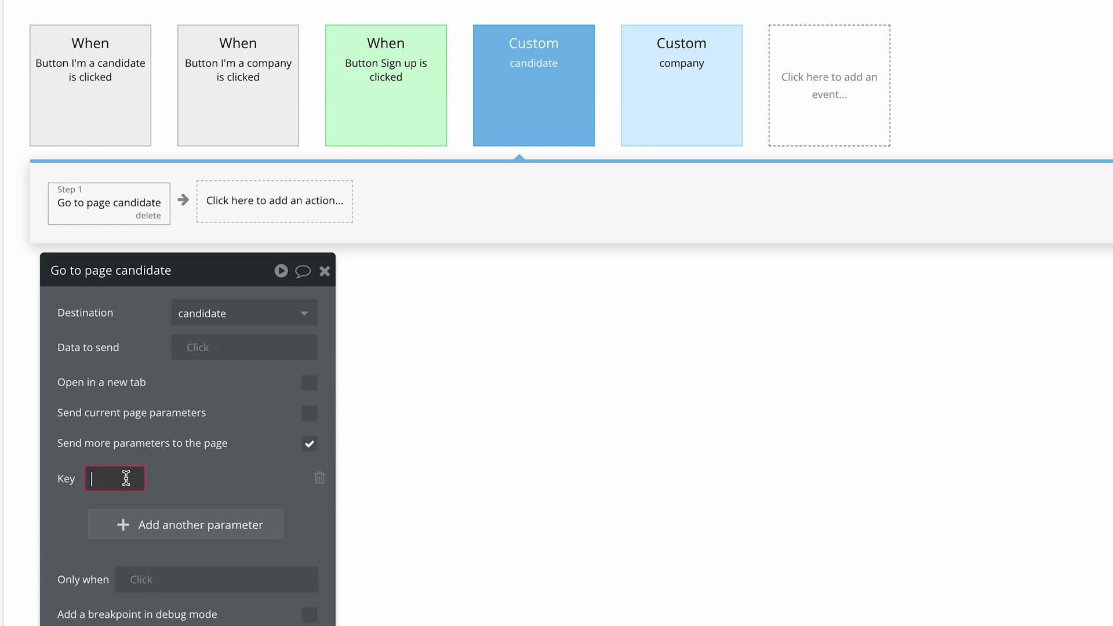
{"action": "type", "text": "v"}
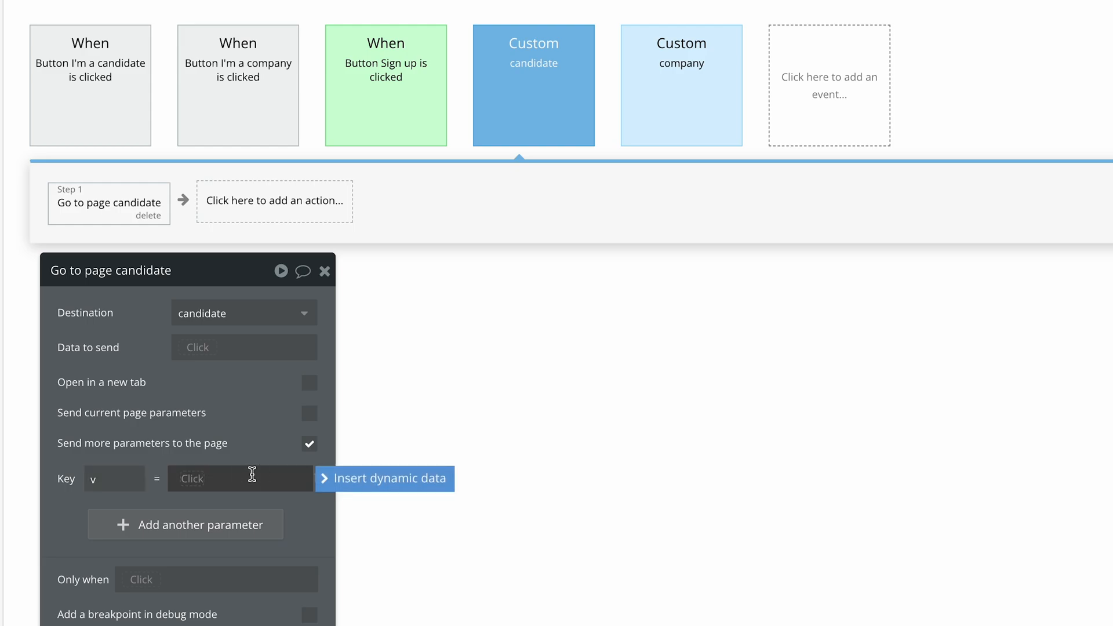
{"action": "type", "text": "account"}
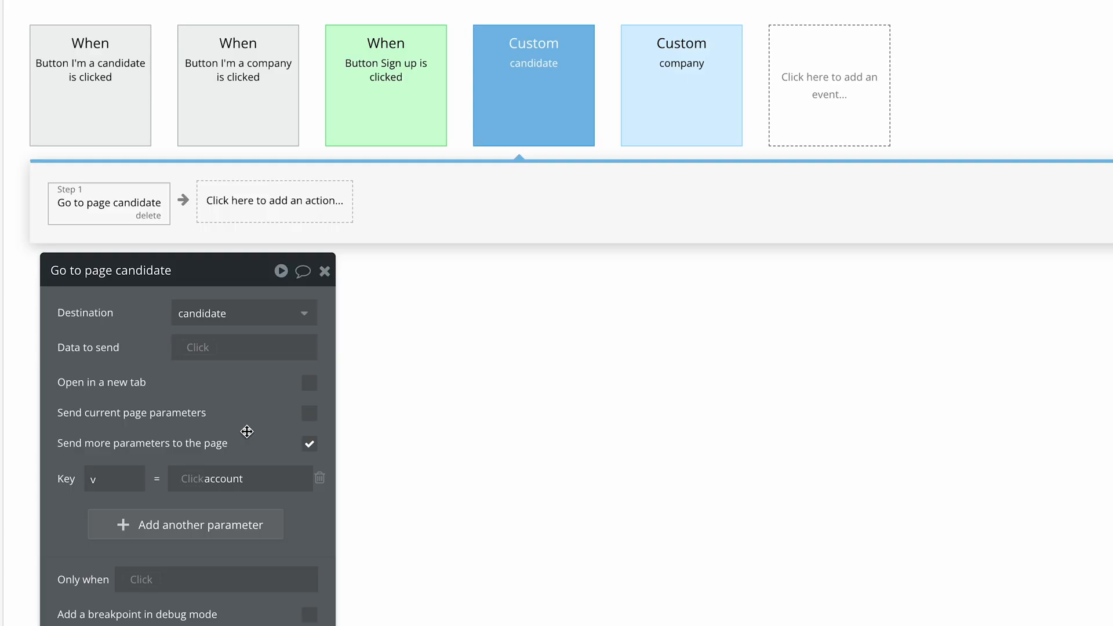
{"action": "mouse_move", "coordinate": [358, 109]}
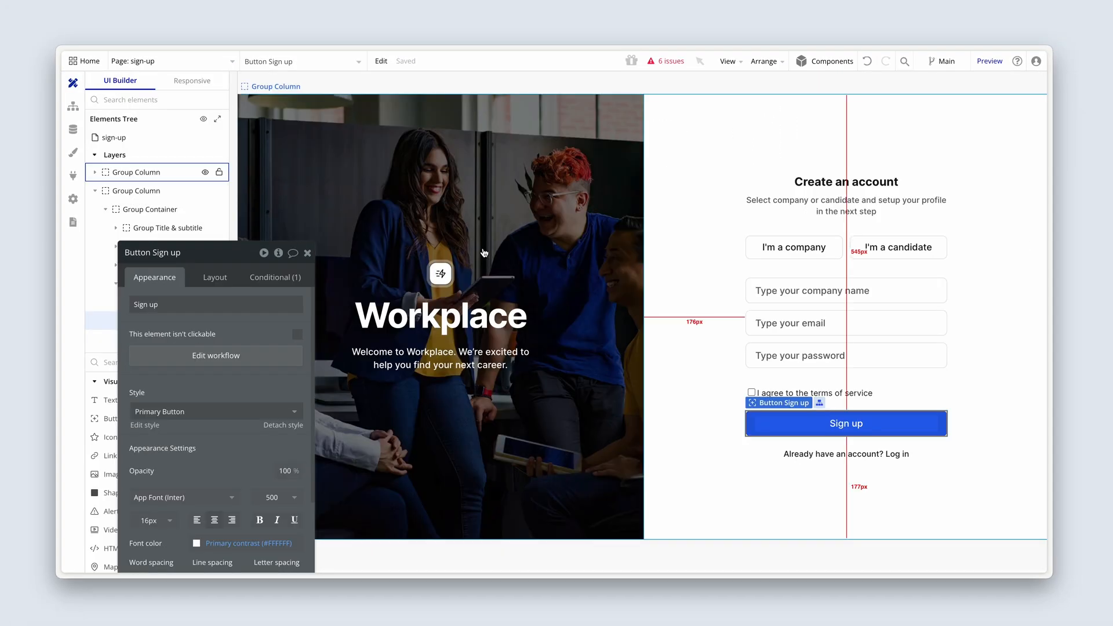
Make Input Company name hidden on page load and collapsed when hidden via its Layout settings
{"action": "left_click", "coordinate": [896, 247]}
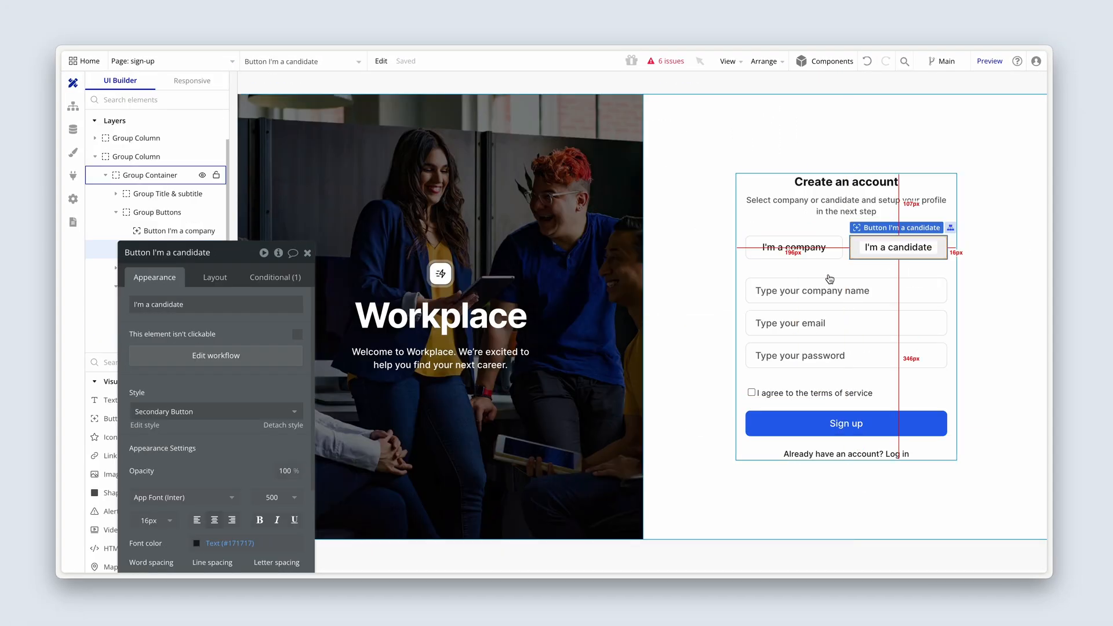
{"action": "left_click", "coordinate": [844, 290]}
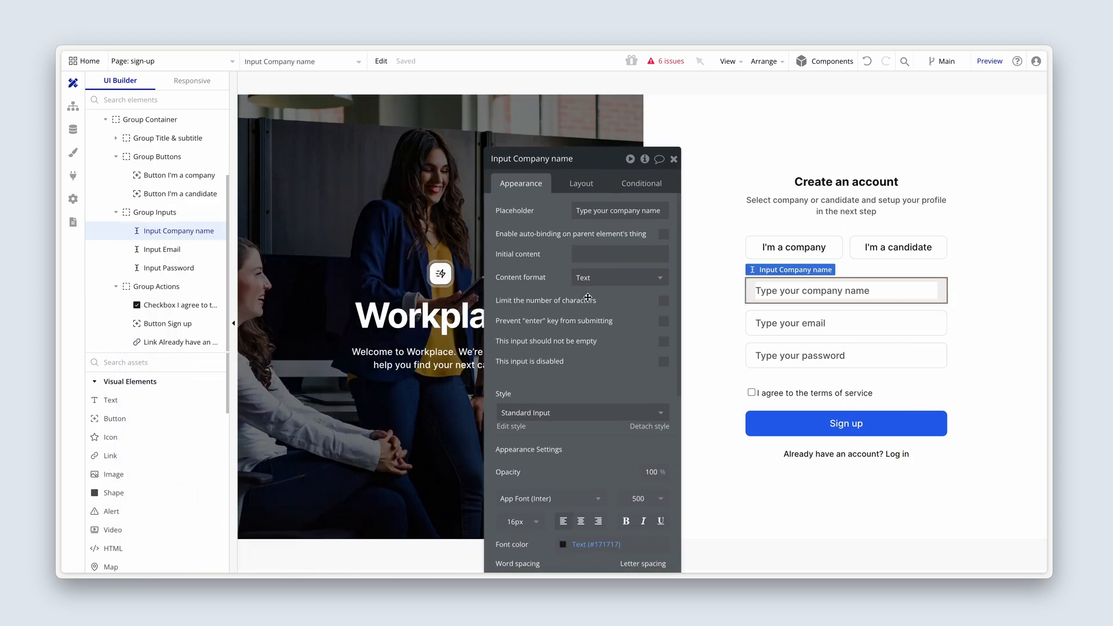
{"action": "left_click", "coordinate": [581, 183]}
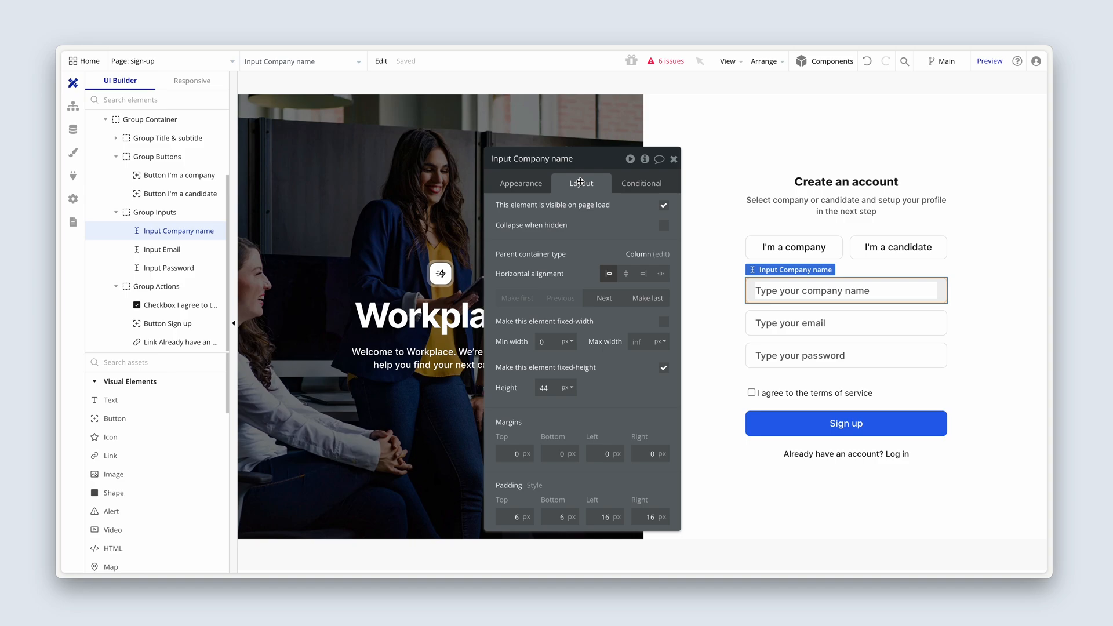
{"action": "mouse_move", "coordinate": [626, 220]}
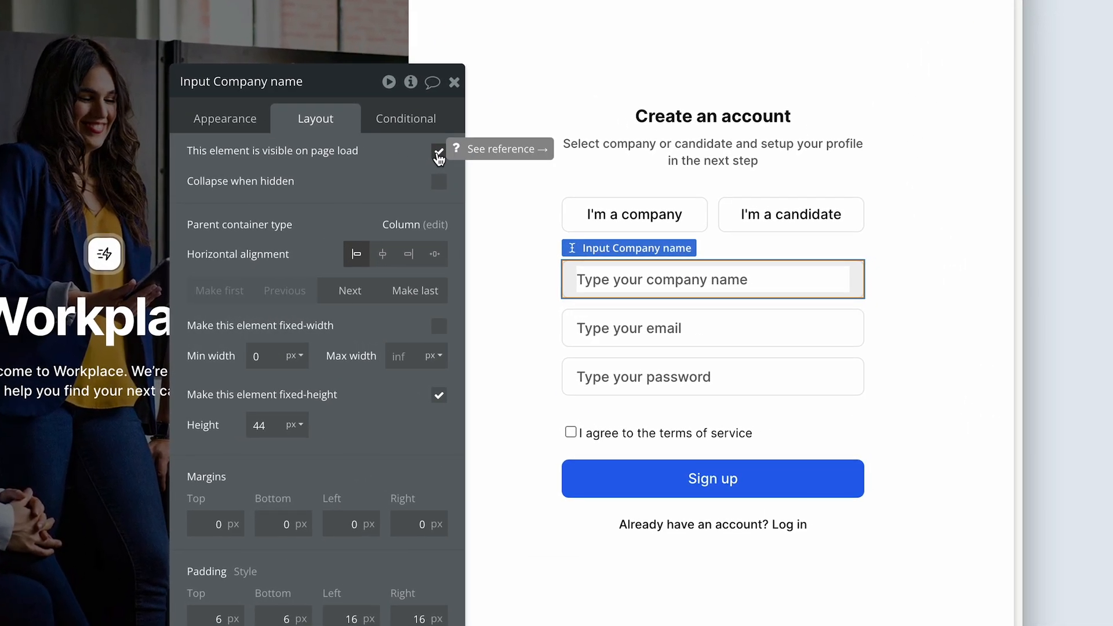
{"action": "left_click", "coordinate": [438, 151]}
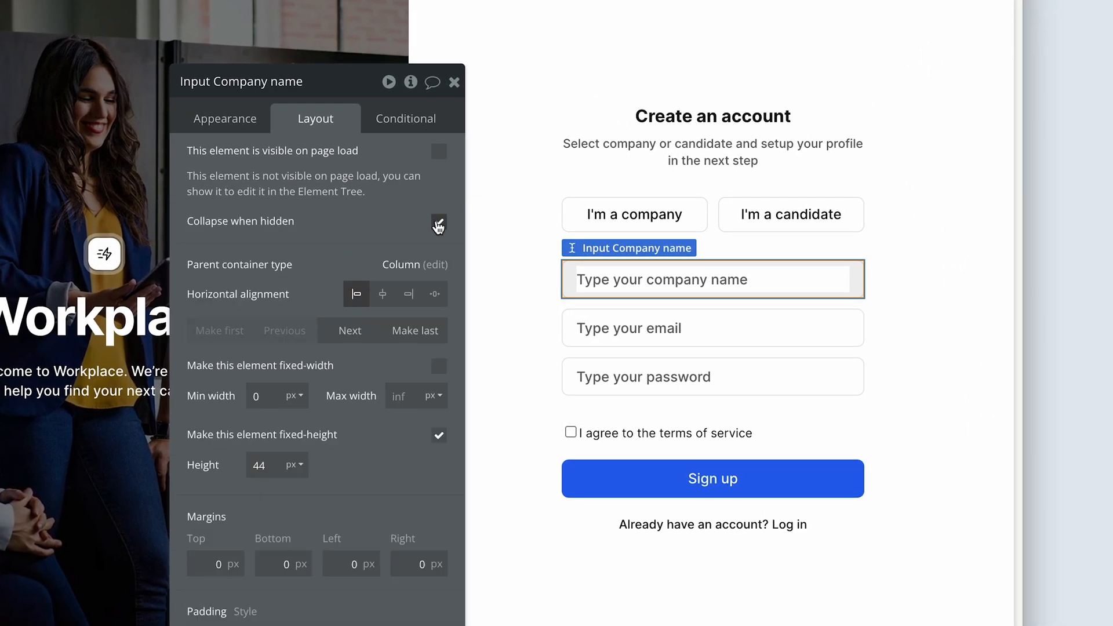
Add a condition on the company name input: When sign-up's User Type is Company
{"action": "left_click", "coordinate": [406, 118]}
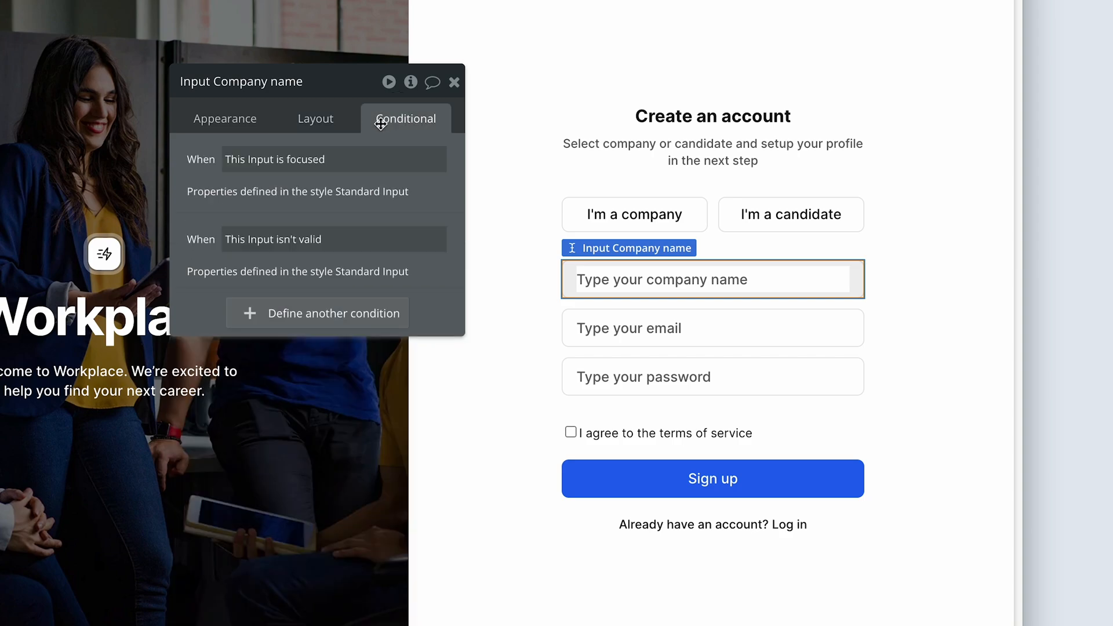
{"action": "left_click", "coordinate": [318, 313]}
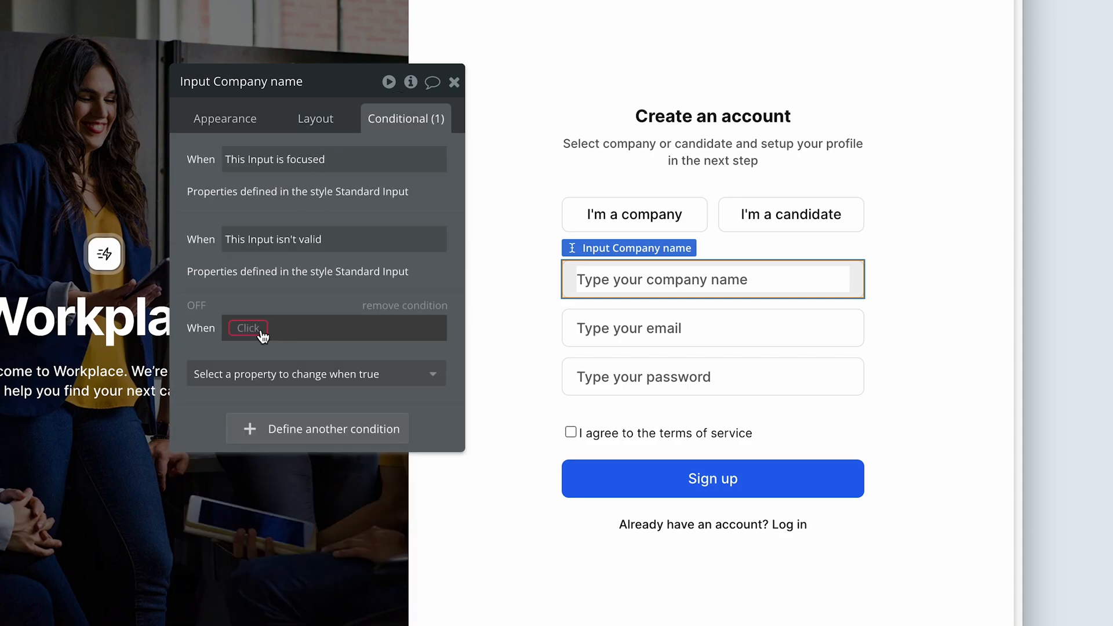
{"action": "left_click", "coordinate": [263, 327]}
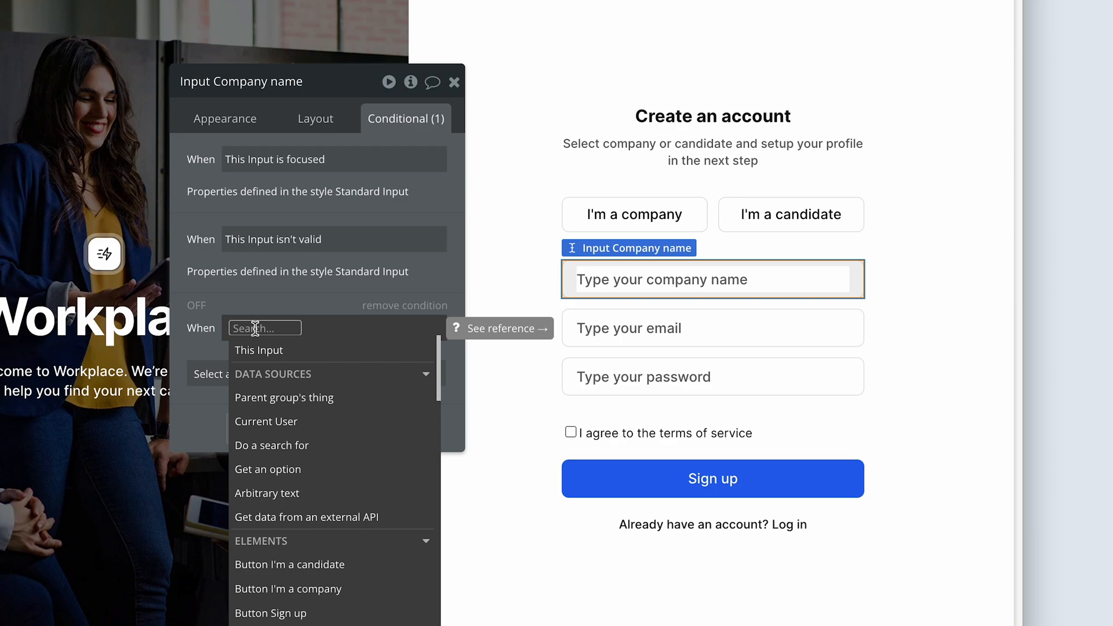
{"action": "type", "text": "sign"}
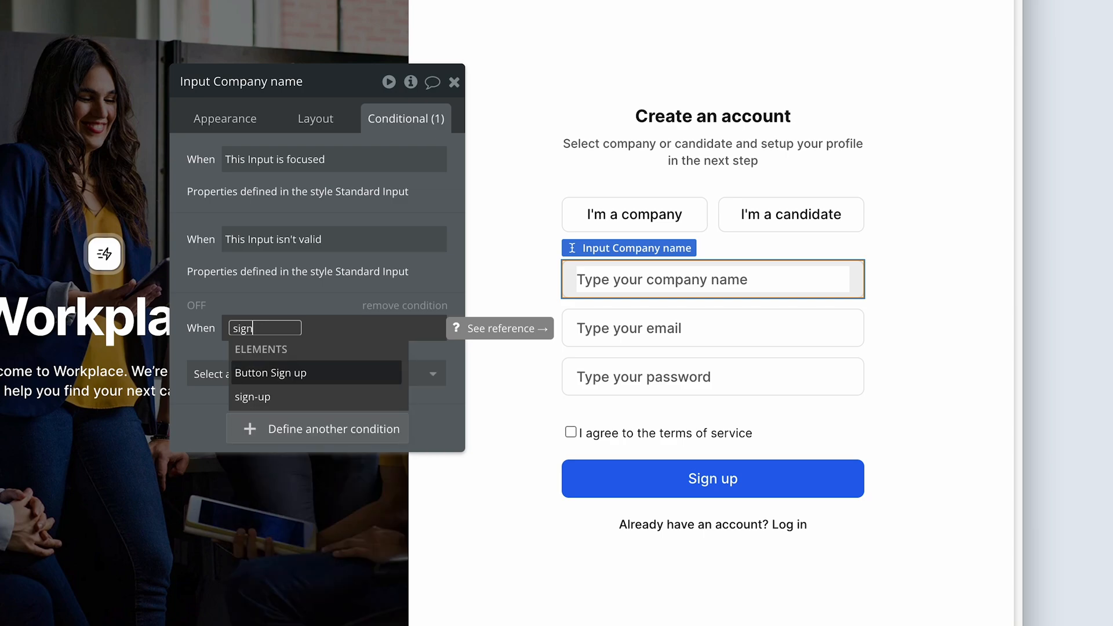
{"action": "left_click", "coordinate": [253, 397]}
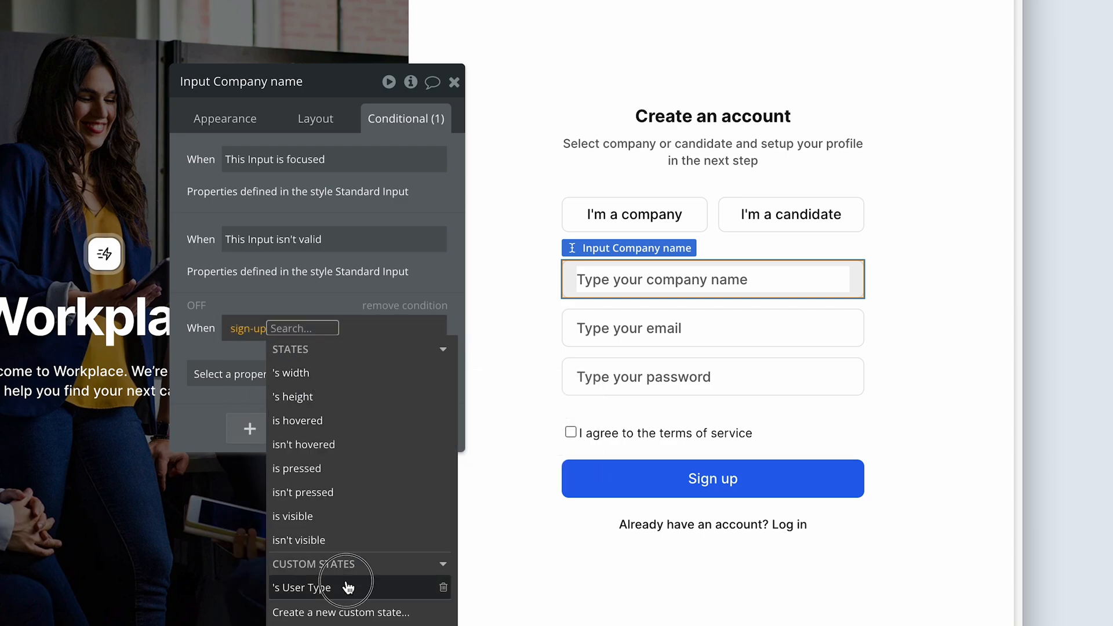
{"action": "left_click", "coordinate": [302, 588]}
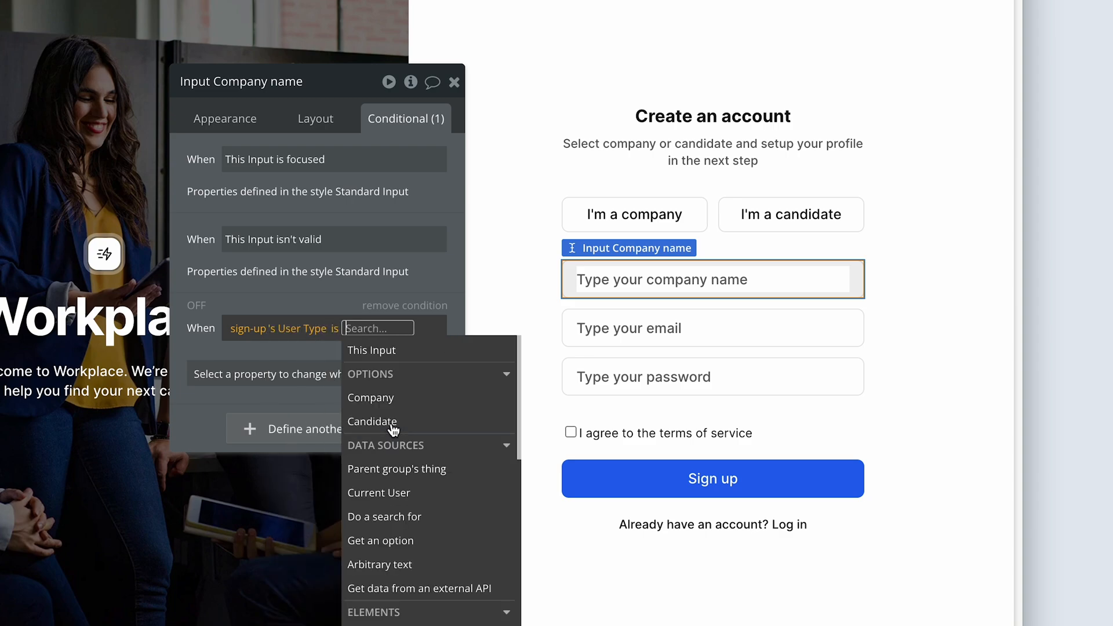
{"action": "left_click", "coordinate": [370, 397]}
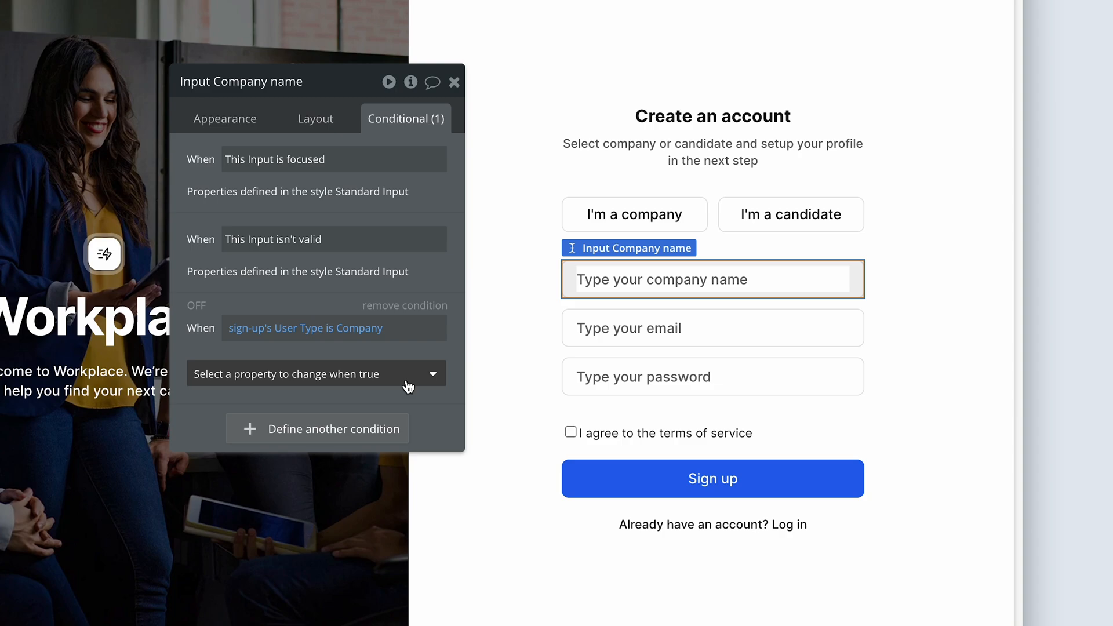
Make the input visible under that condition, then bring up the page list
{"action": "left_click", "coordinate": [316, 375]}
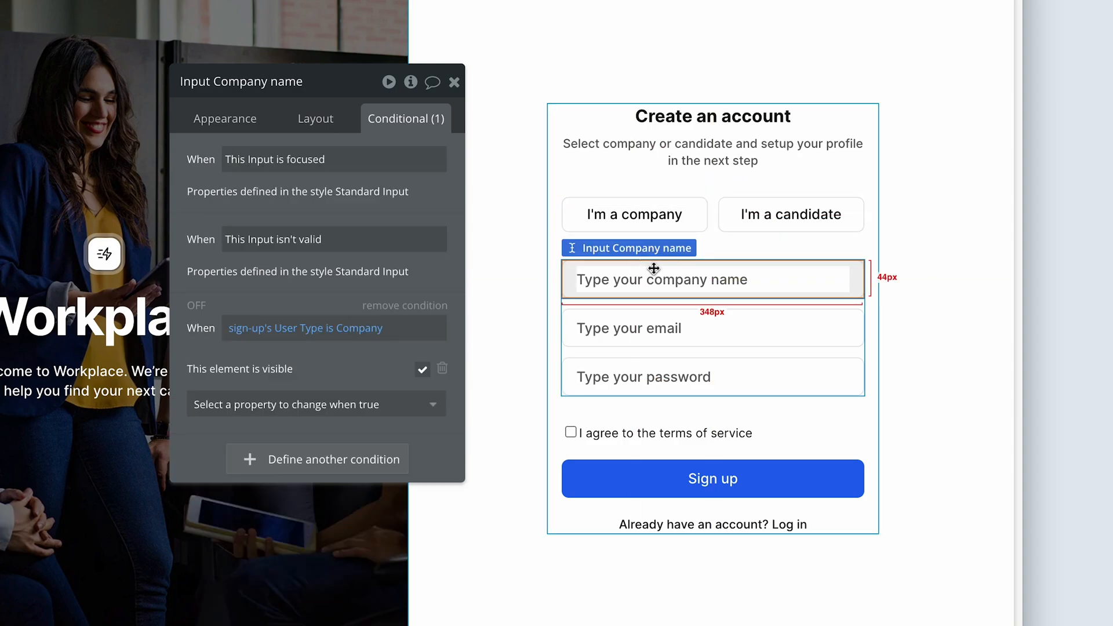
{"action": "left_click", "coordinate": [789, 214]}
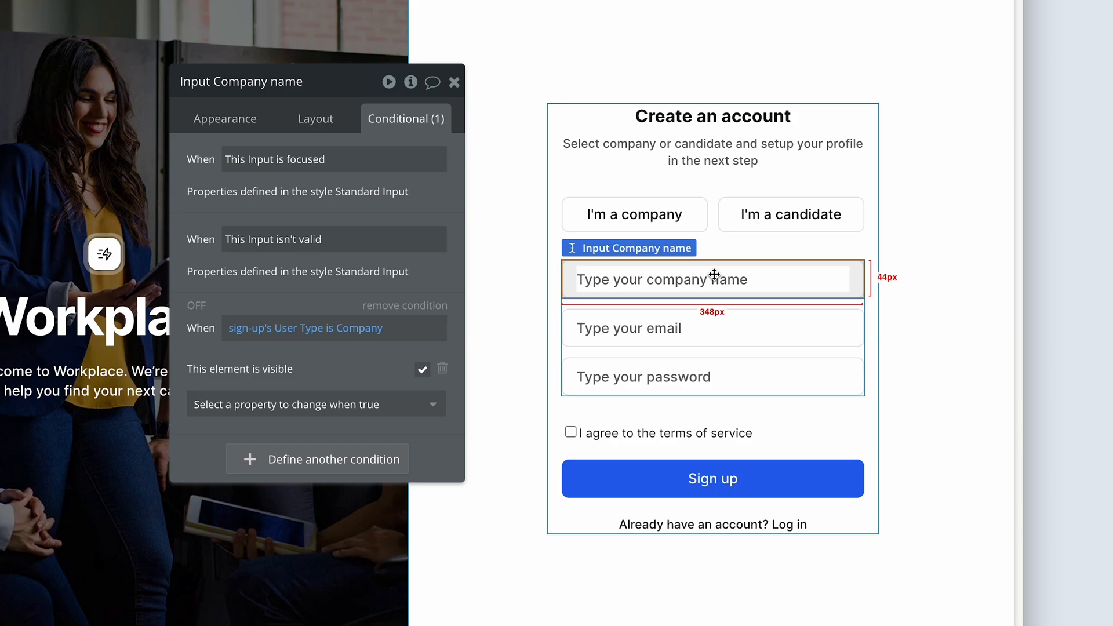
{"action": "left_click", "coordinate": [225, 118]}
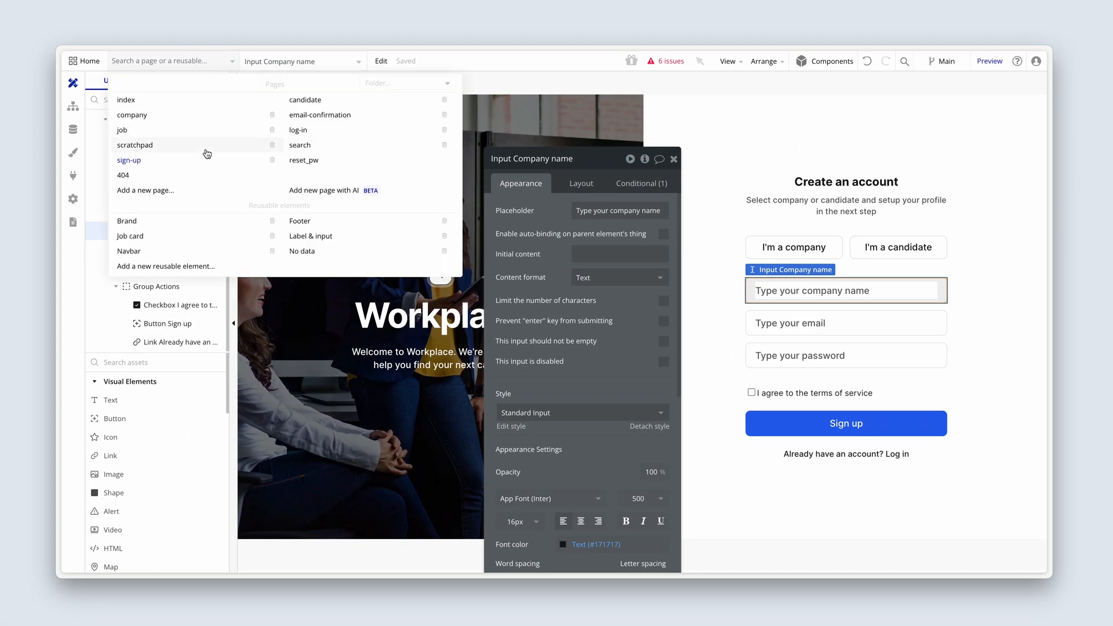
Preview the app from the scratchpad page and log out of the previous session
{"action": "left_click", "coordinate": [134, 145]}
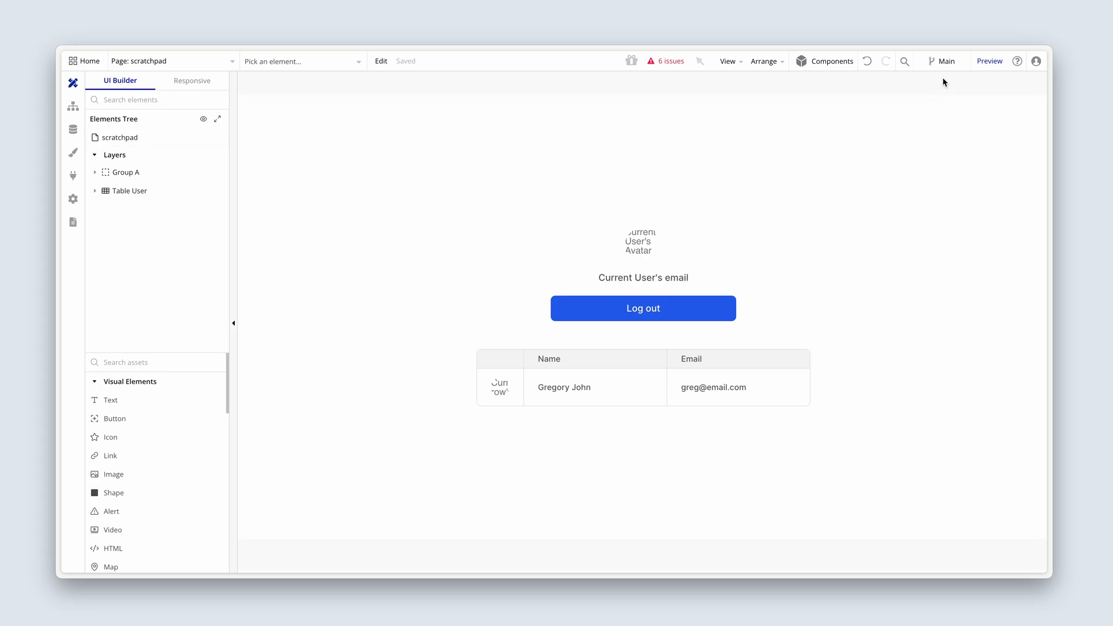
{"action": "left_click", "coordinate": [988, 61]}
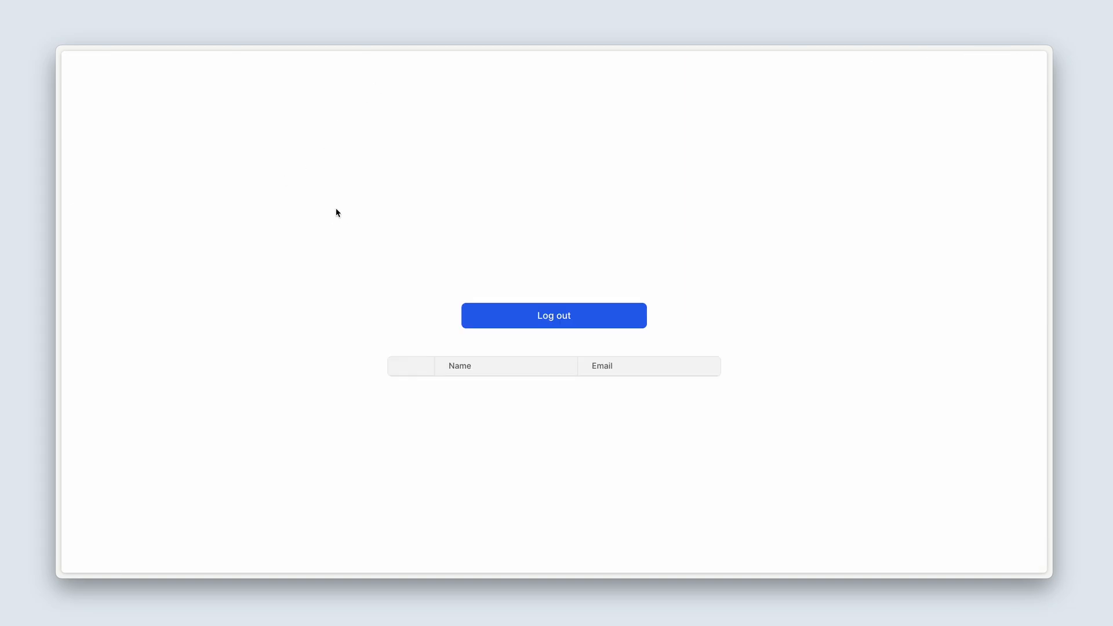
{"action": "left_click", "coordinate": [554, 315]}
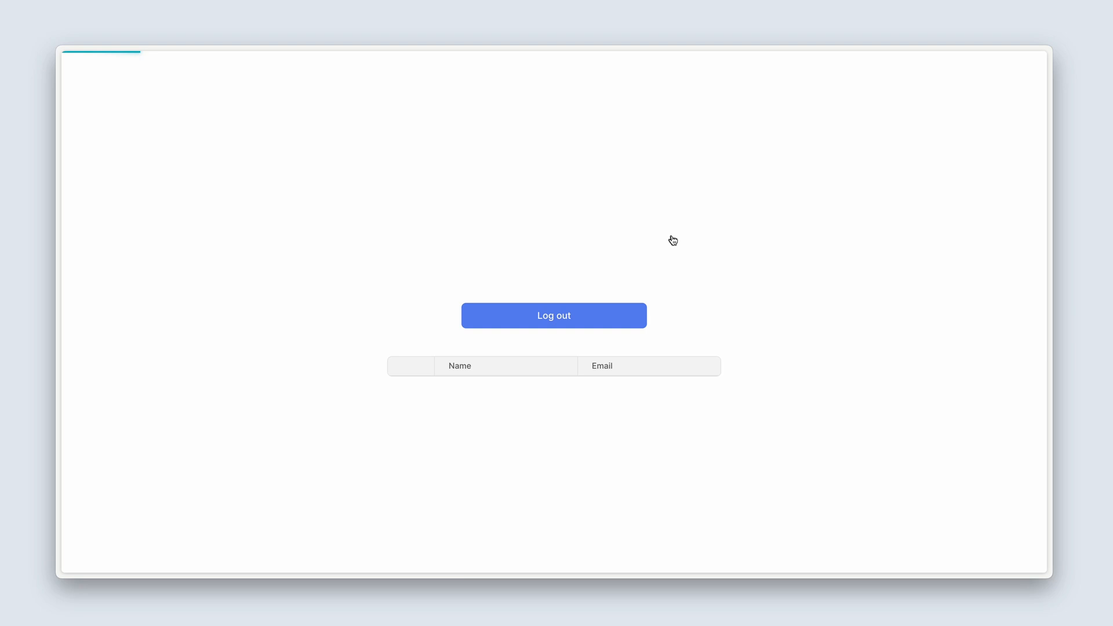
{"action": "left_click", "coordinate": [553, 315]}
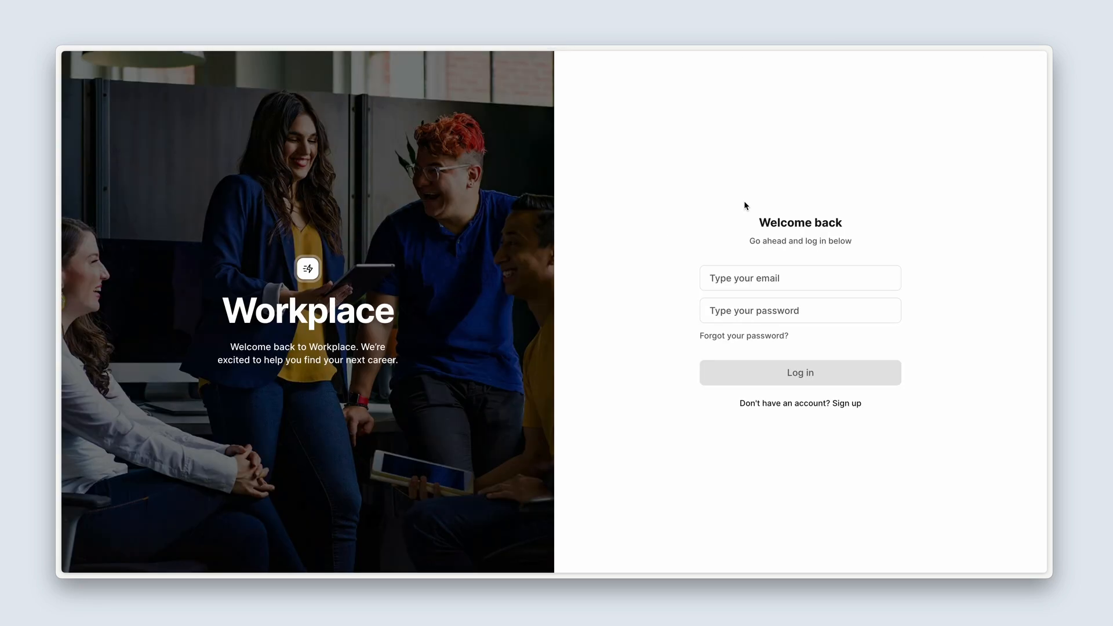
{"action": "mouse_move", "coordinate": [844, 410]}
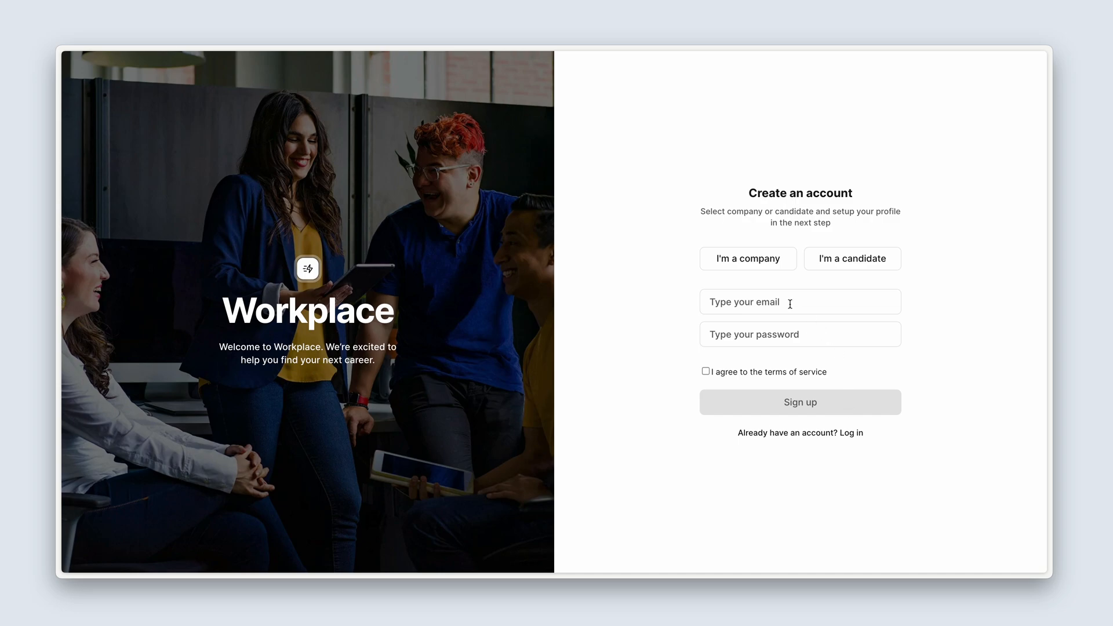
{"action": "mouse_move", "coordinate": [758, 294]}
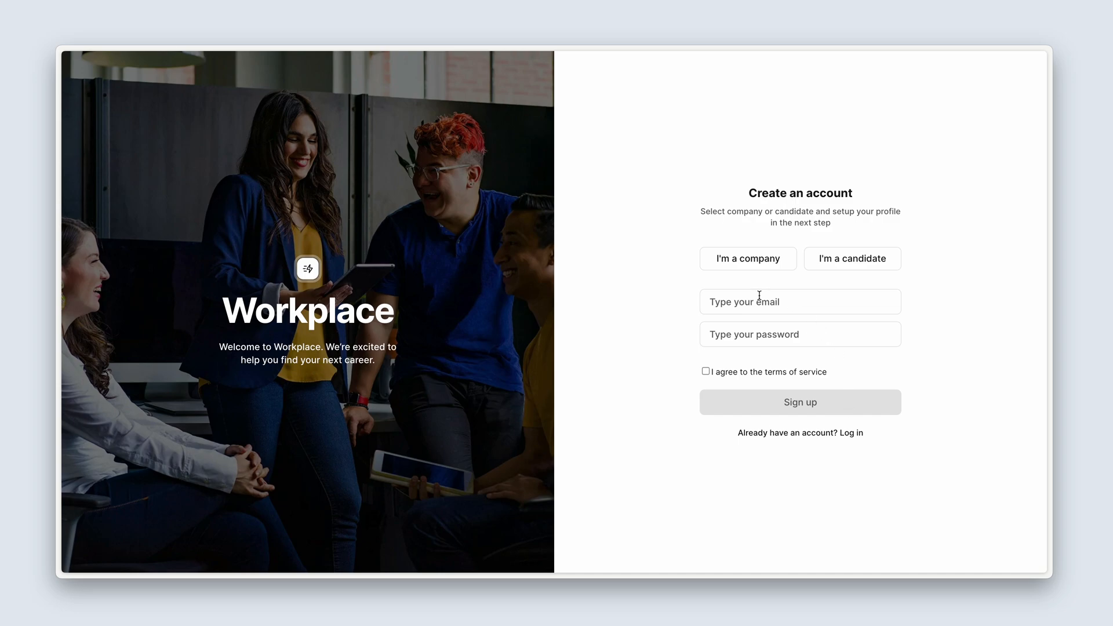
{"action": "left_click", "coordinate": [748, 257]}
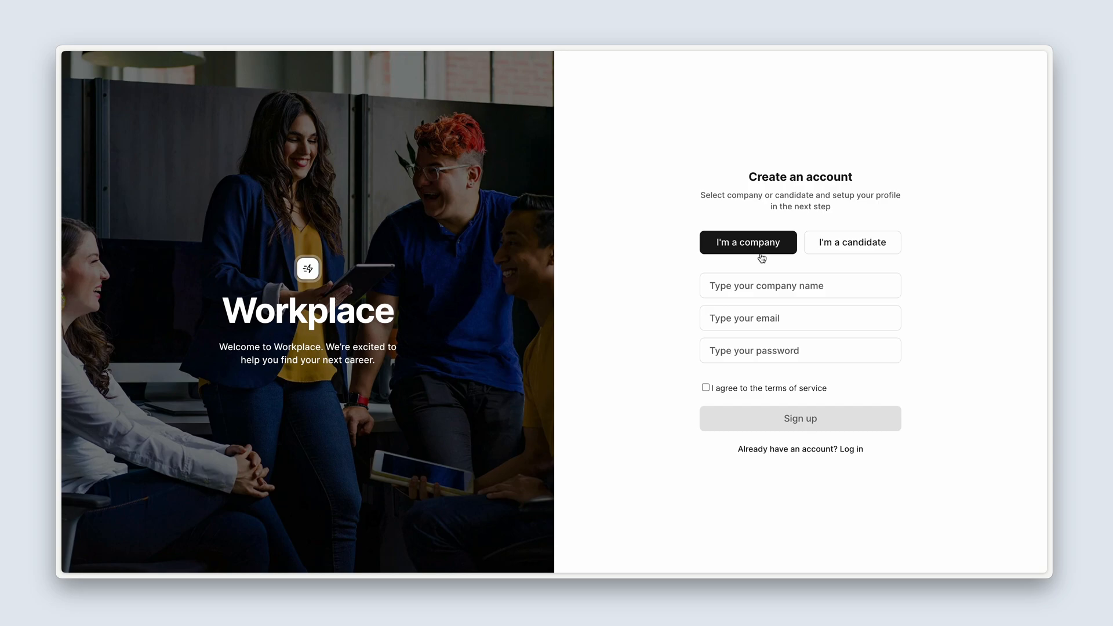
{"action": "left_click", "coordinate": [851, 242]}
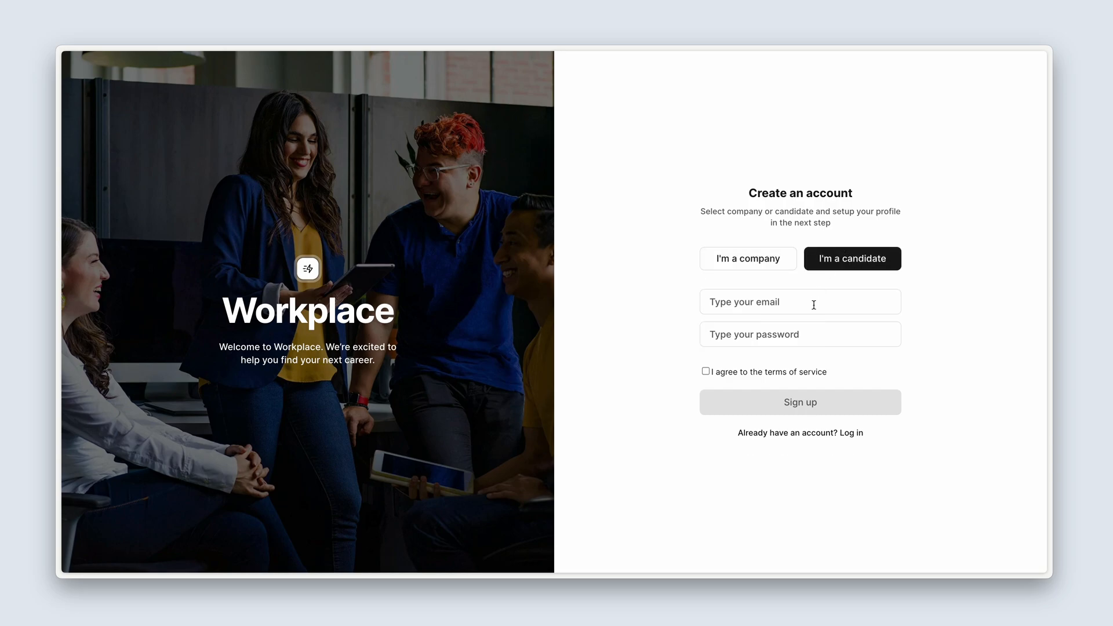
{"action": "left_click", "coordinate": [799, 302]}
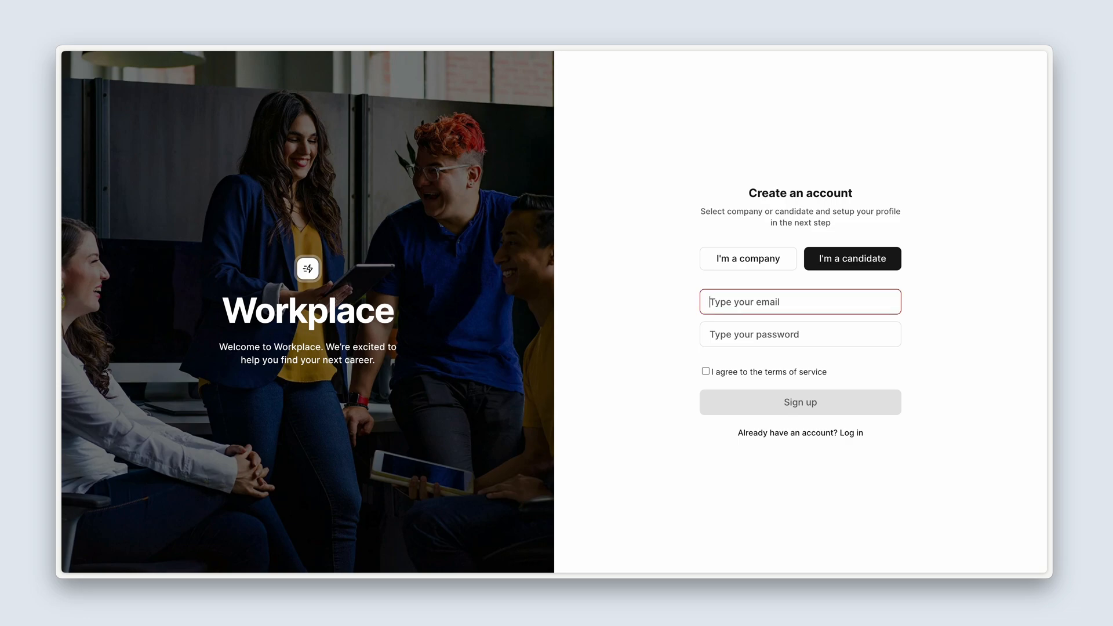
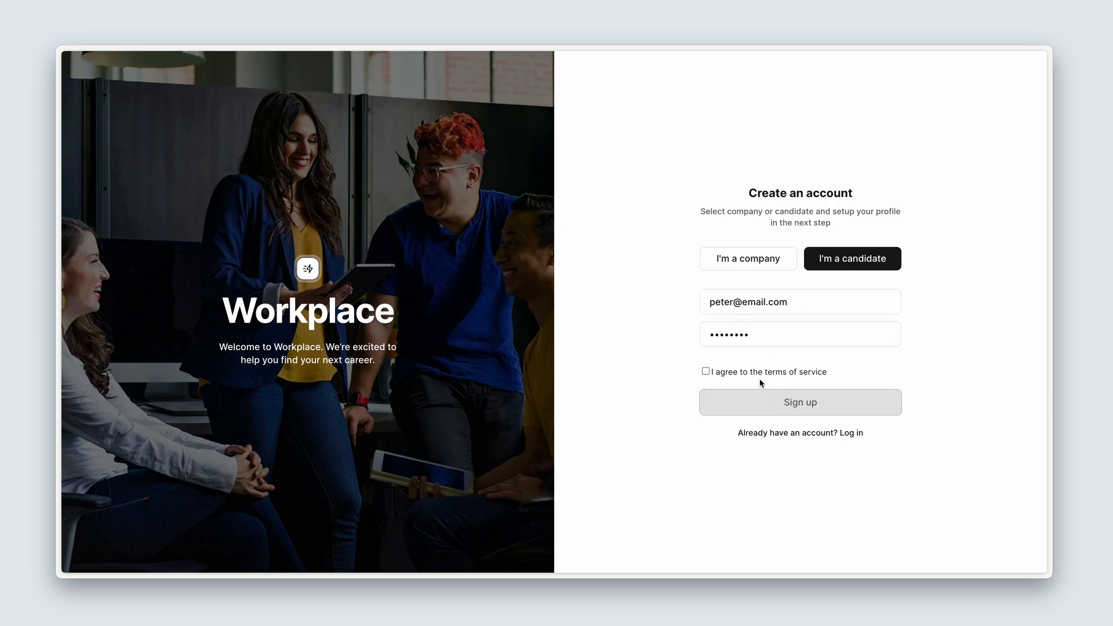
Accept the terms of service and submit the candidate sign-up
{"action": "left_click", "coordinate": [705, 371]}
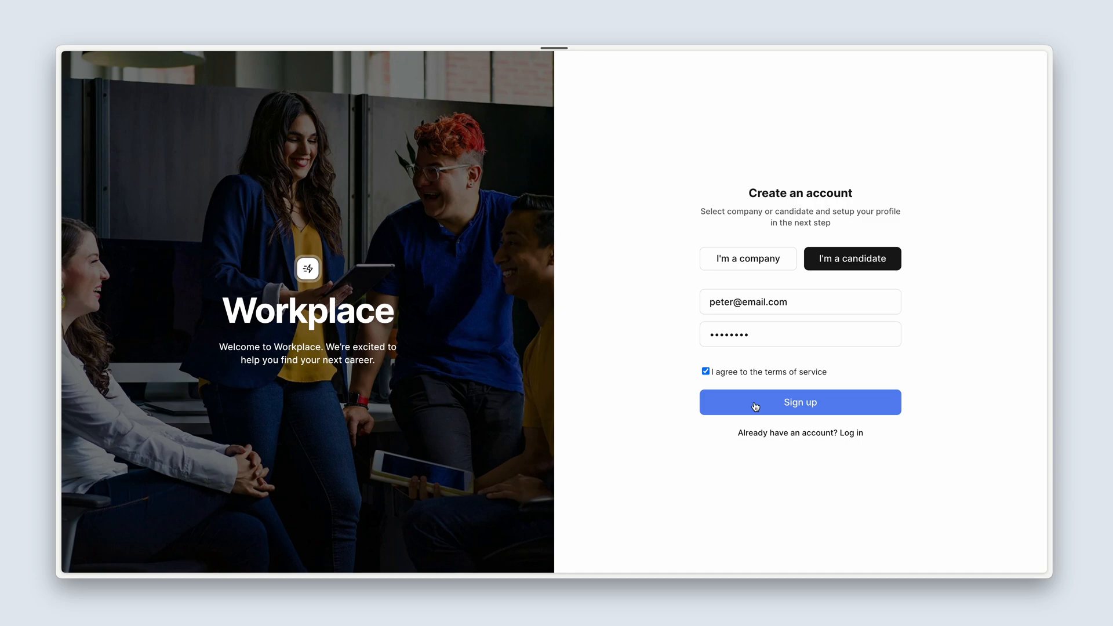
{"action": "left_click", "coordinate": [799, 402]}
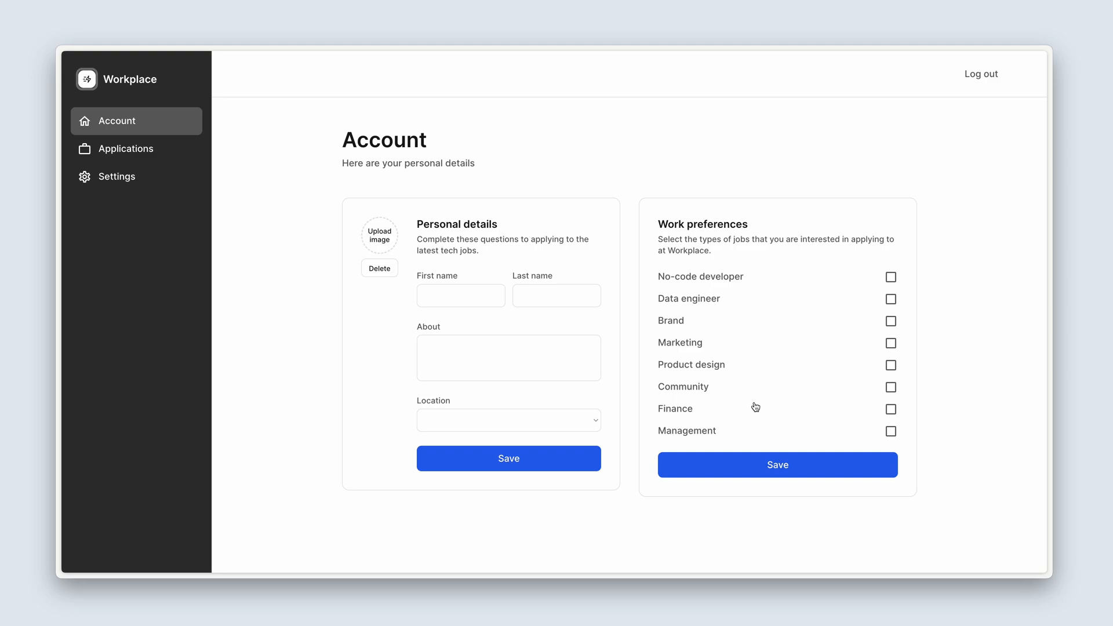
{"action": "mouse_move", "coordinate": [891, 277]}
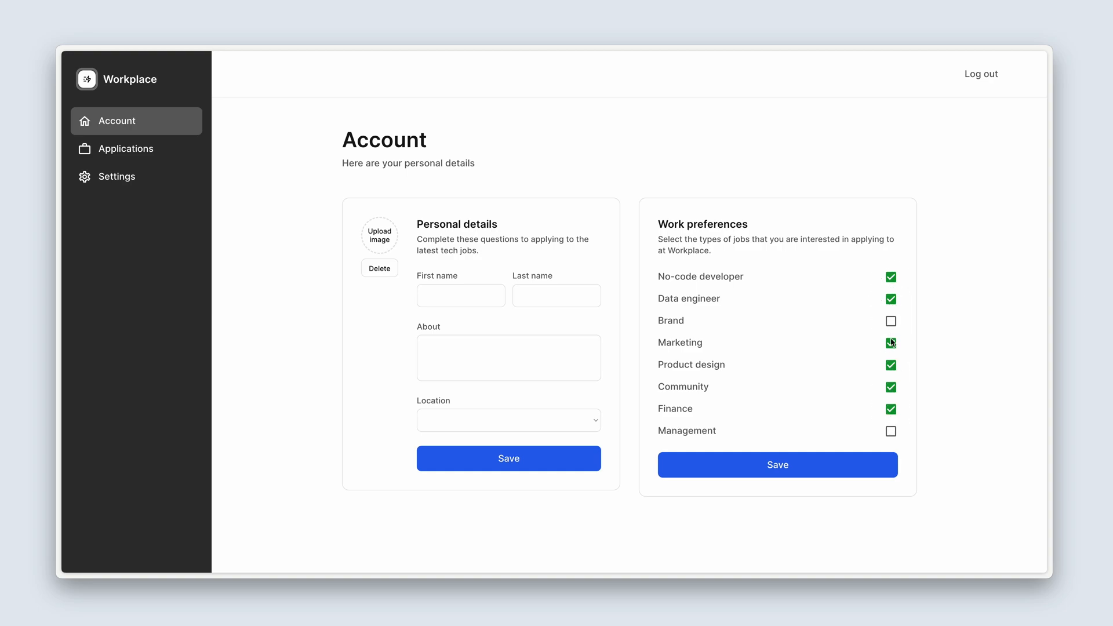
Tick Marketing and the remaining work preferences so five are selected, then move to the first name field
{"action": "left_click", "coordinate": [890, 343]}
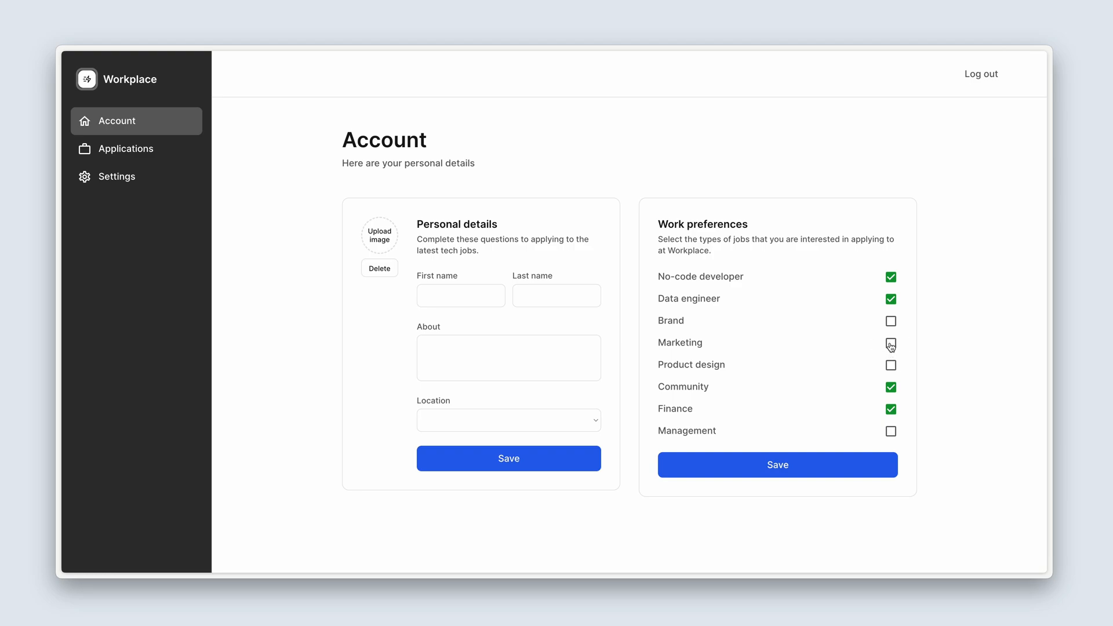
{"action": "left_click", "coordinate": [890, 344]}
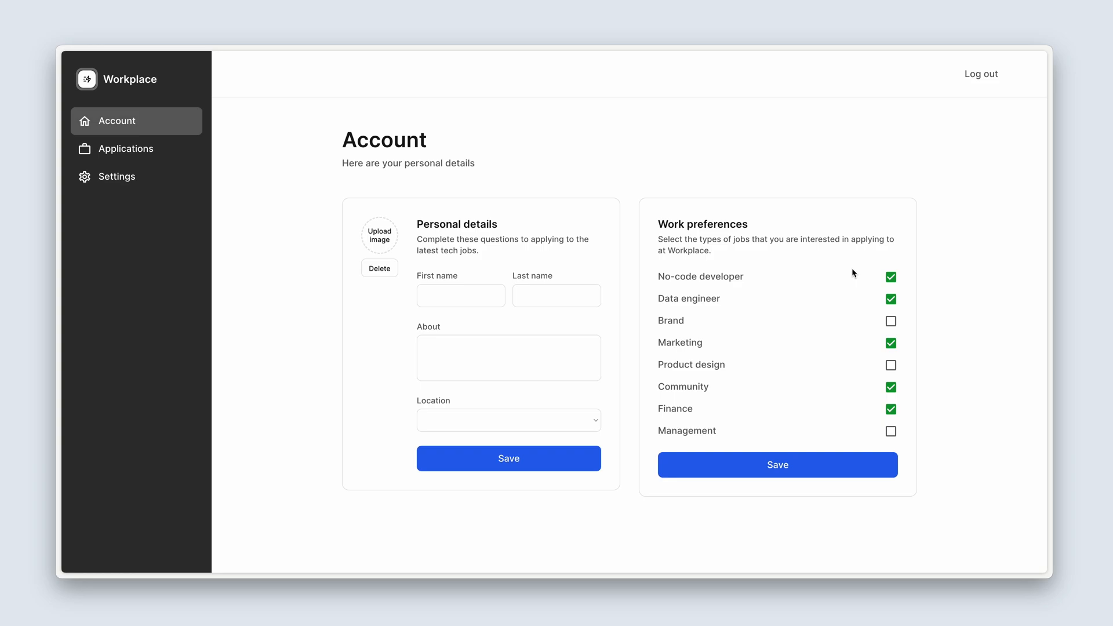
{"action": "mouse_move", "coordinate": [826, 434]}
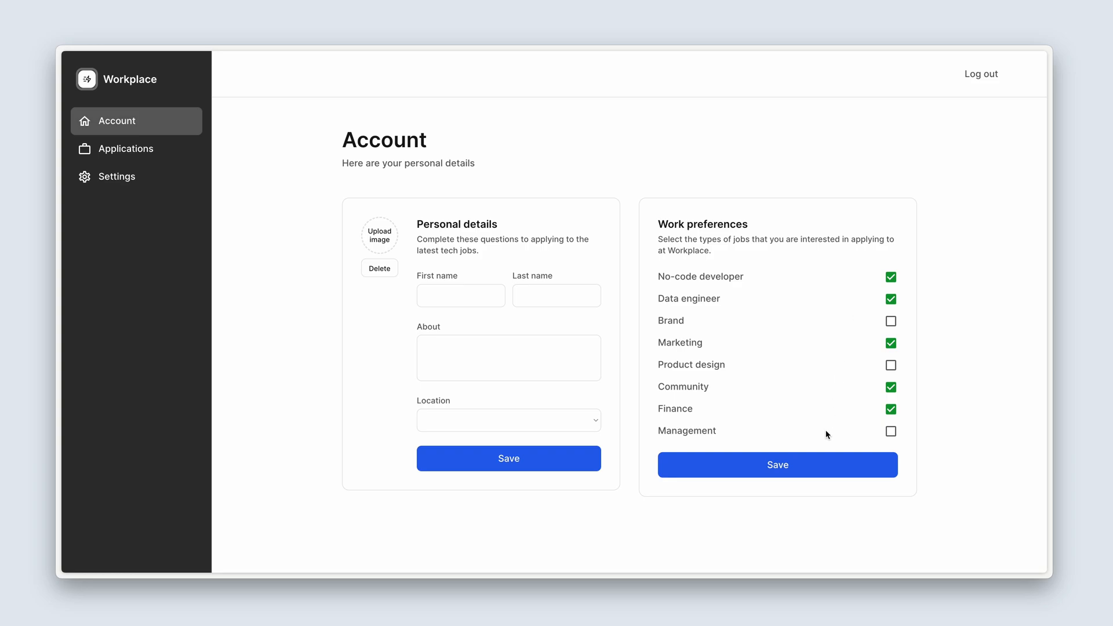
{"action": "left_click", "coordinate": [777, 464]}
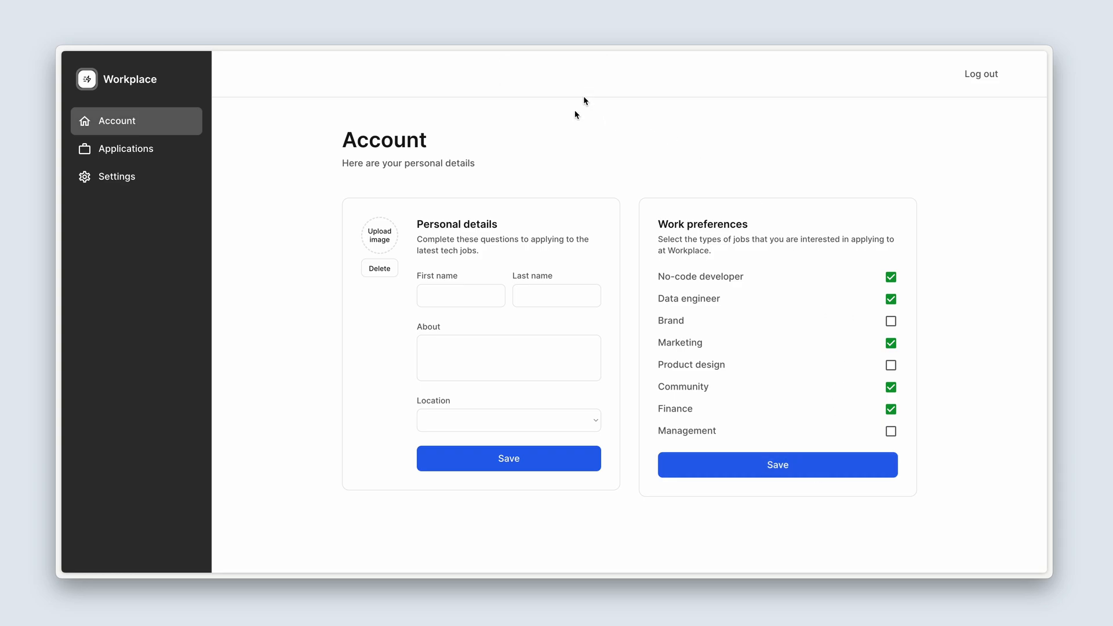
{"action": "left_click", "coordinate": [461, 295]}
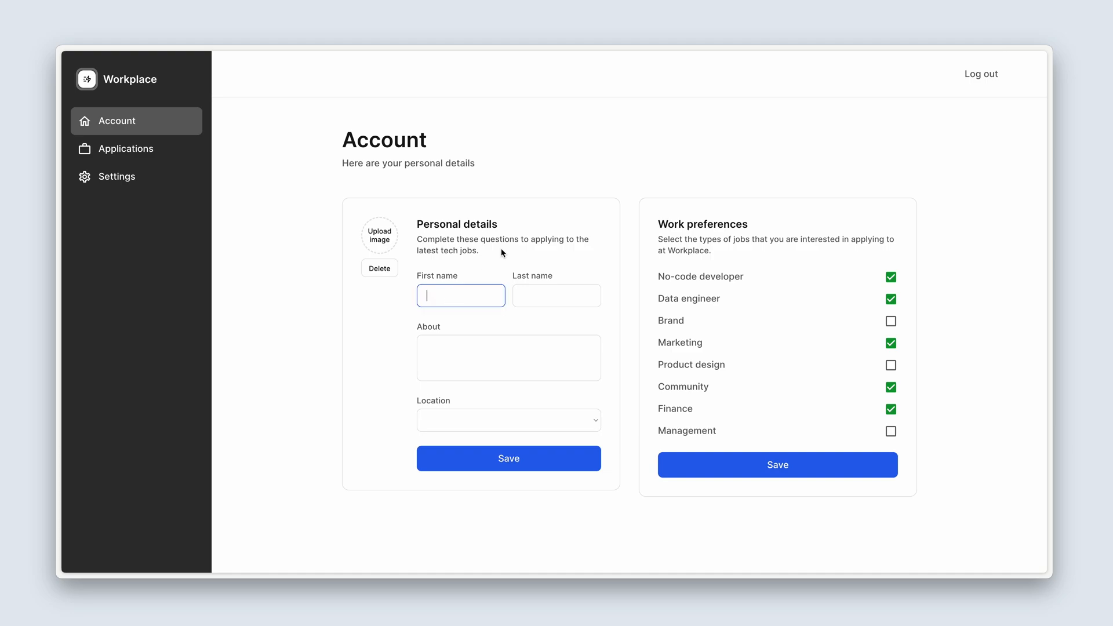
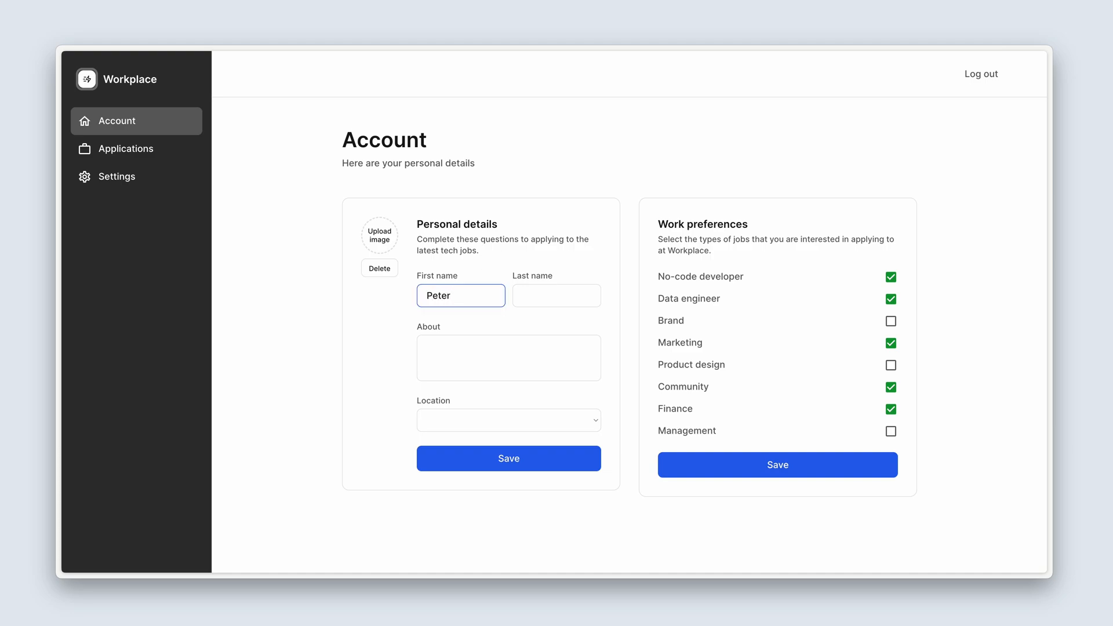
{"action": "left_click", "coordinate": [556, 295]}
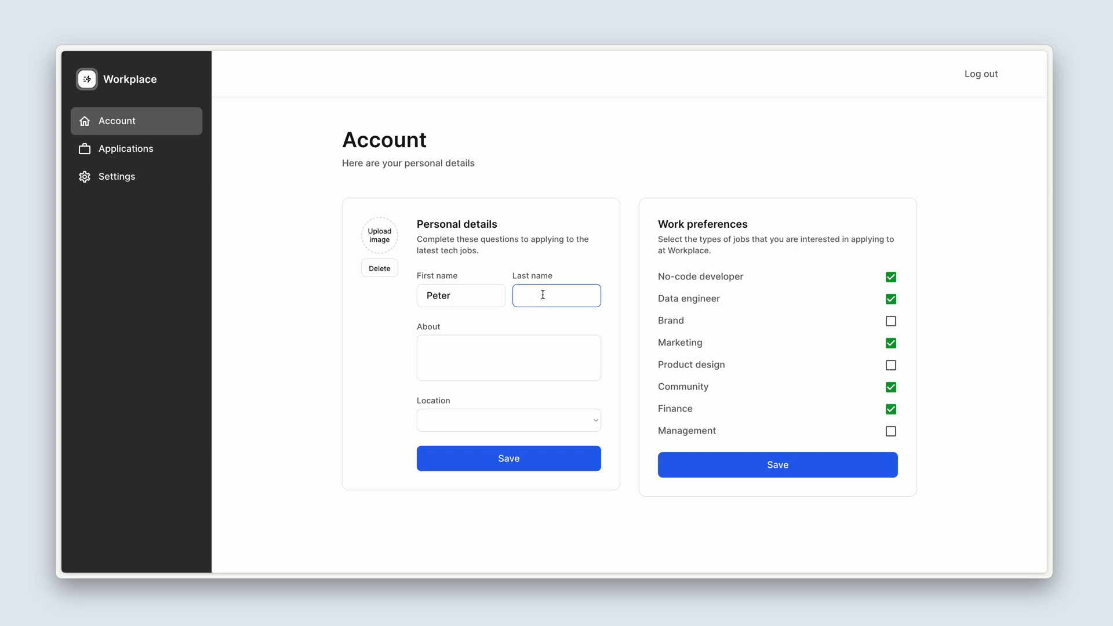
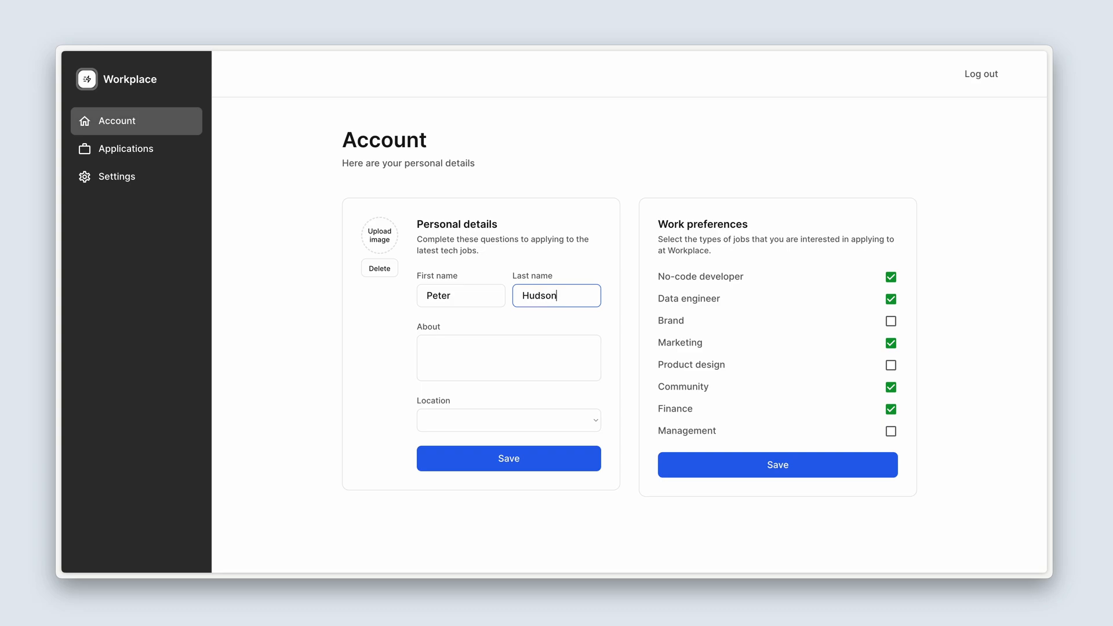
Write the About text: looking for tech jobs in New York with a background in Data science and AI
{"action": "left_click", "coordinate": [508, 357]}
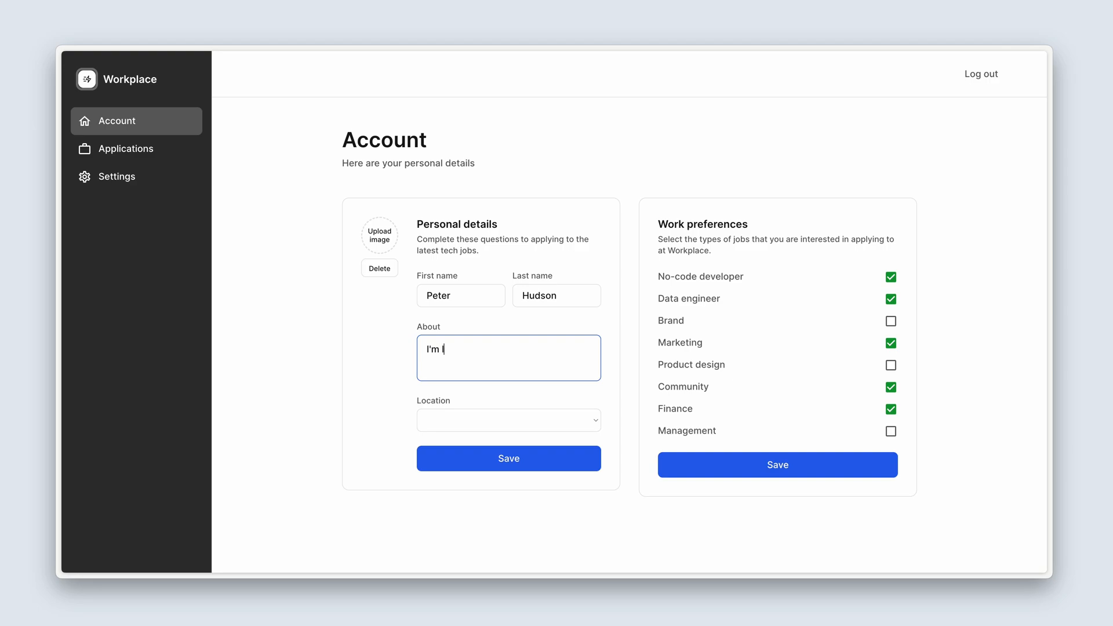
{"action": "type", "text": "looking for"}
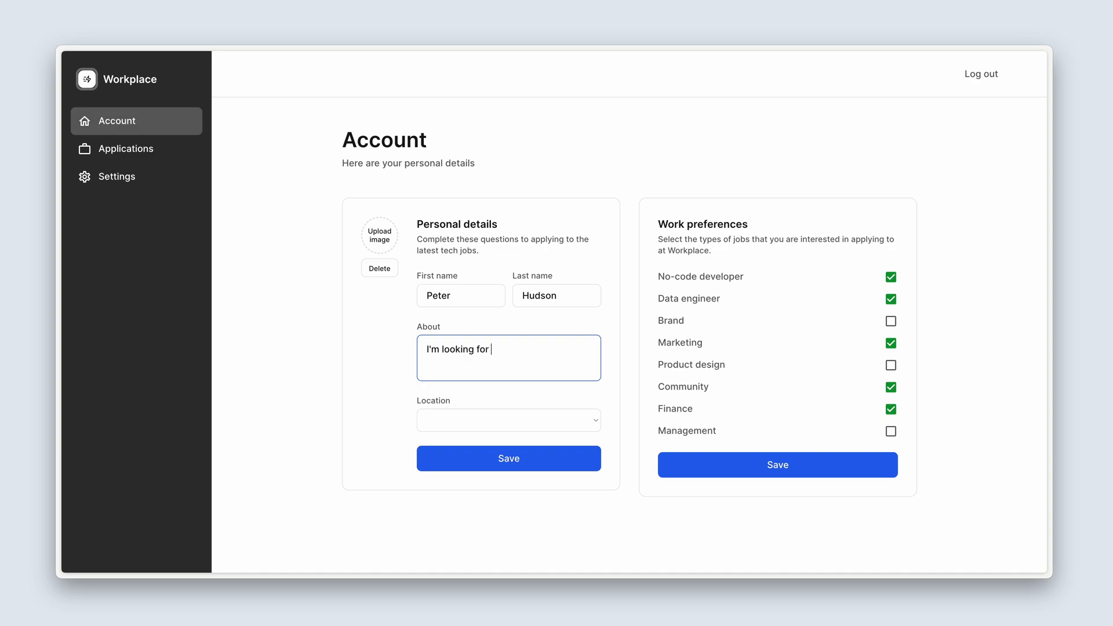
{"action": "type", "text": "tech job"}
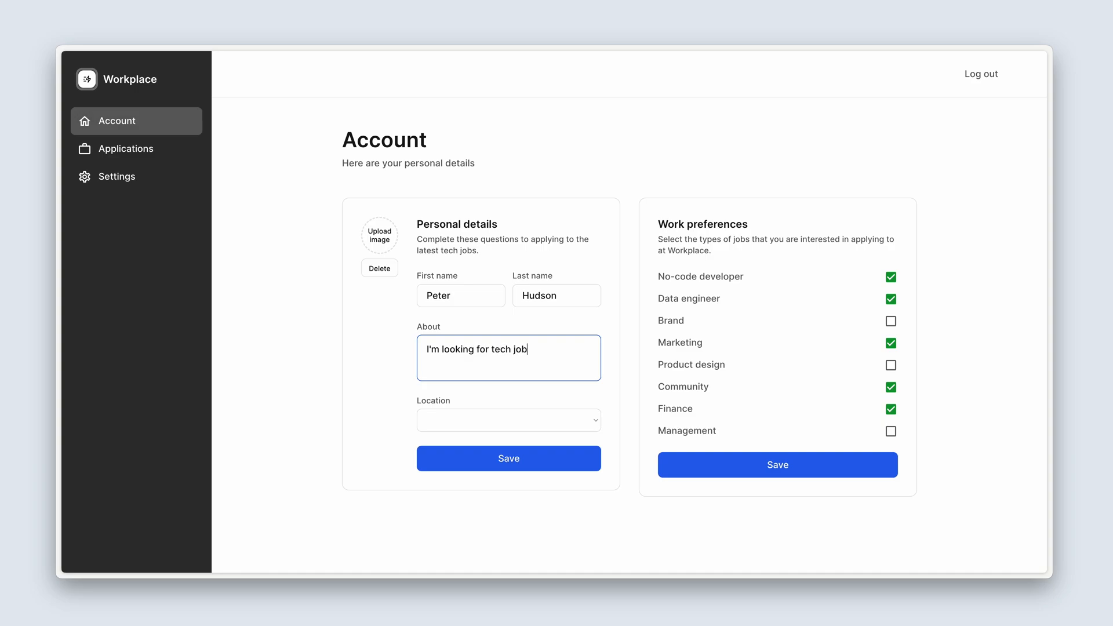
{"action": "type", "text": "s in New York."}
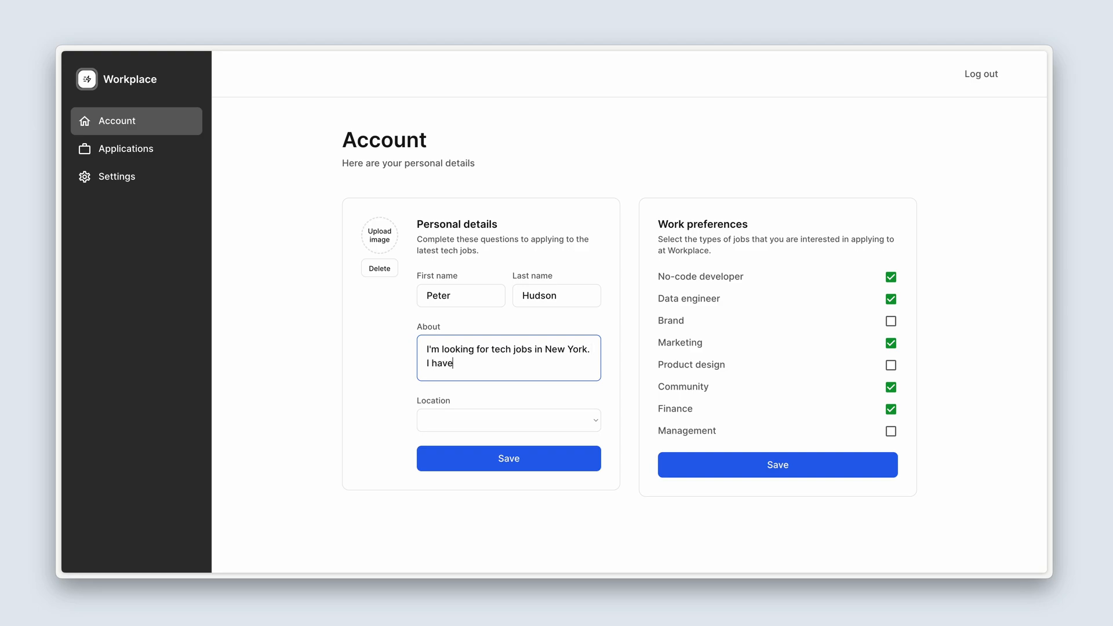
{"action": "type", "text": "a background in"}
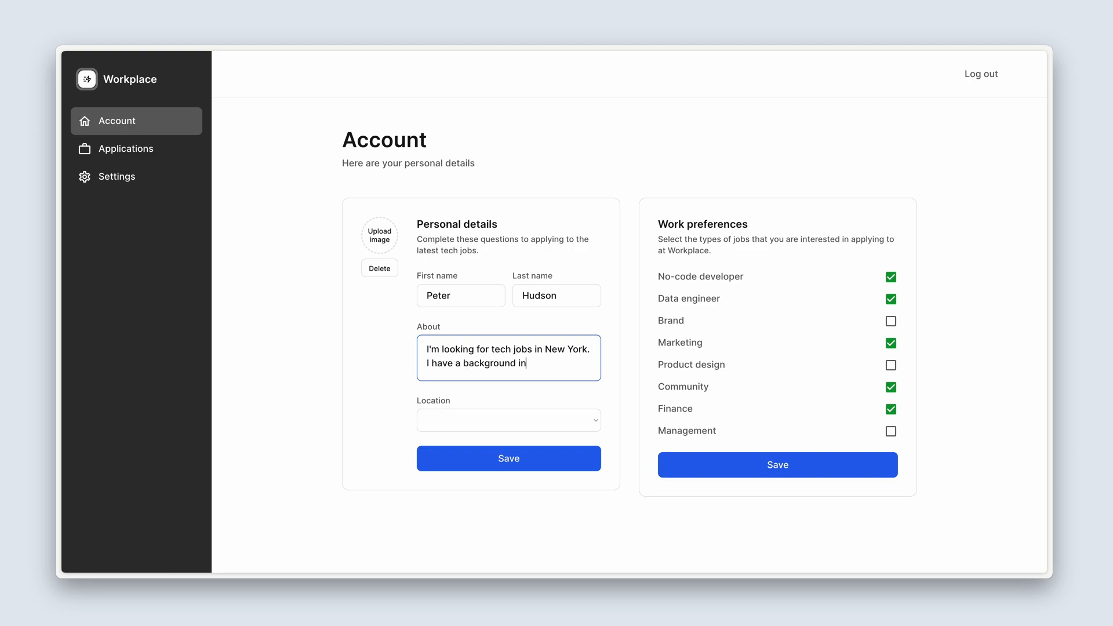
{"action": "type", "text": "Data s"}
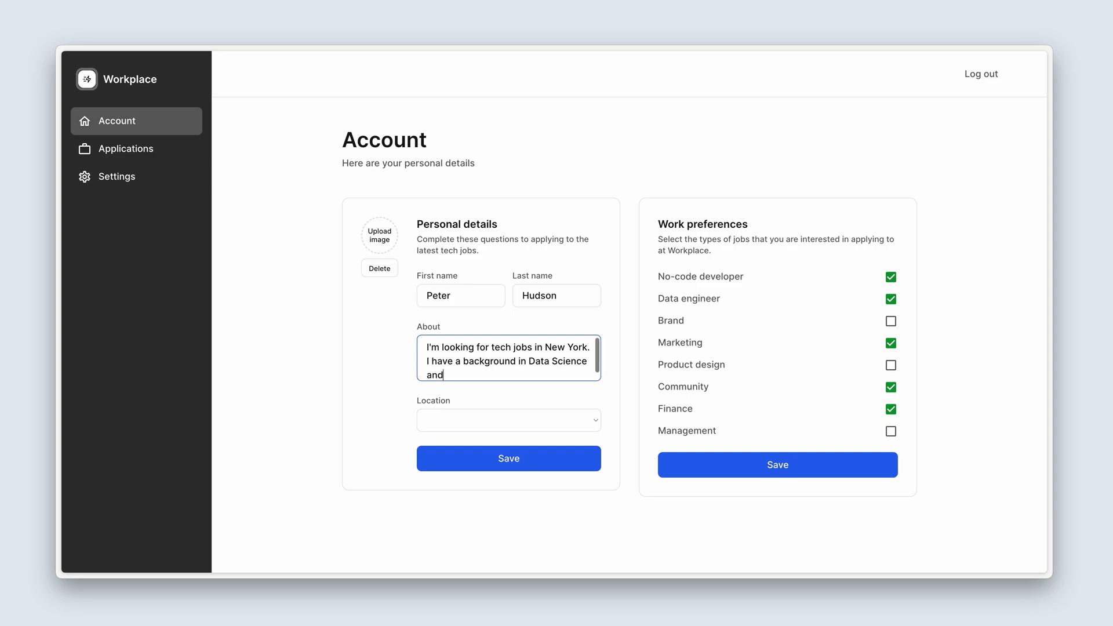
{"action": "type", "text": "AI."}
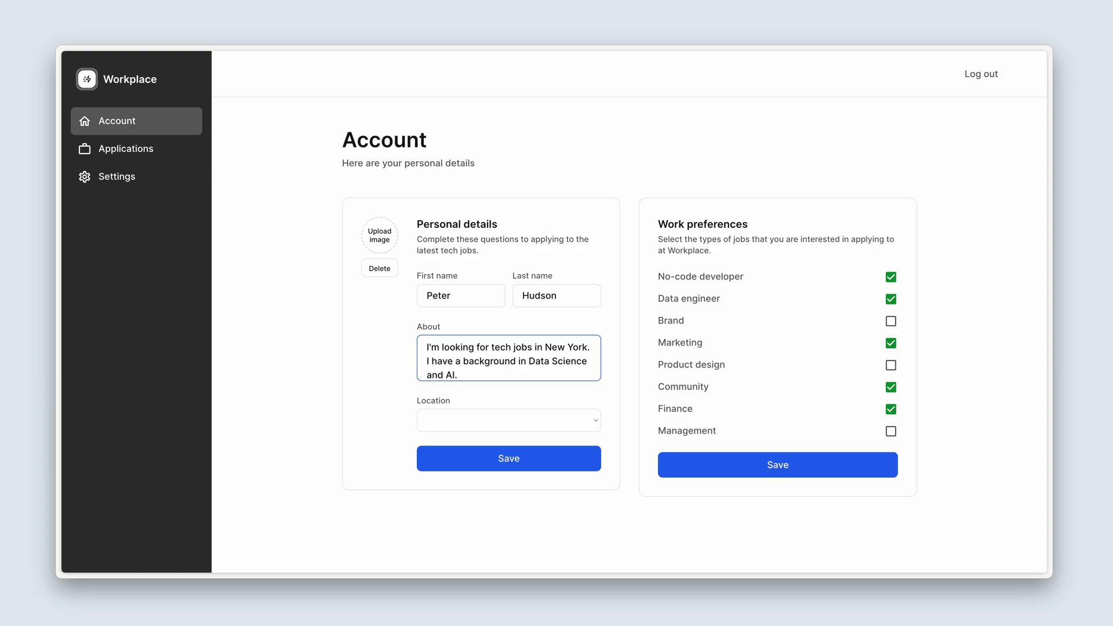
Set the location to New York and save the entered personal details
{"action": "left_click", "coordinate": [508, 420]}
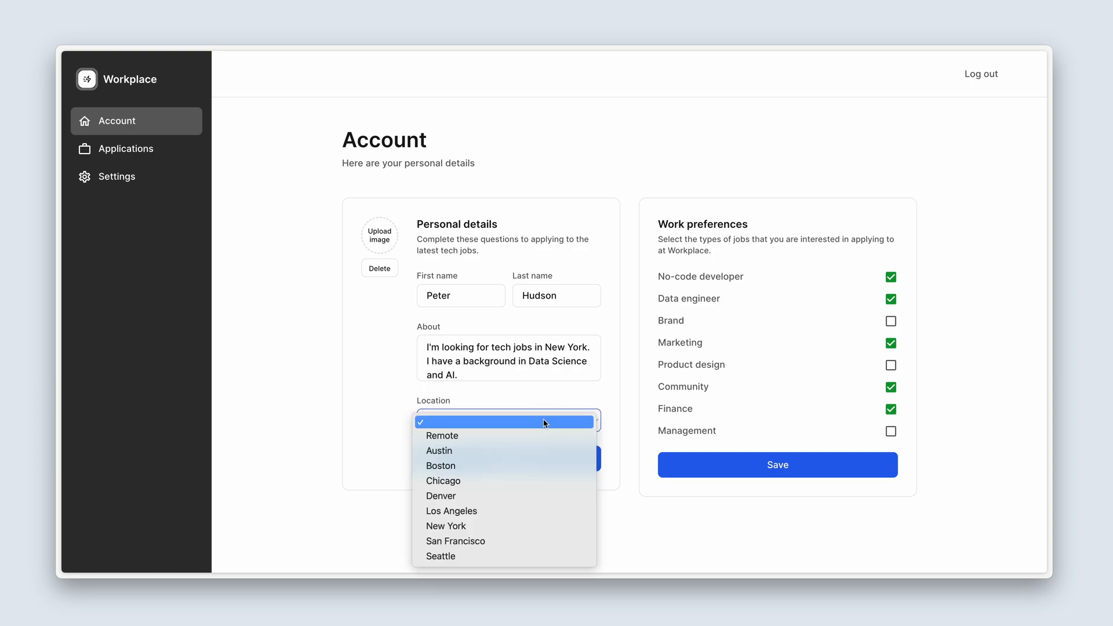
{"action": "left_click", "coordinate": [445, 526]}
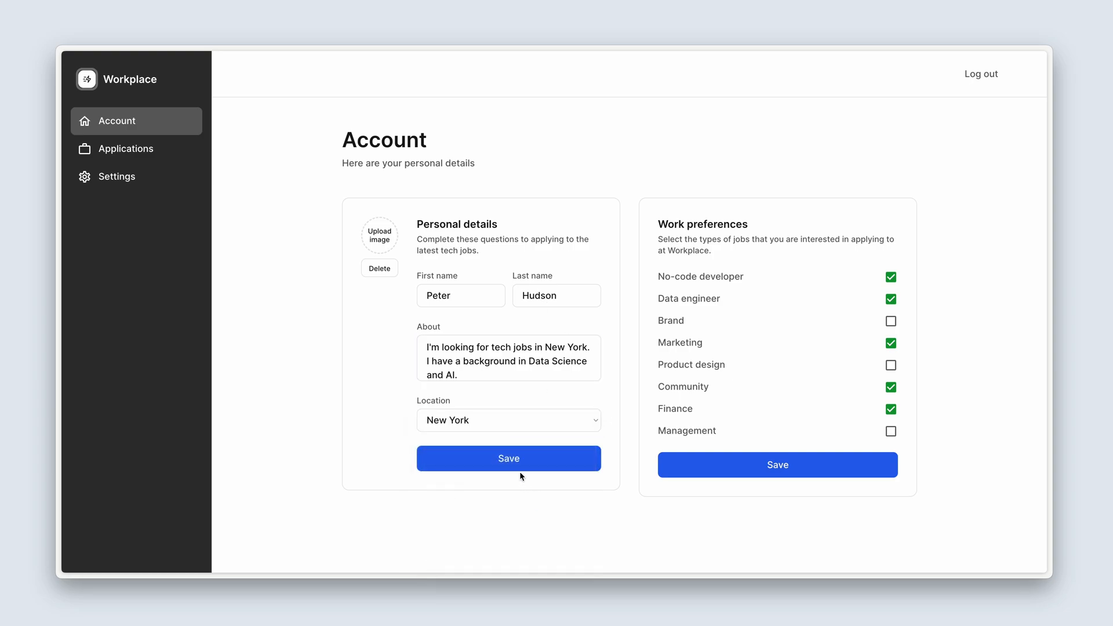
{"action": "left_click", "coordinate": [508, 458]}
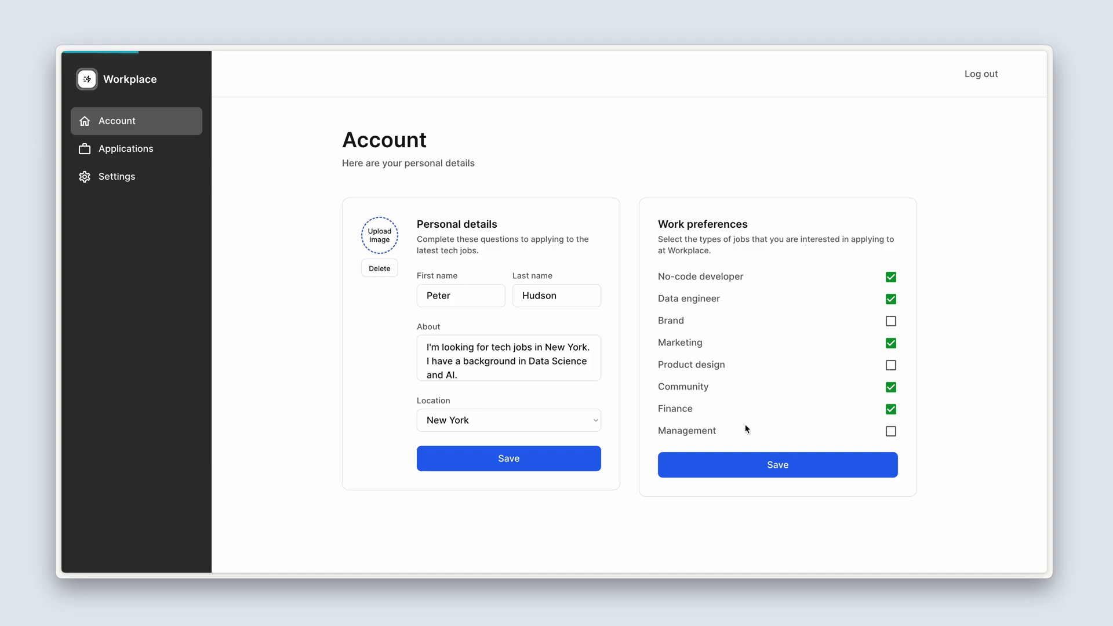
Upload a profile photo and save the personal details again with it
{"action": "left_click", "coordinate": [379, 236]}
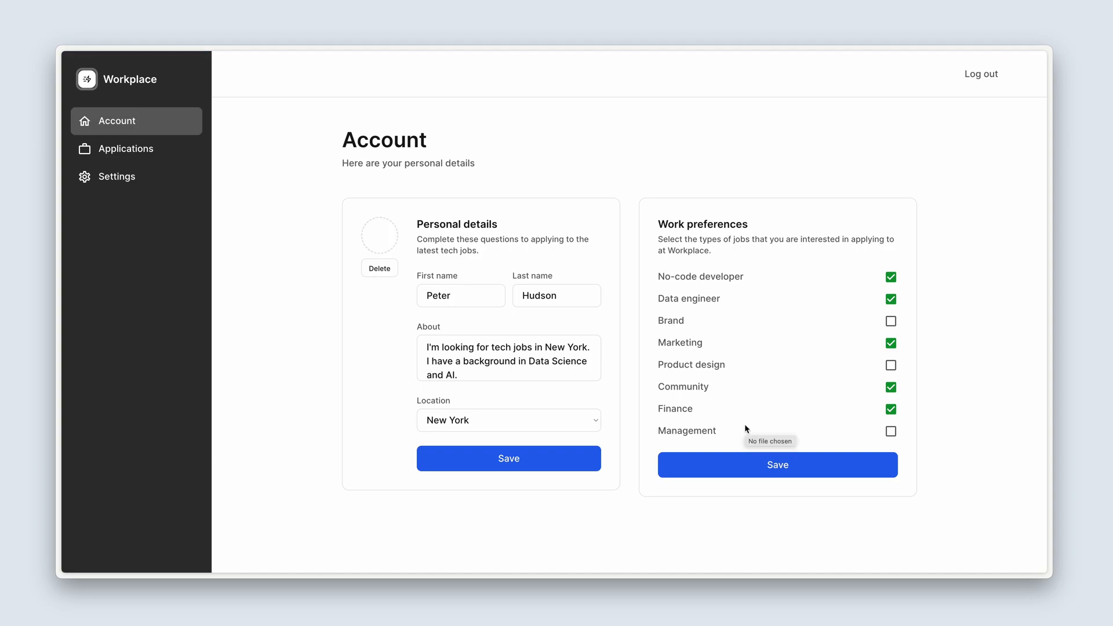
{"action": "left_click", "coordinate": [508, 457]}
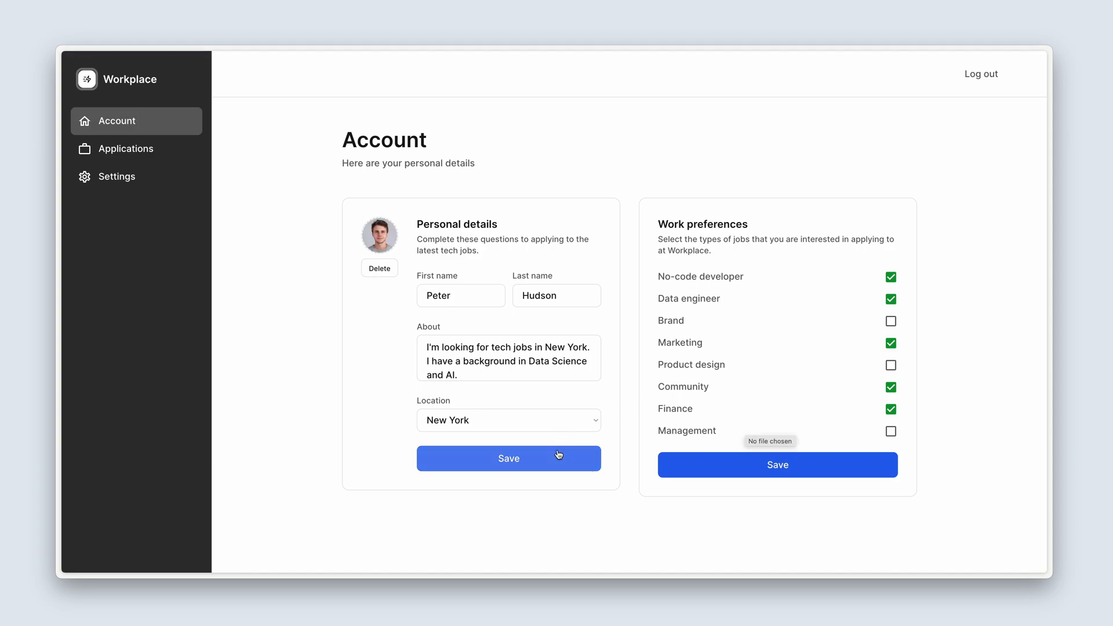
{"action": "left_click", "coordinate": [508, 458]}
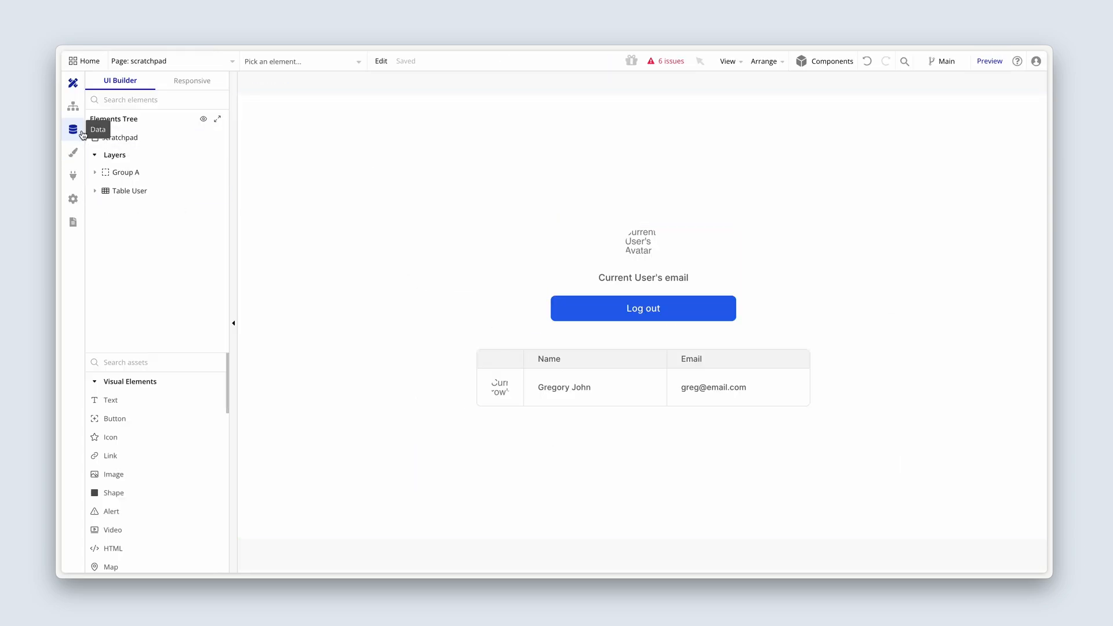
{"action": "left_click", "coordinate": [71, 129]}
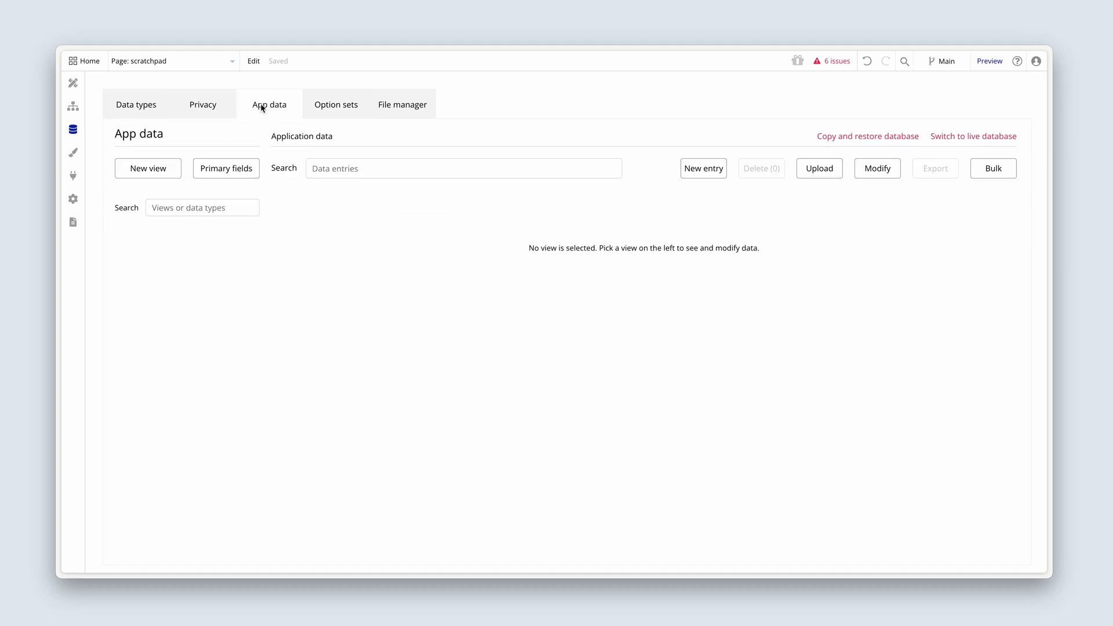
{"action": "left_click", "coordinate": [147, 249]}
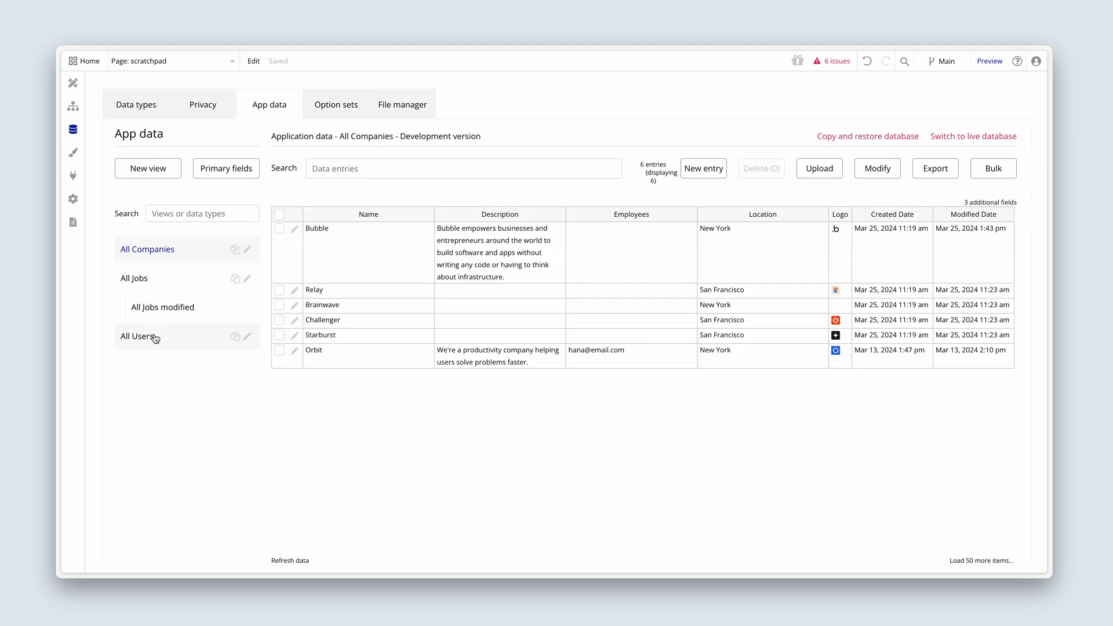
{"action": "left_click", "coordinate": [137, 336]}
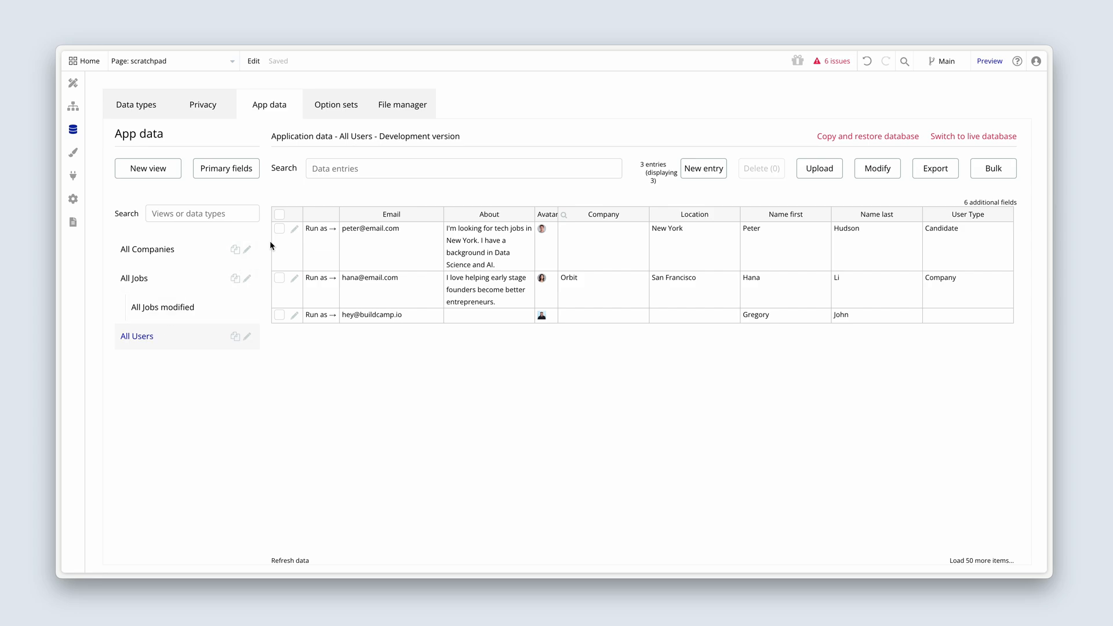
{"action": "left_click", "coordinate": [294, 228]}
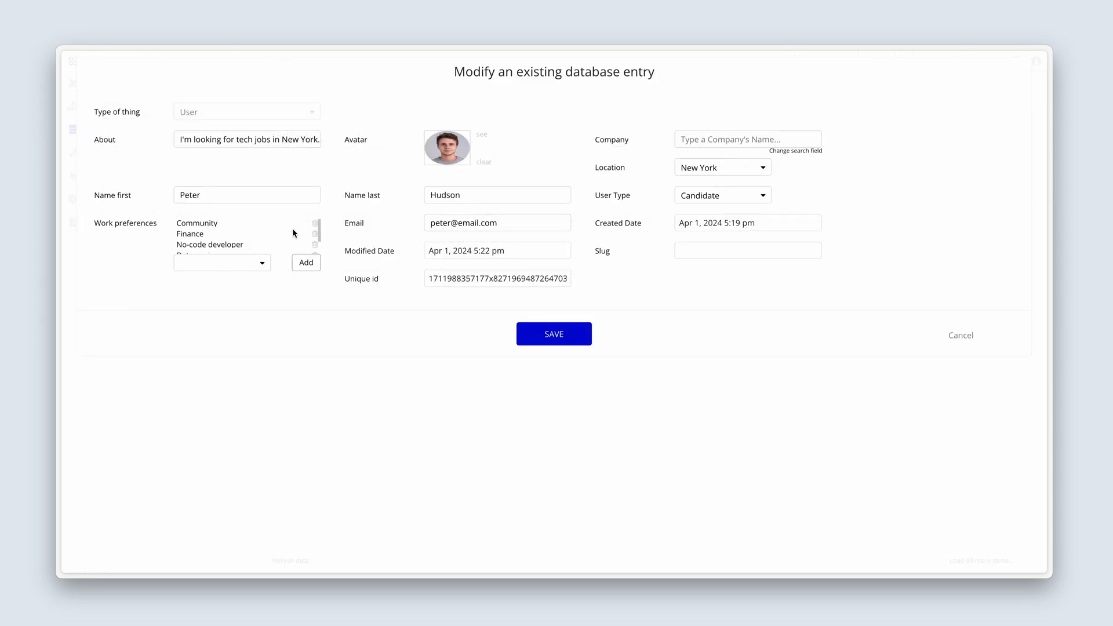
Check the saved first and last name fields, then cancel the Modify entry dialog
{"action": "left_click", "coordinate": [246, 195]}
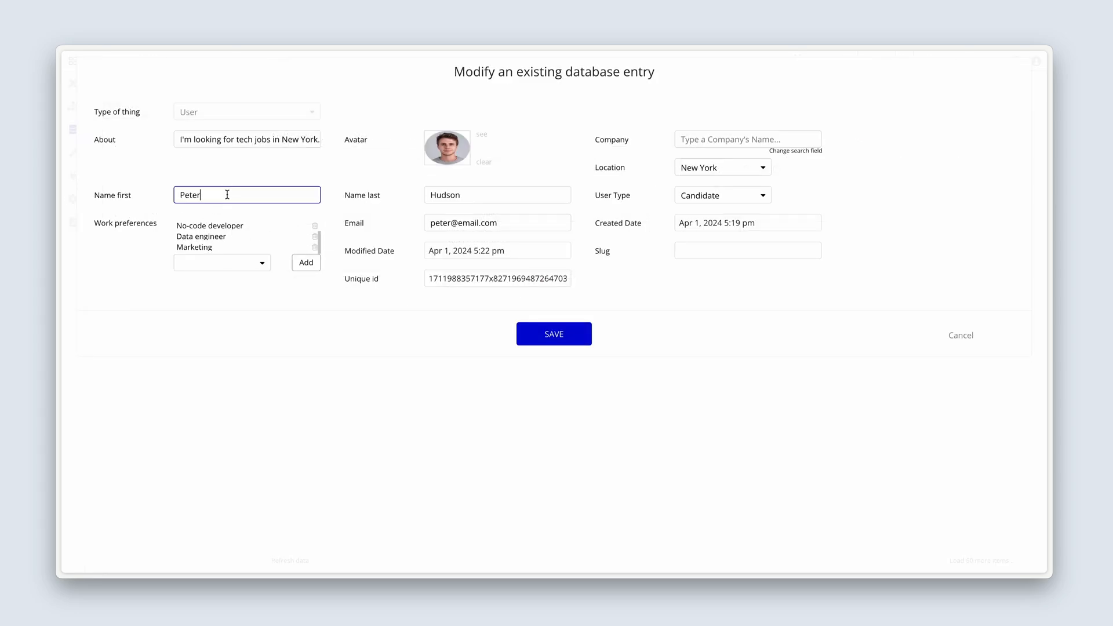
{"action": "left_click", "coordinate": [497, 195]}
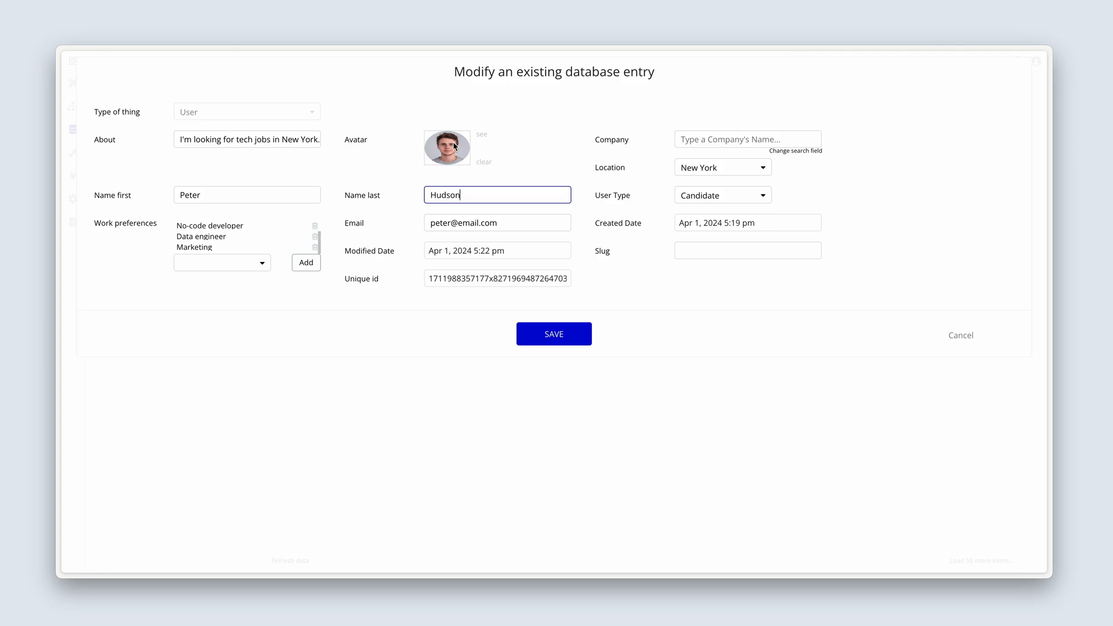
{"action": "mouse_move", "coordinate": [662, 131]}
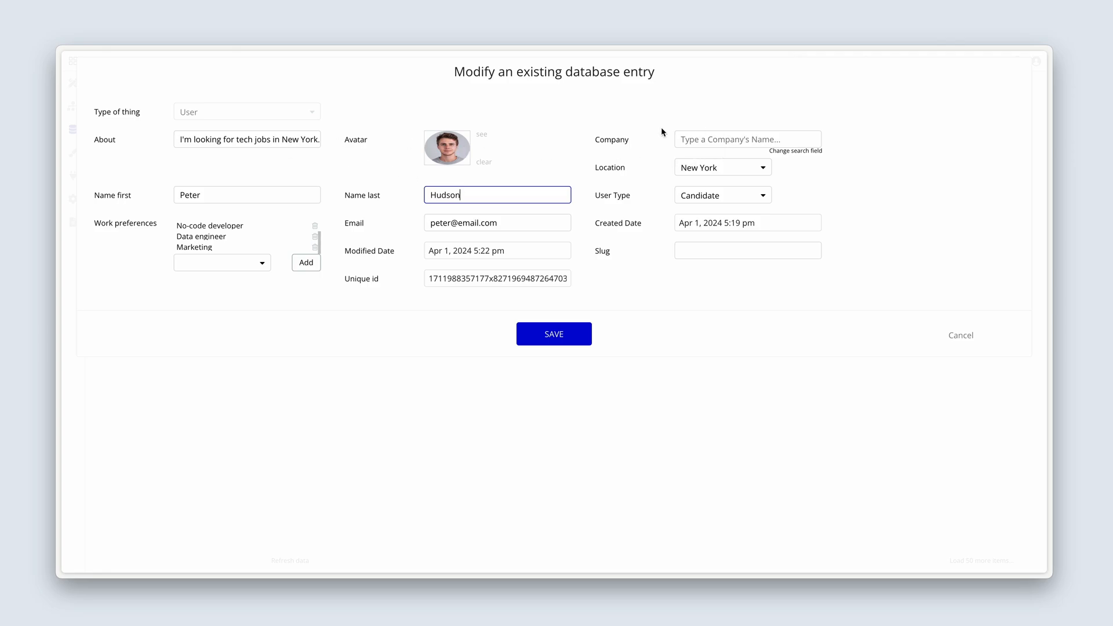
{"action": "mouse_move", "coordinate": [800, 127]}
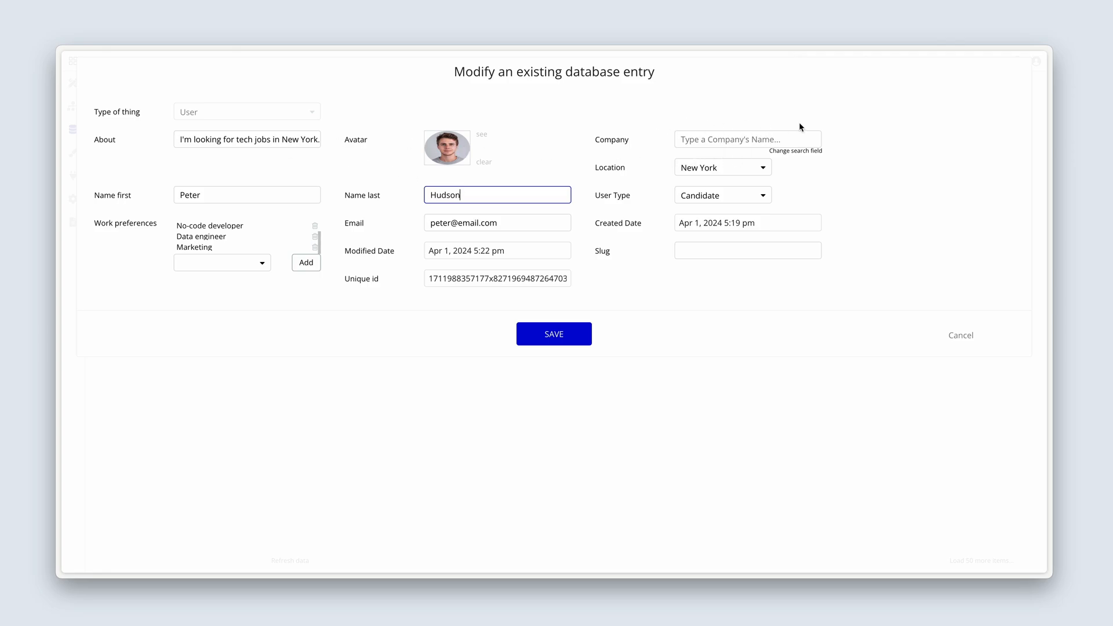
{"action": "mouse_move", "coordinate": [884, 113]}
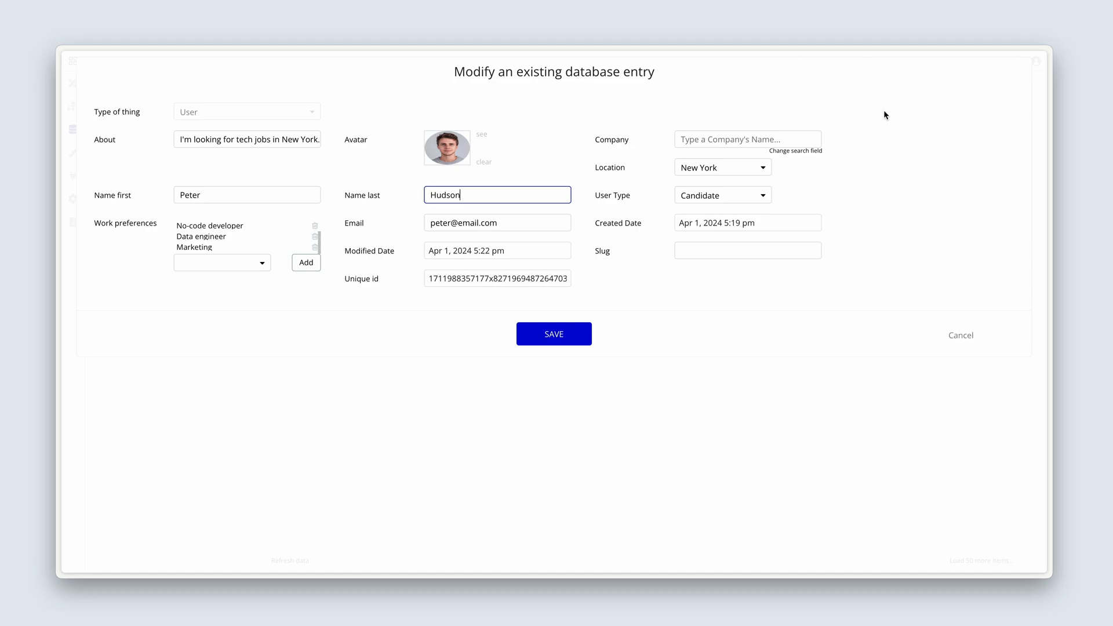
{"action": "mouse_move", "coordinate": [805, 126]}
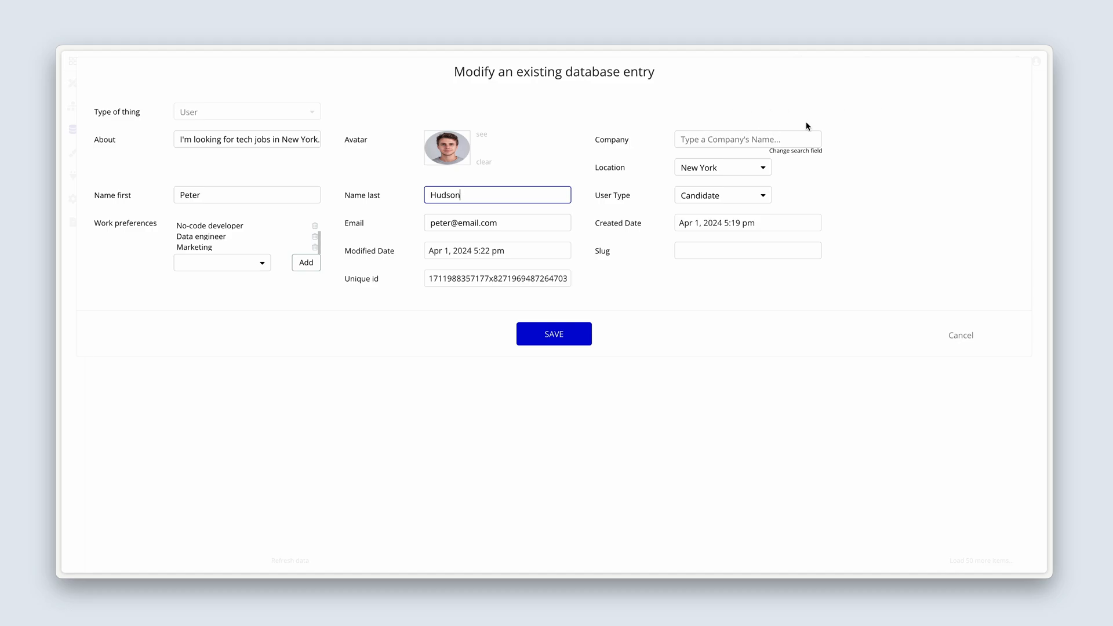
{"action": "mouse_move", "coordinate": [890, 160]}
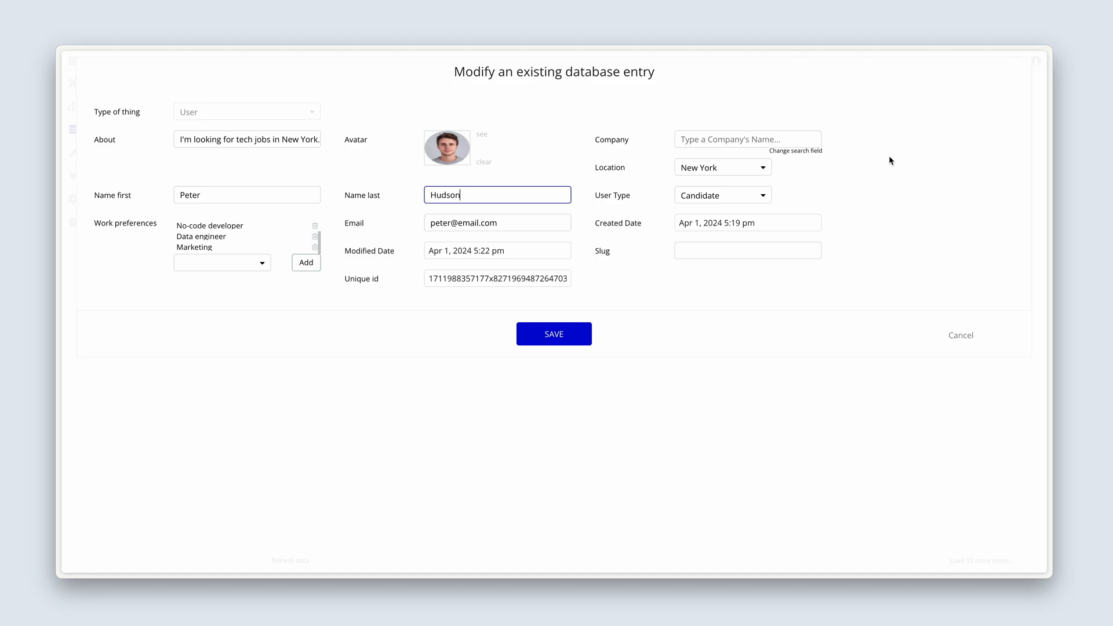
{"action": "mouse_move", "coordinate": [669, 301]}
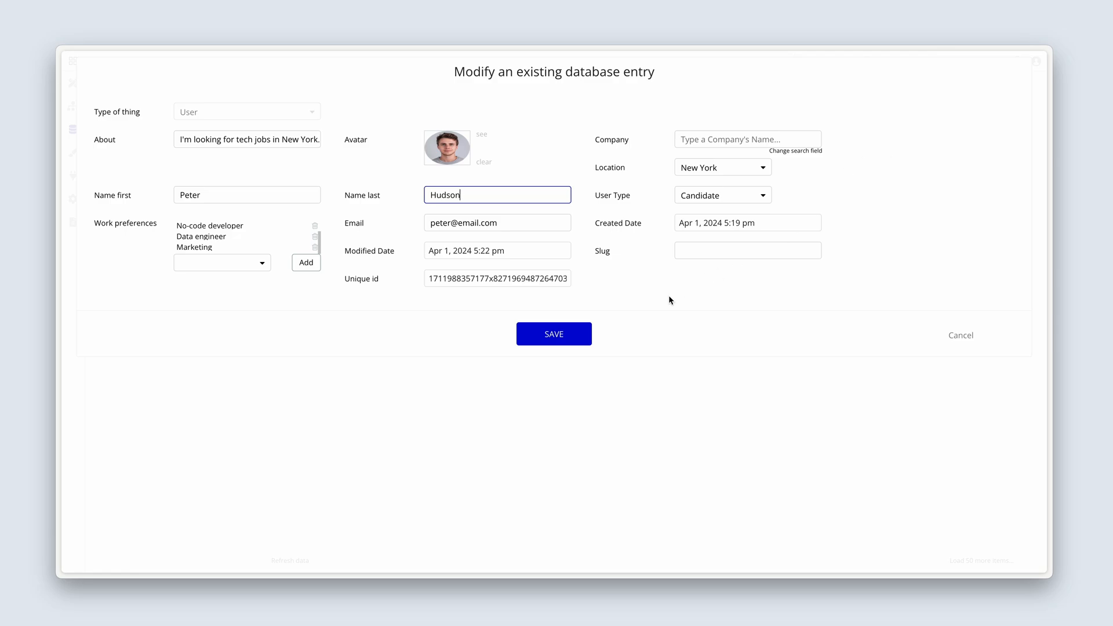
{"action": "left_click", "coordinate": [553, 334]}
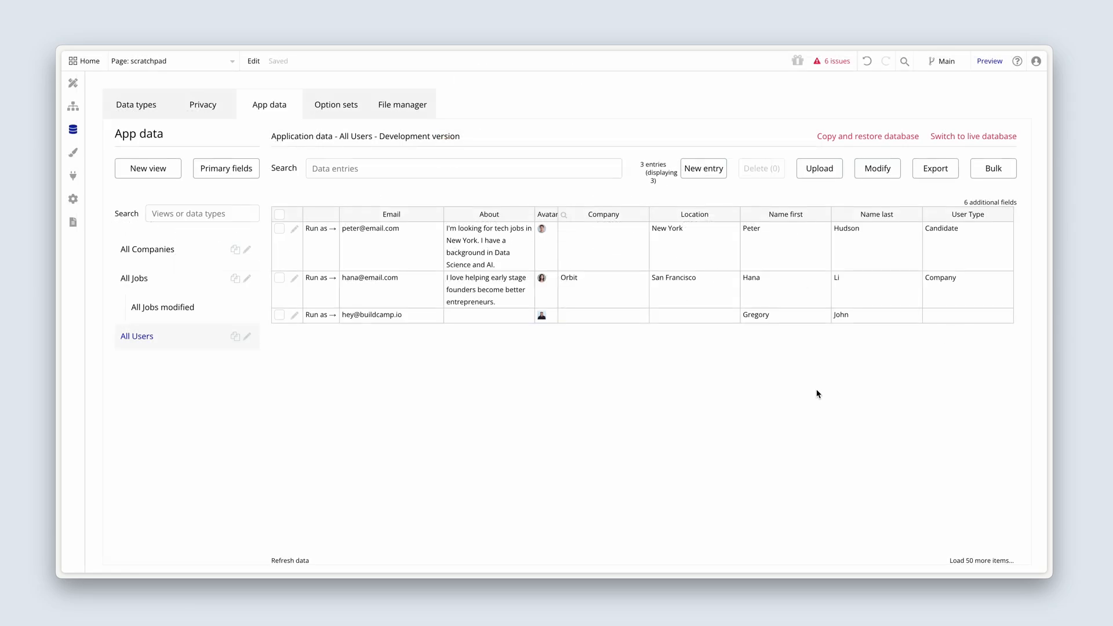